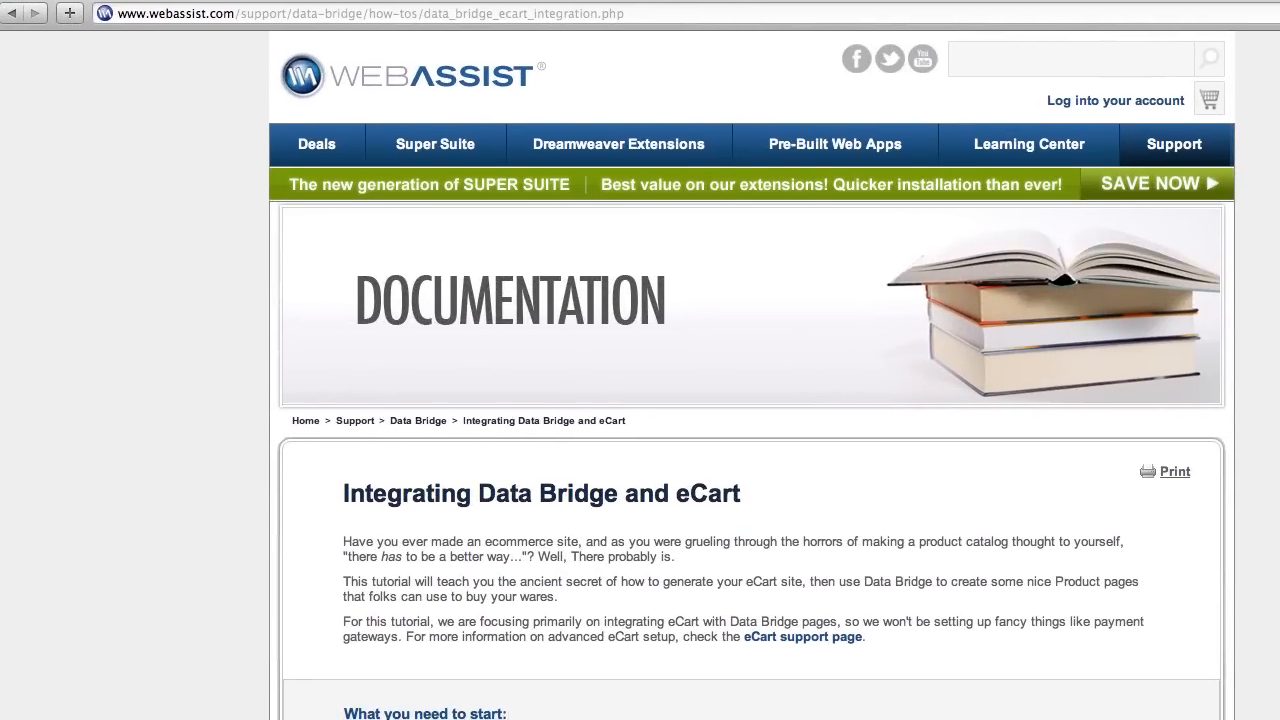
- Add an empty Billing Information row above the Email address row in checkout.php
scroll("down", 3)
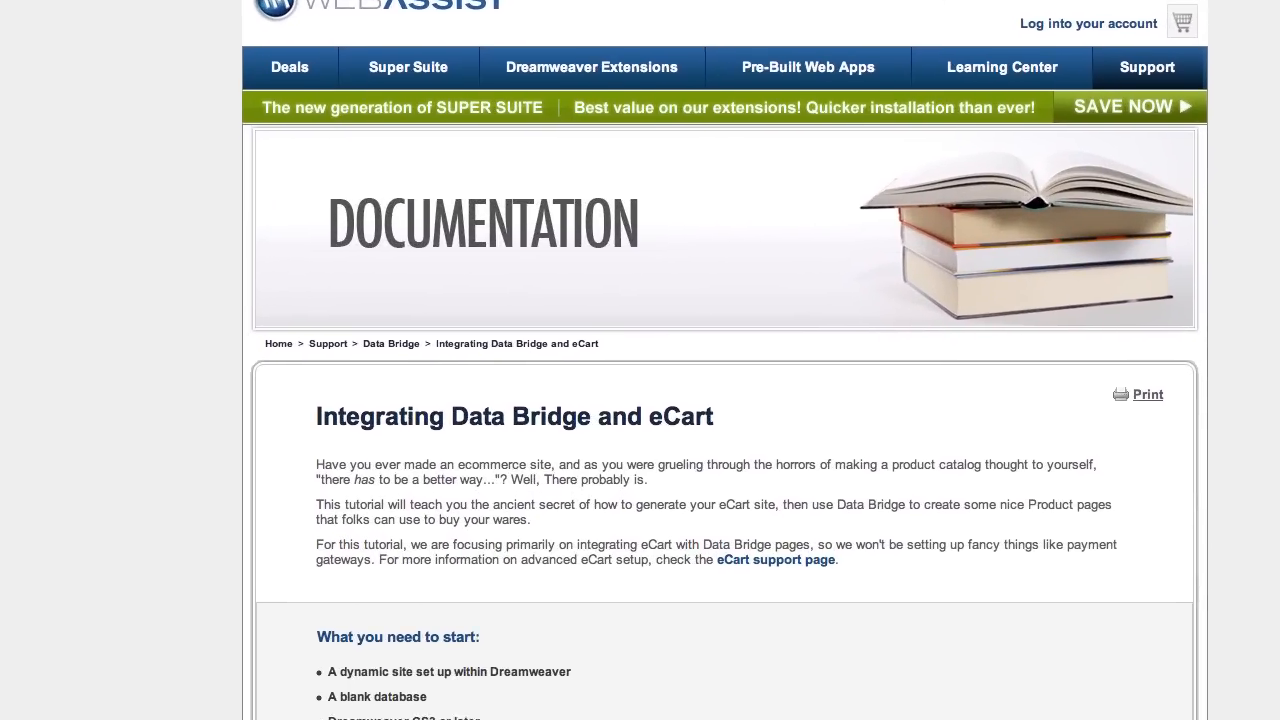
scroll("down", 3)
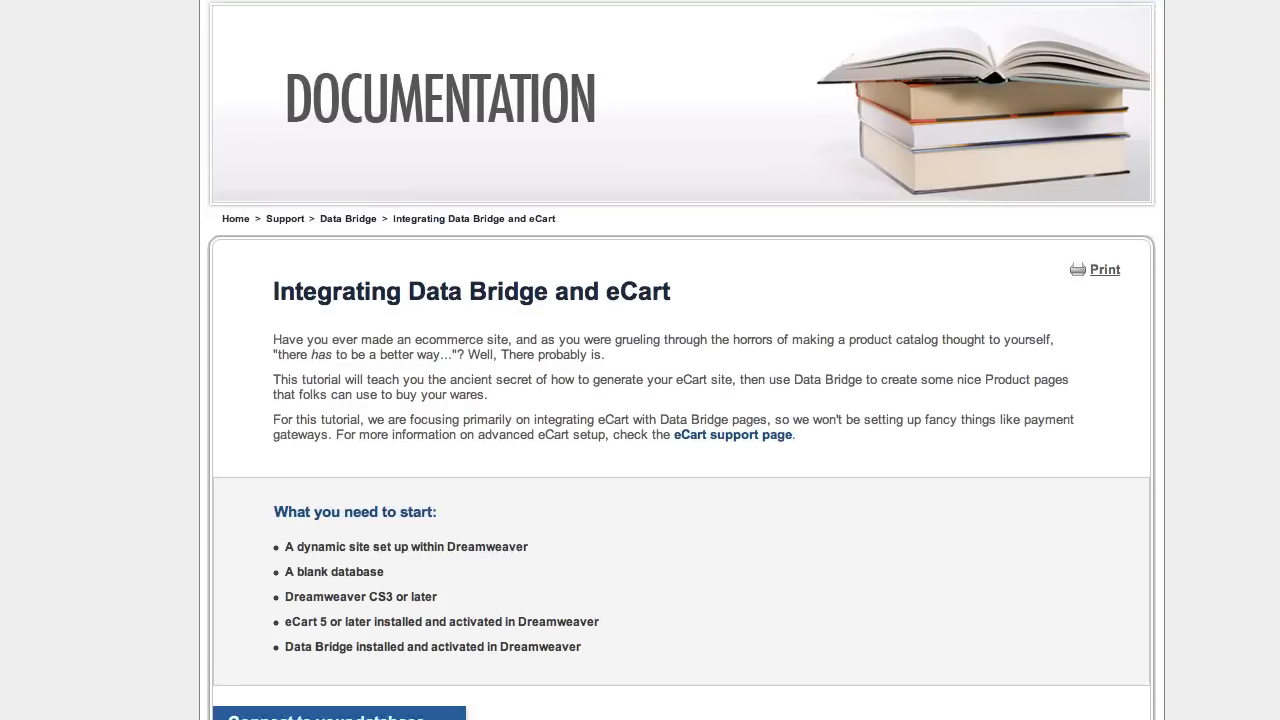
scroll("down", 3)
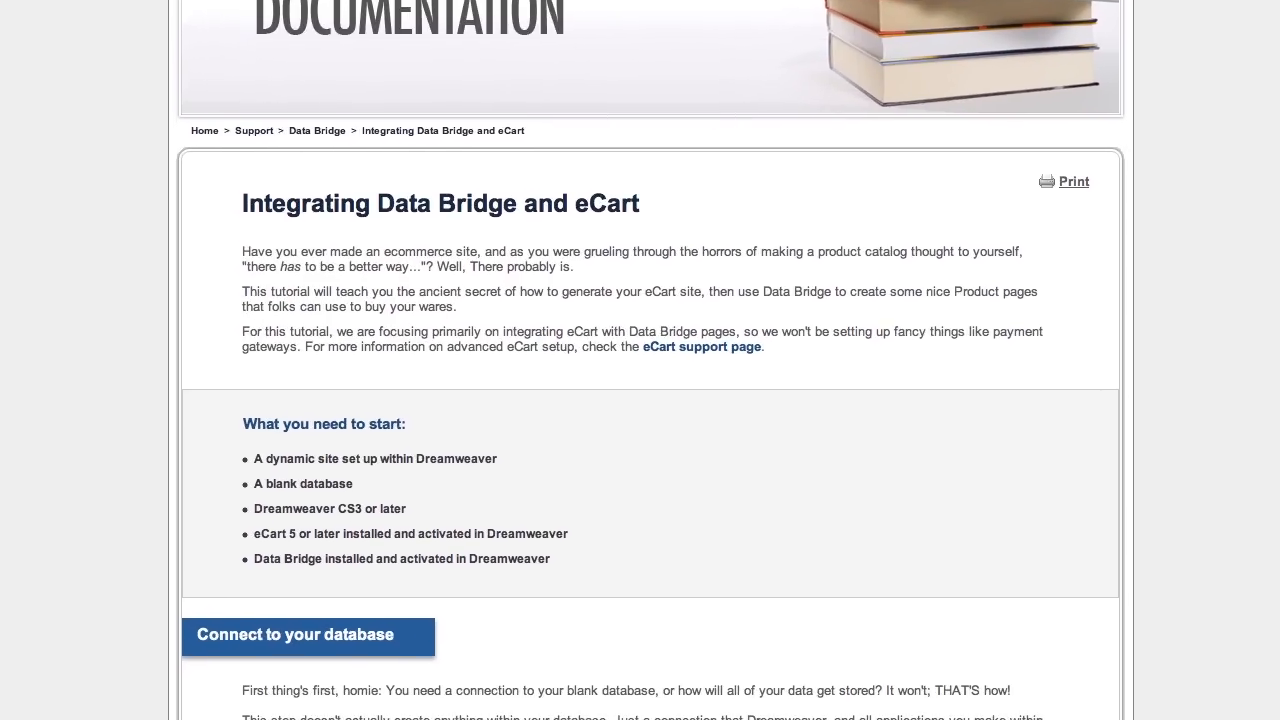
scroll("down", 3)
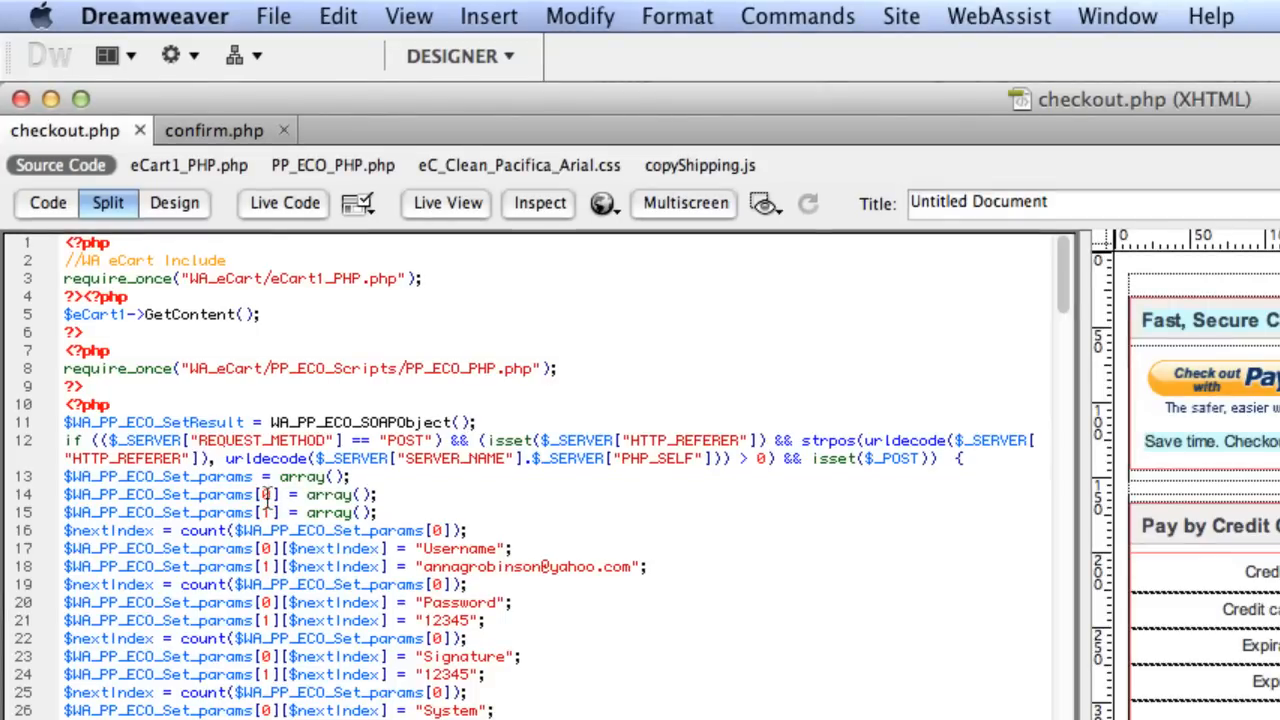
left_click(214, 130)
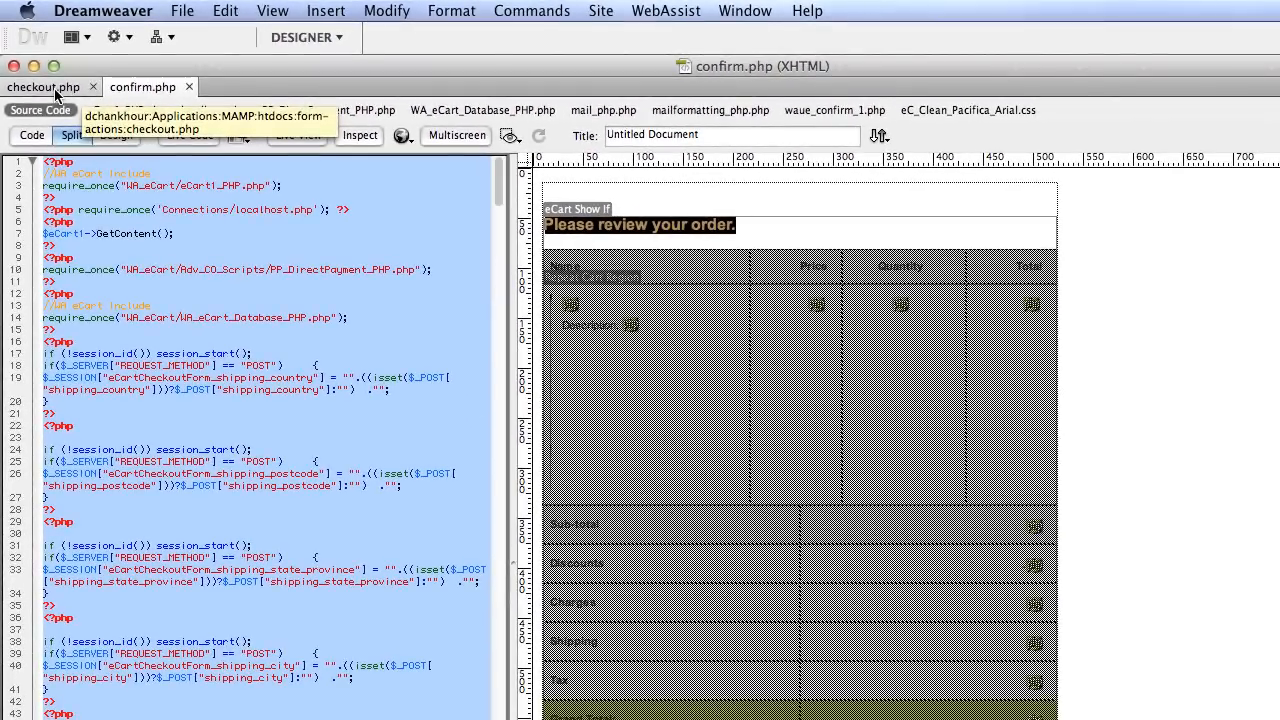
left_click(48, 88)
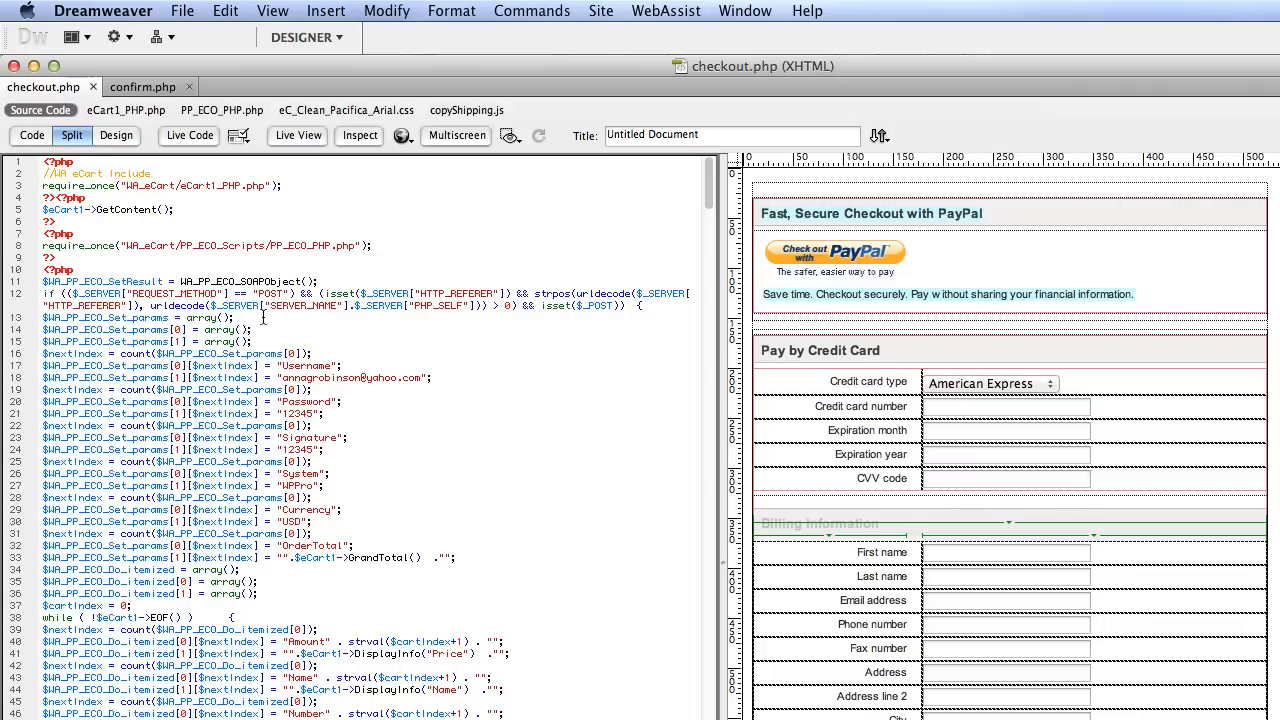
mouse_move(526, 542)
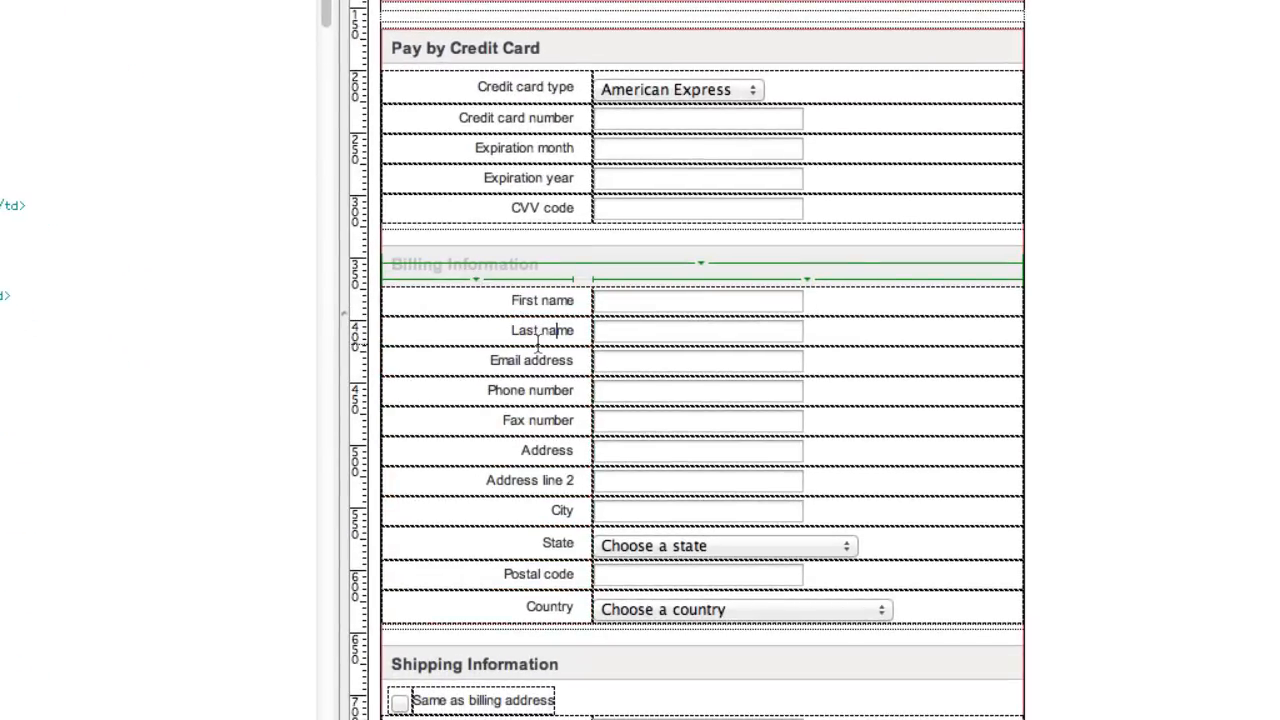
mouse_move(548, 360)
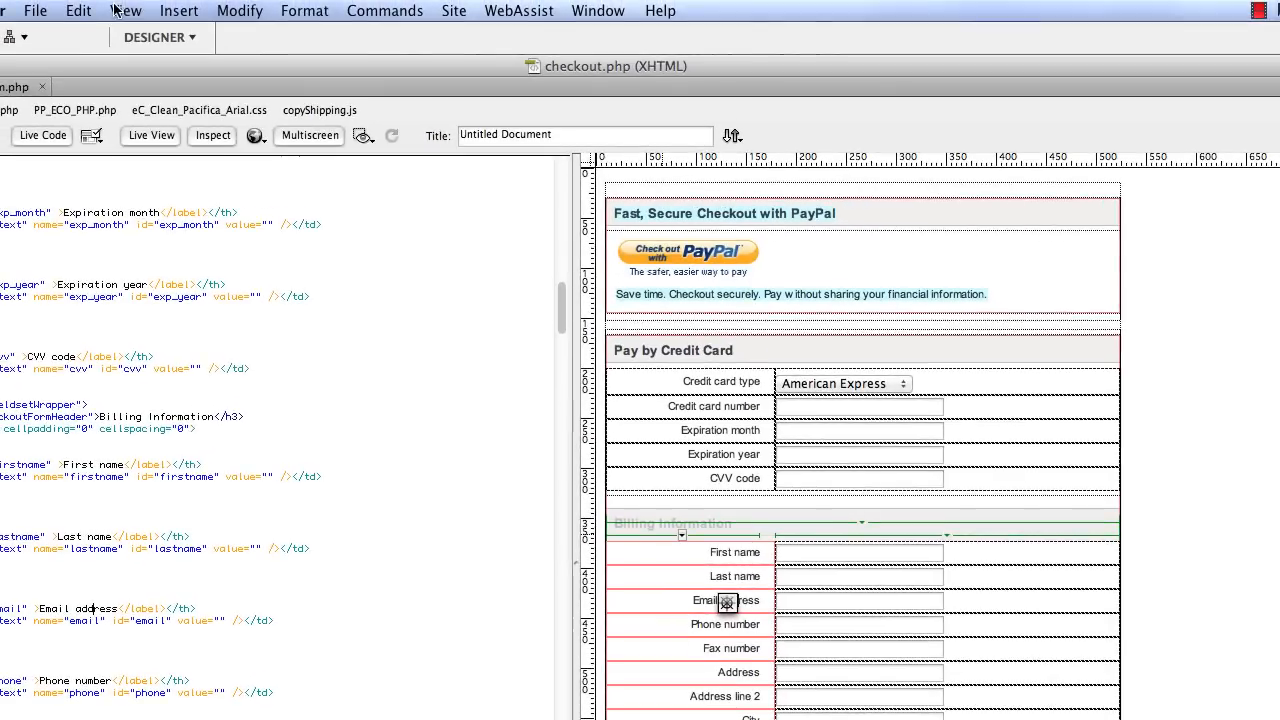
left_click(178, 12)
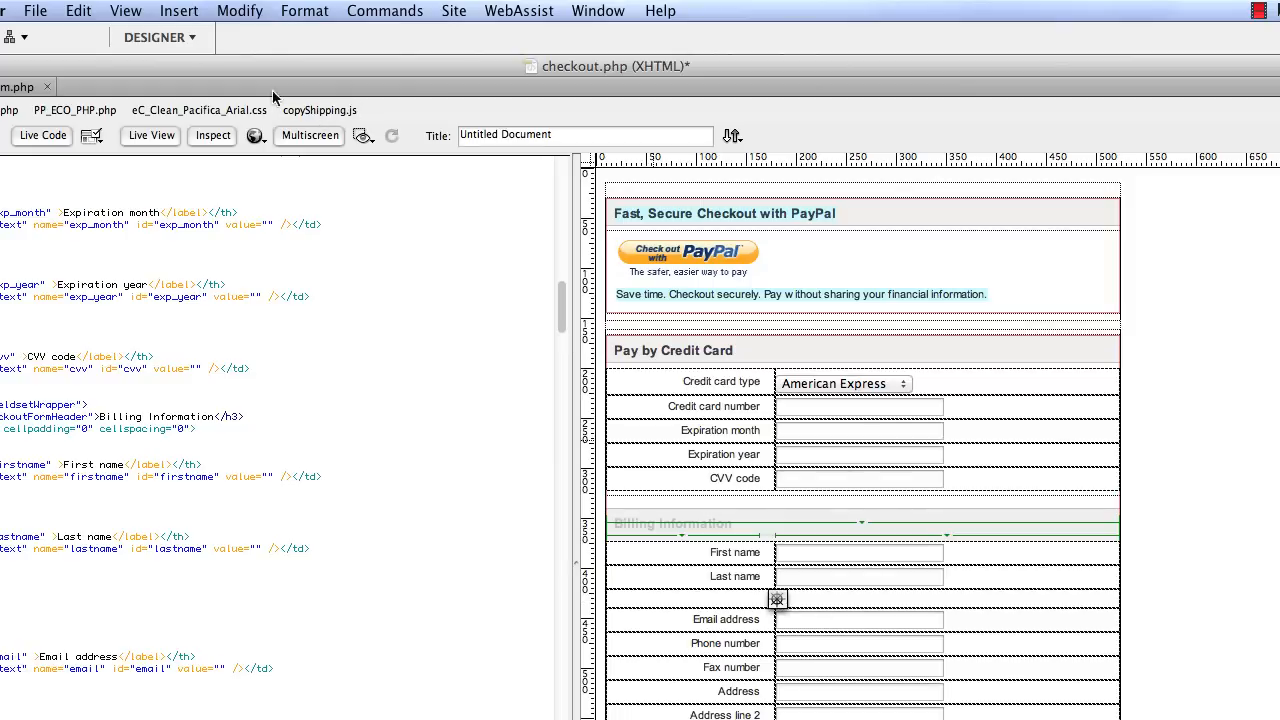
mouse_move(180, 12)
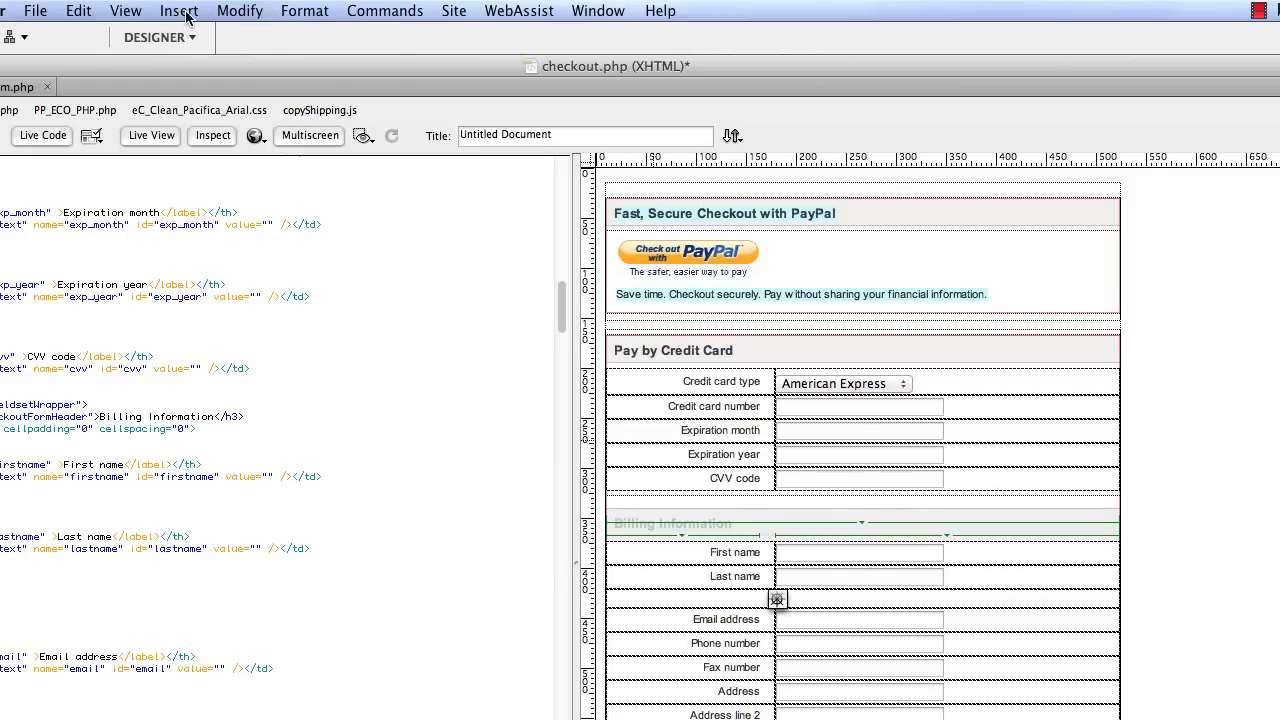
- Insert a text field with ID company and label Company into the new billing row
left_click(178, 12)
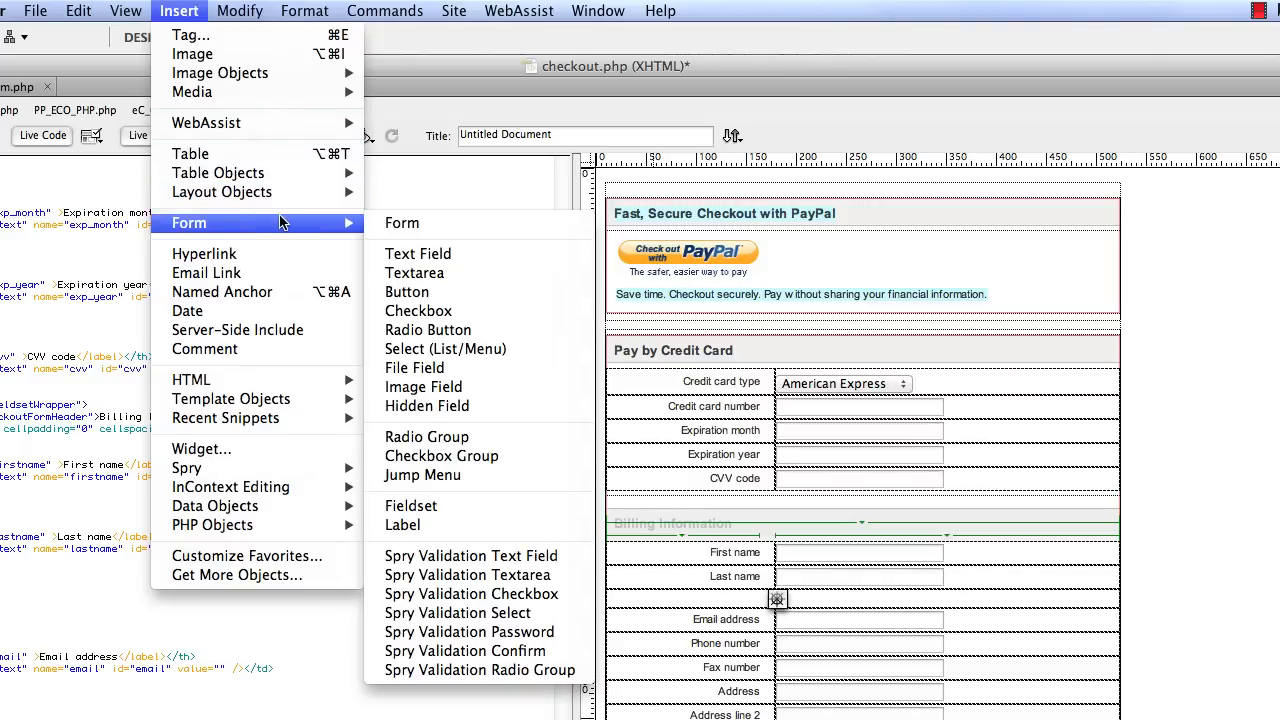
mouse_move(418, 252)
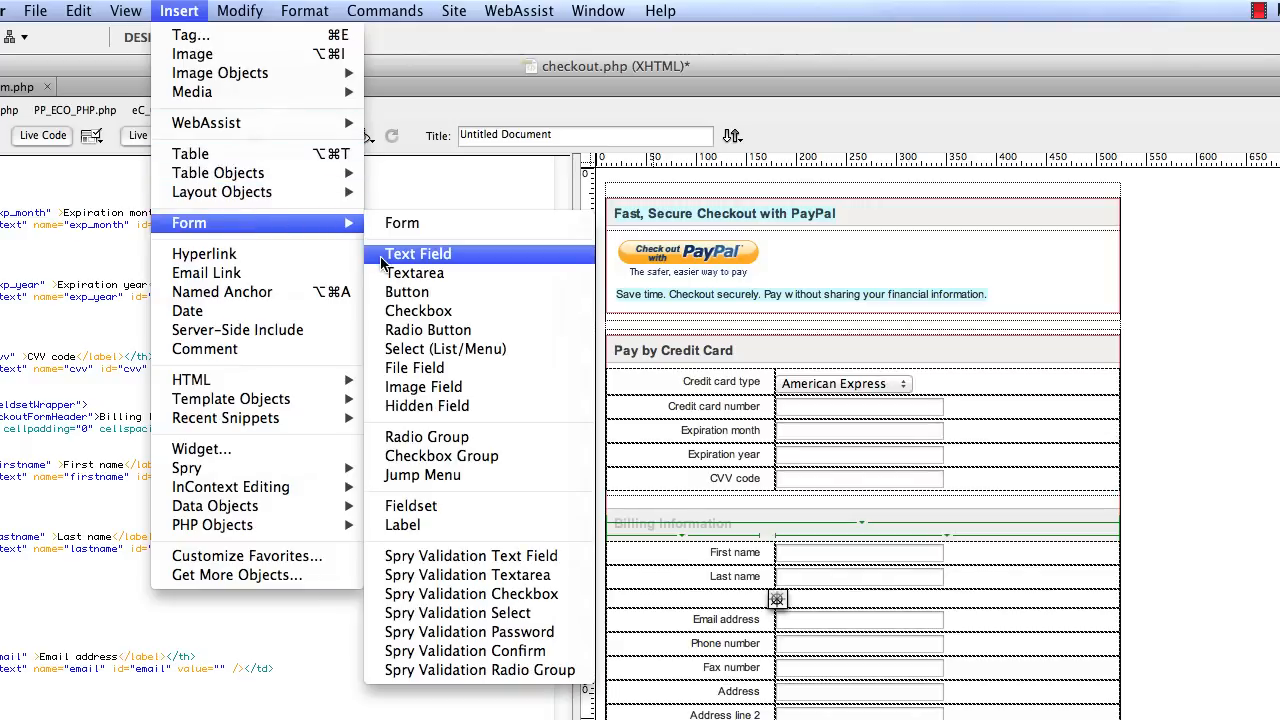
left_click(416, 254)
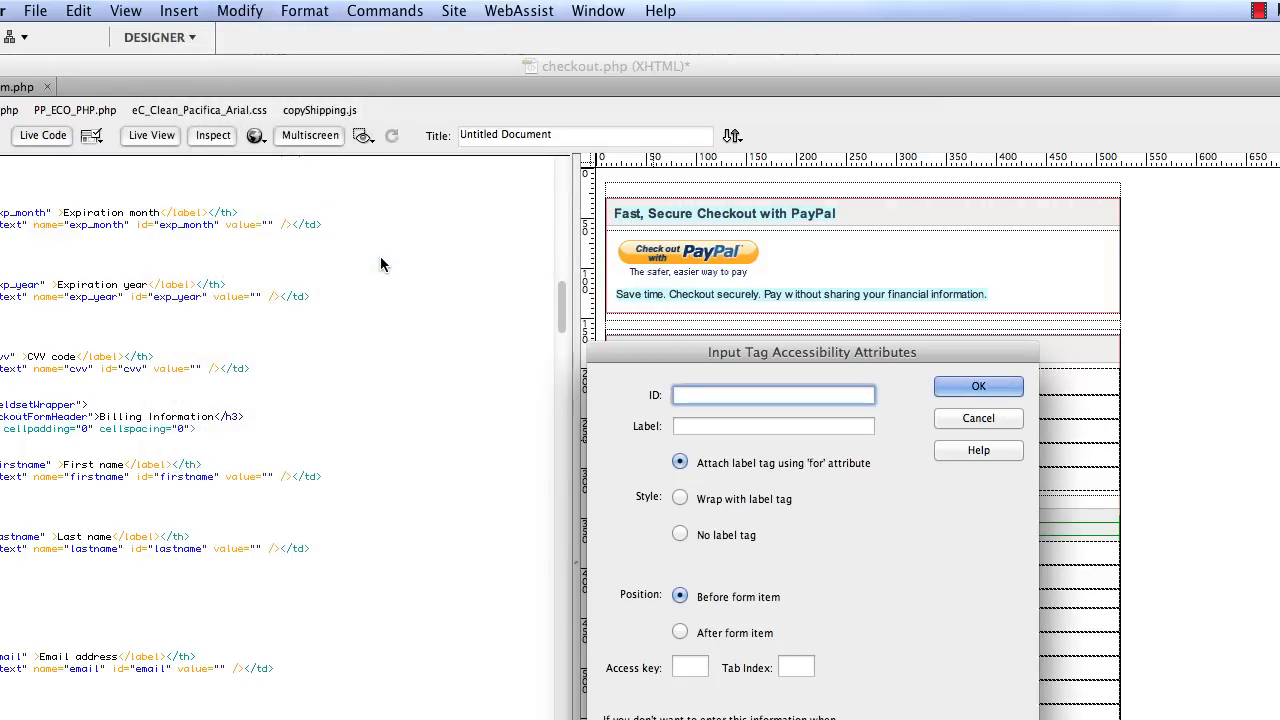
type("d")
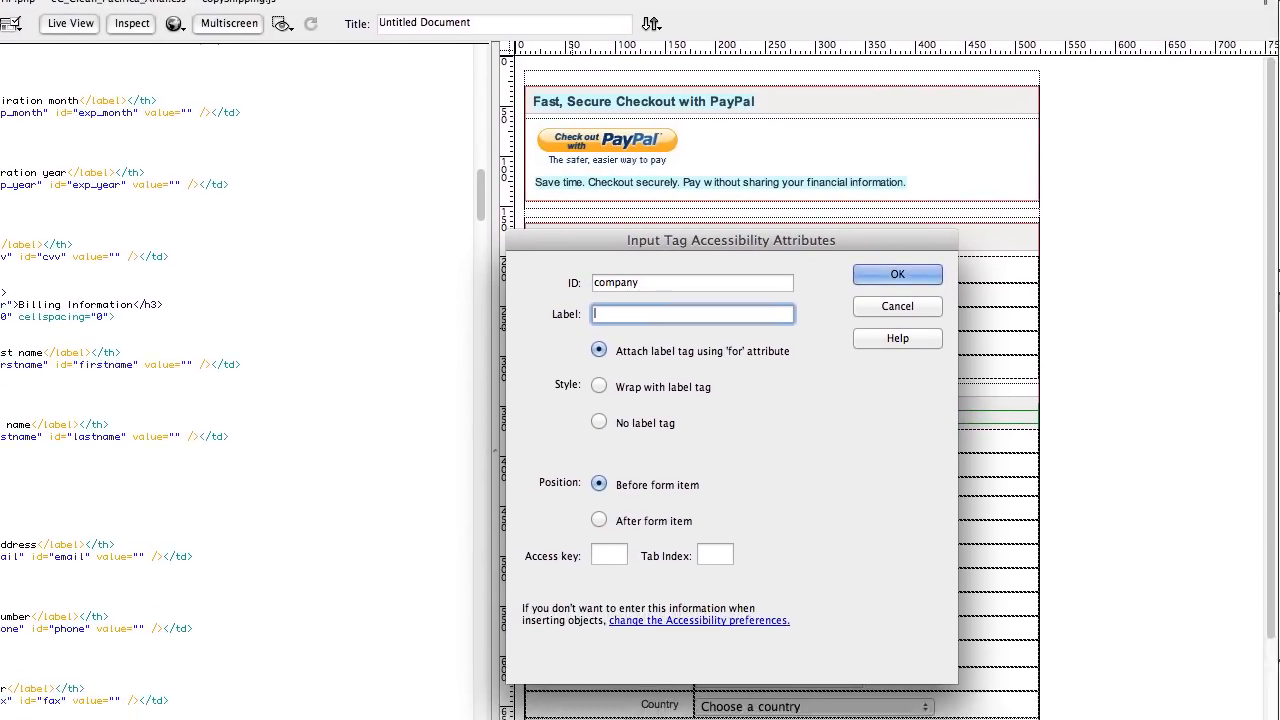
type("Company")
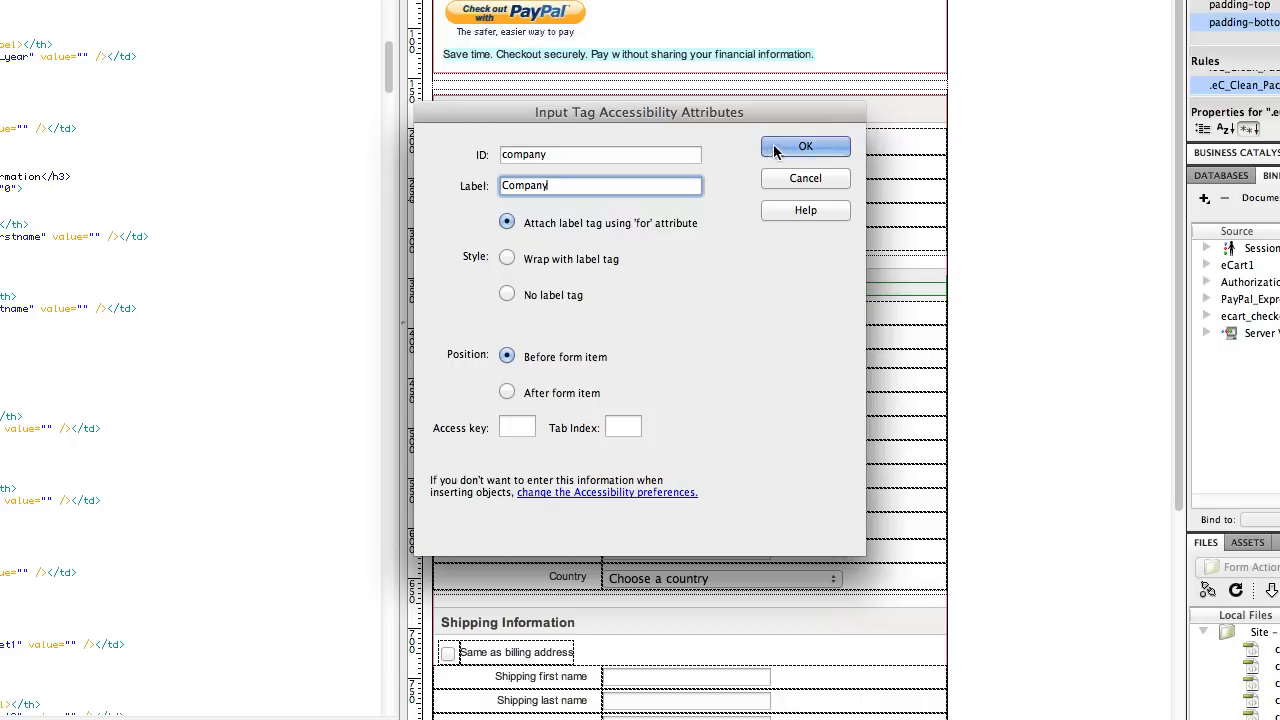
left_click(804, 146)
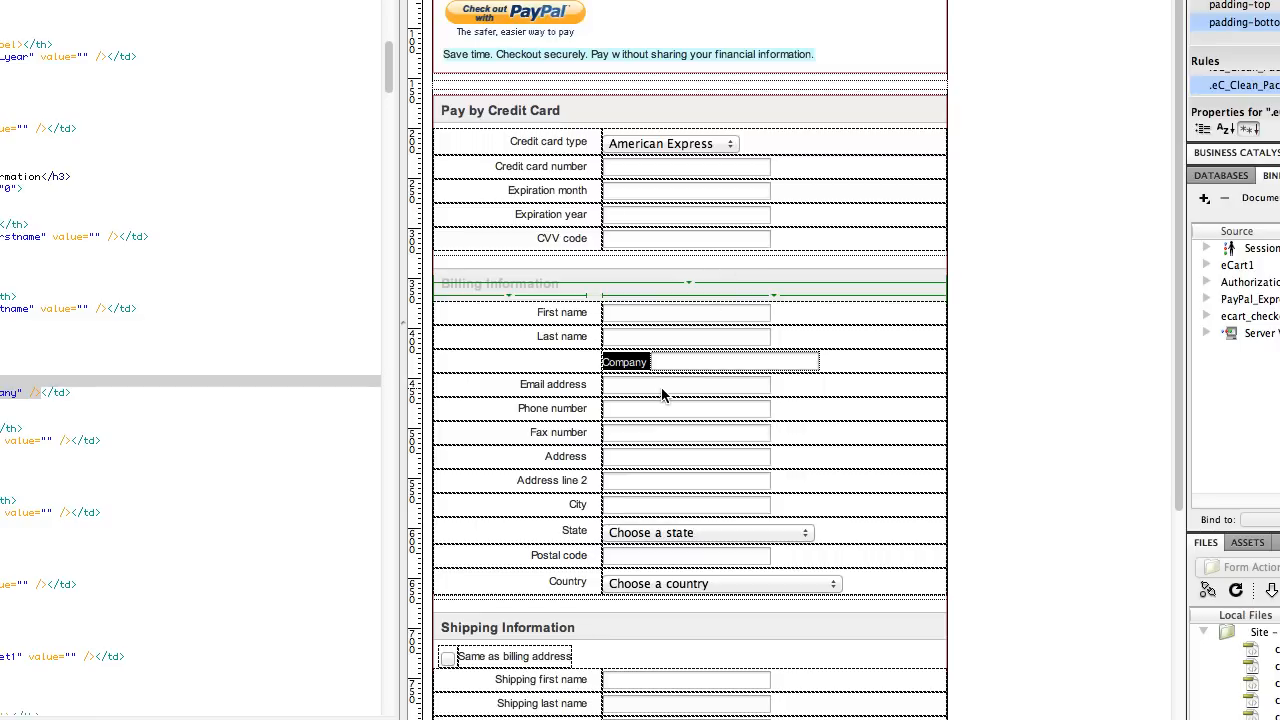
left_click(624, 362)
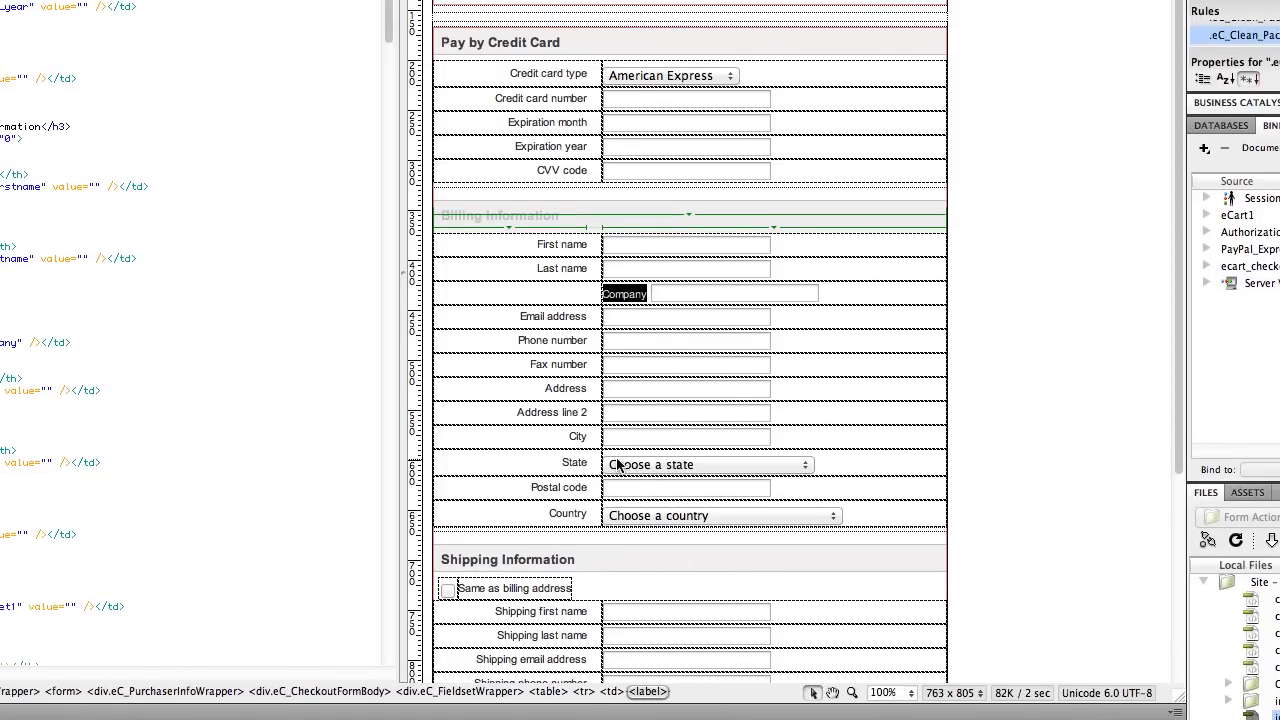
scroll("down", 3)
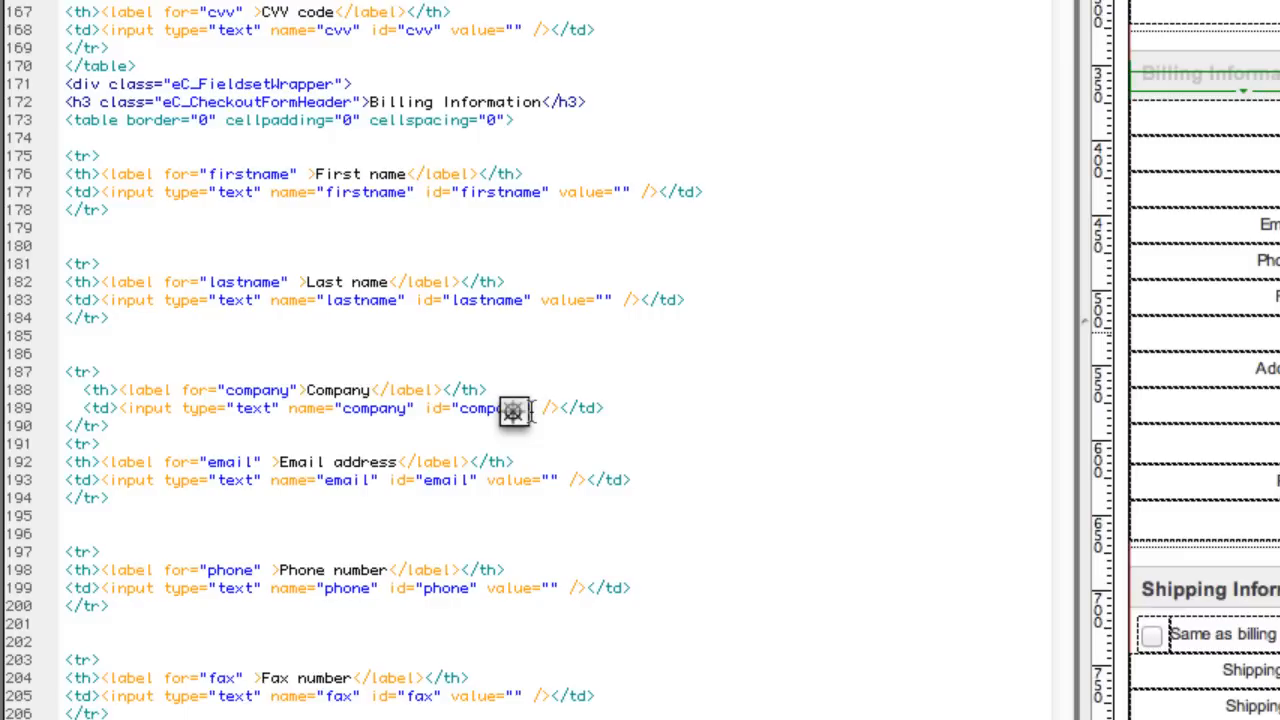
mouse_move(792, 264)
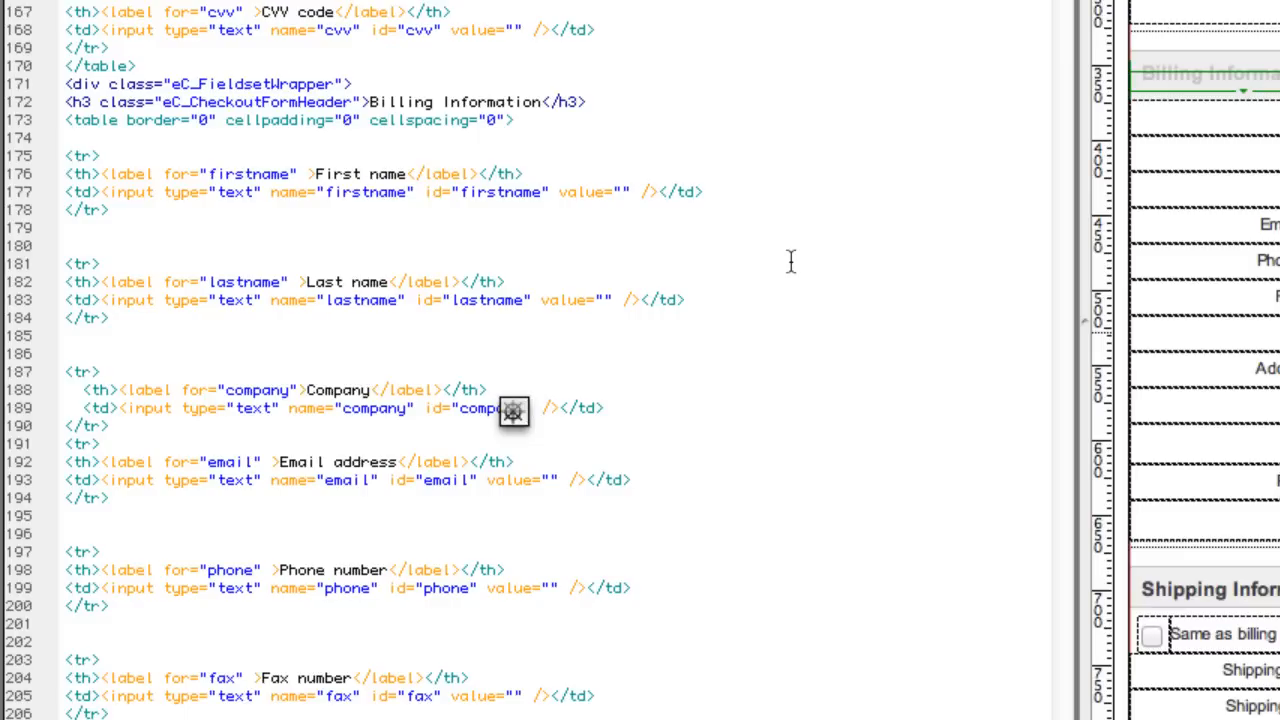
- Move the Company label into its own th cell so it matches the other billing rows
left_click(520, 410)
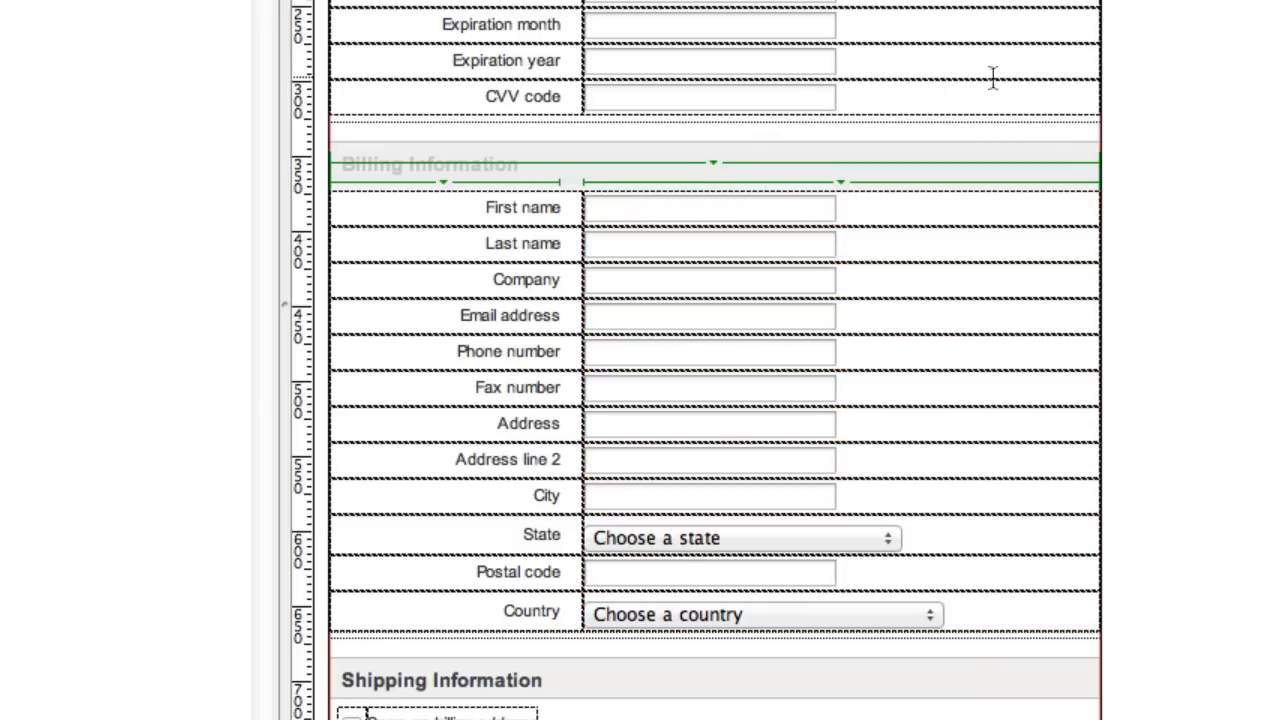
mouse_move(1130, 80)
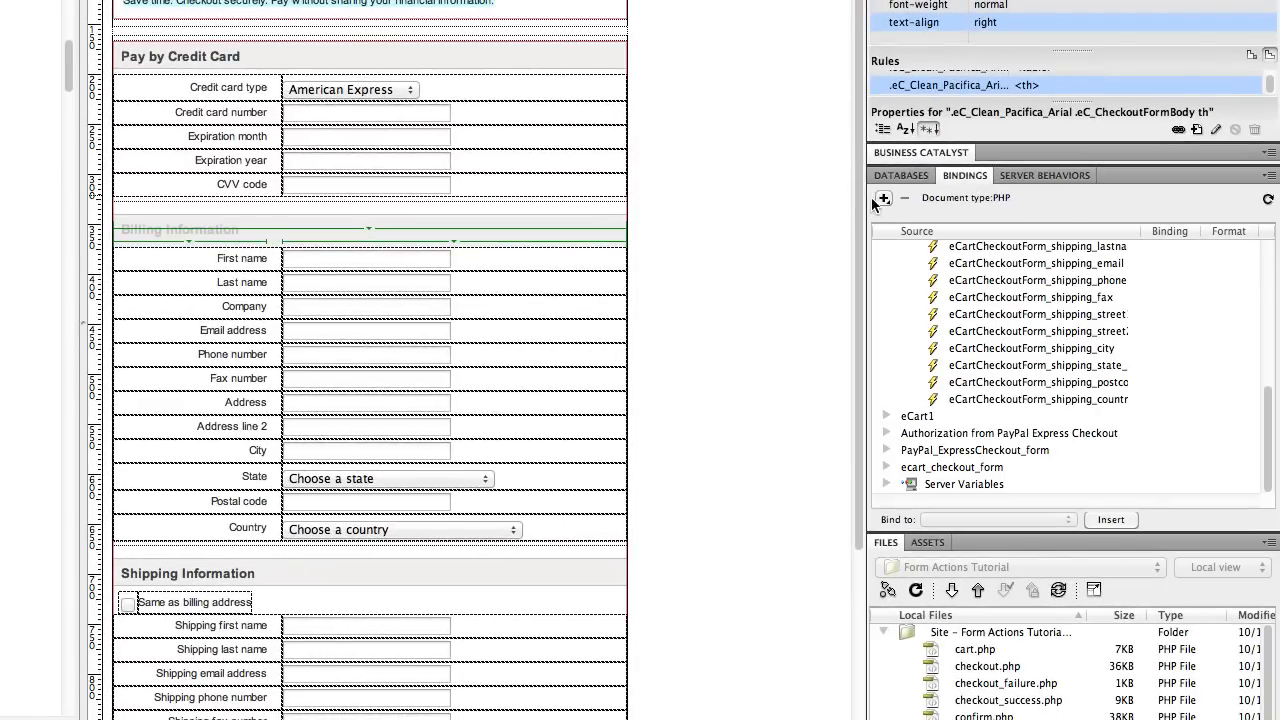
- Add a Session Variable binding named eCartCheckoutForm_company to checkout.php
left_click(882, 198)
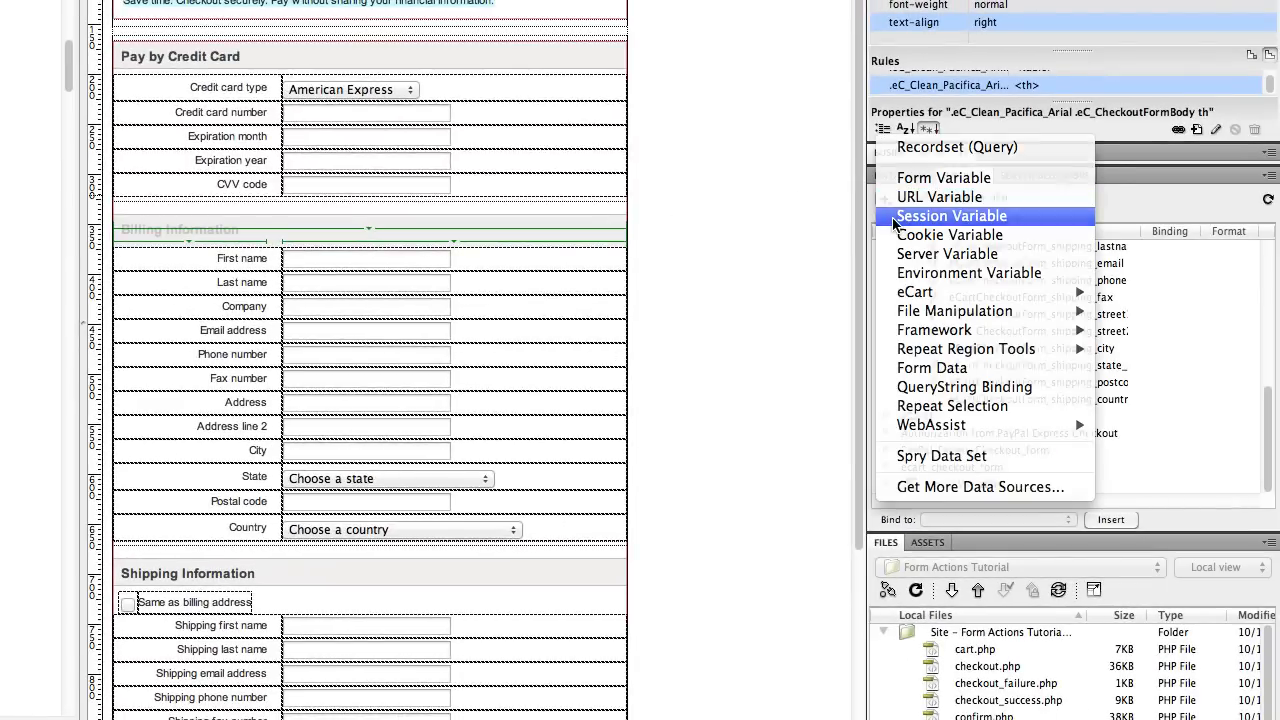
left_click(952, 216)
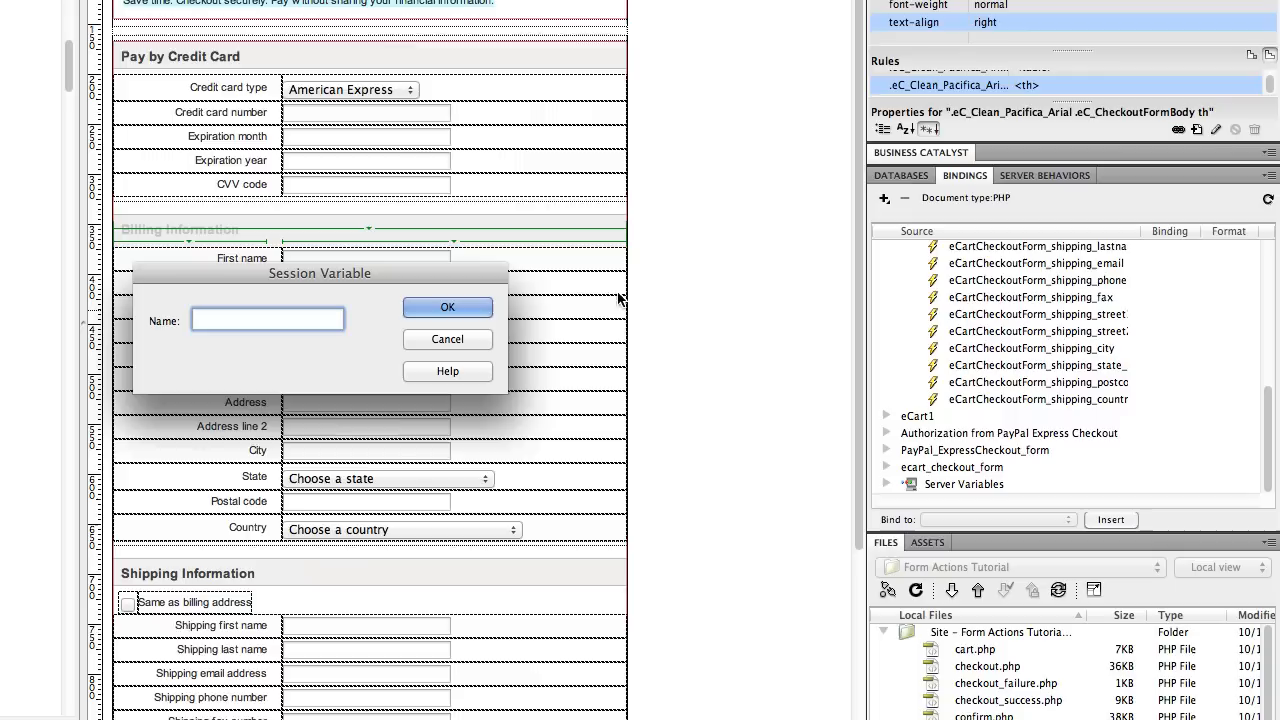
mouse_move(660, 316)
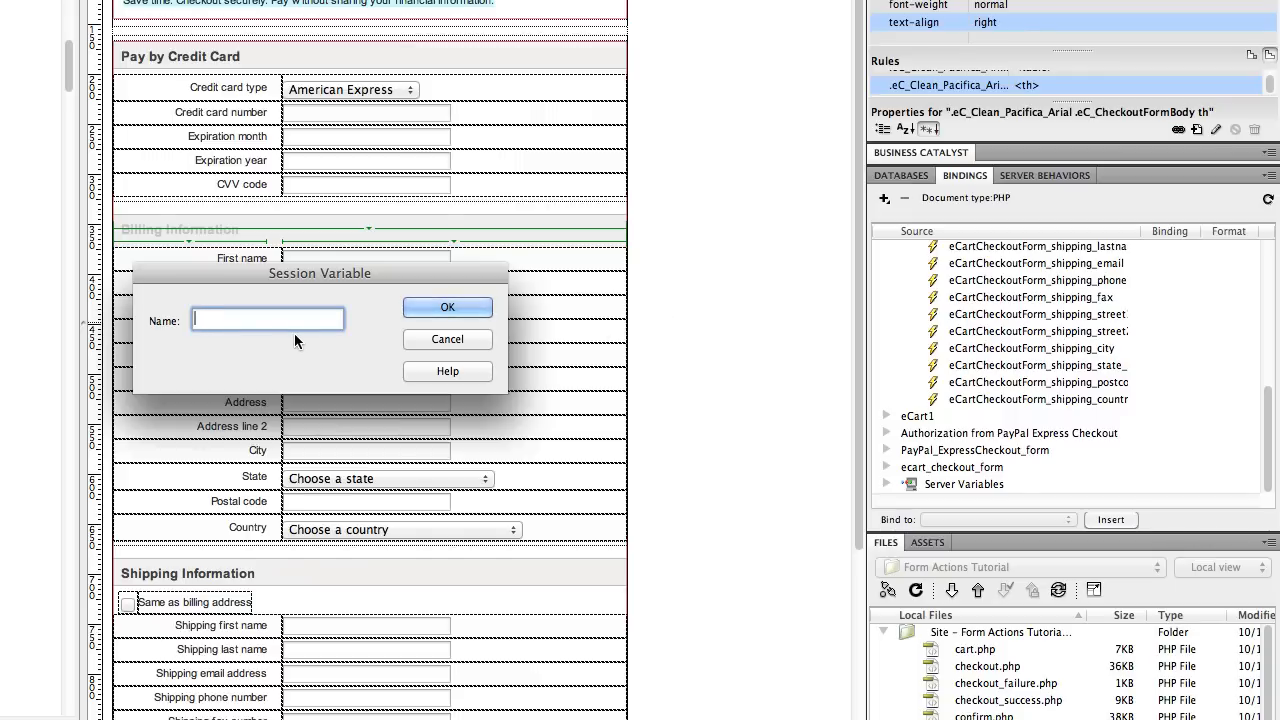
type("eCart")
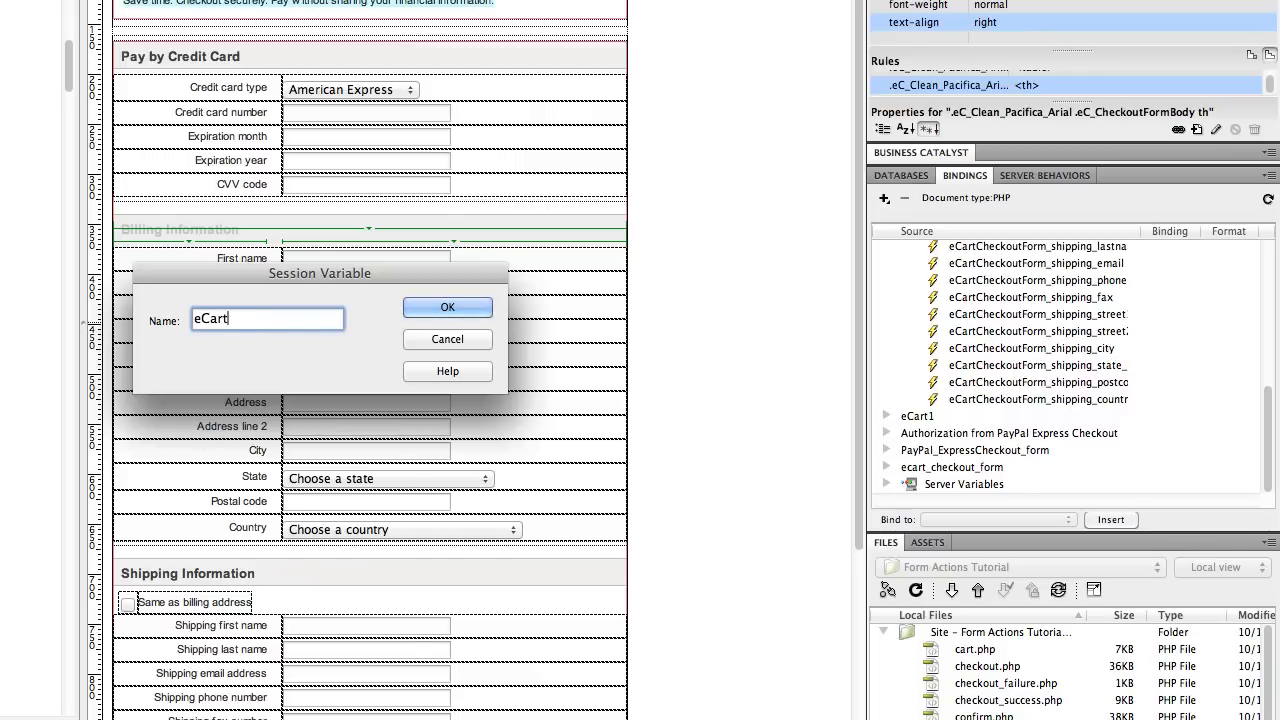
type("CheckoutForm_company")
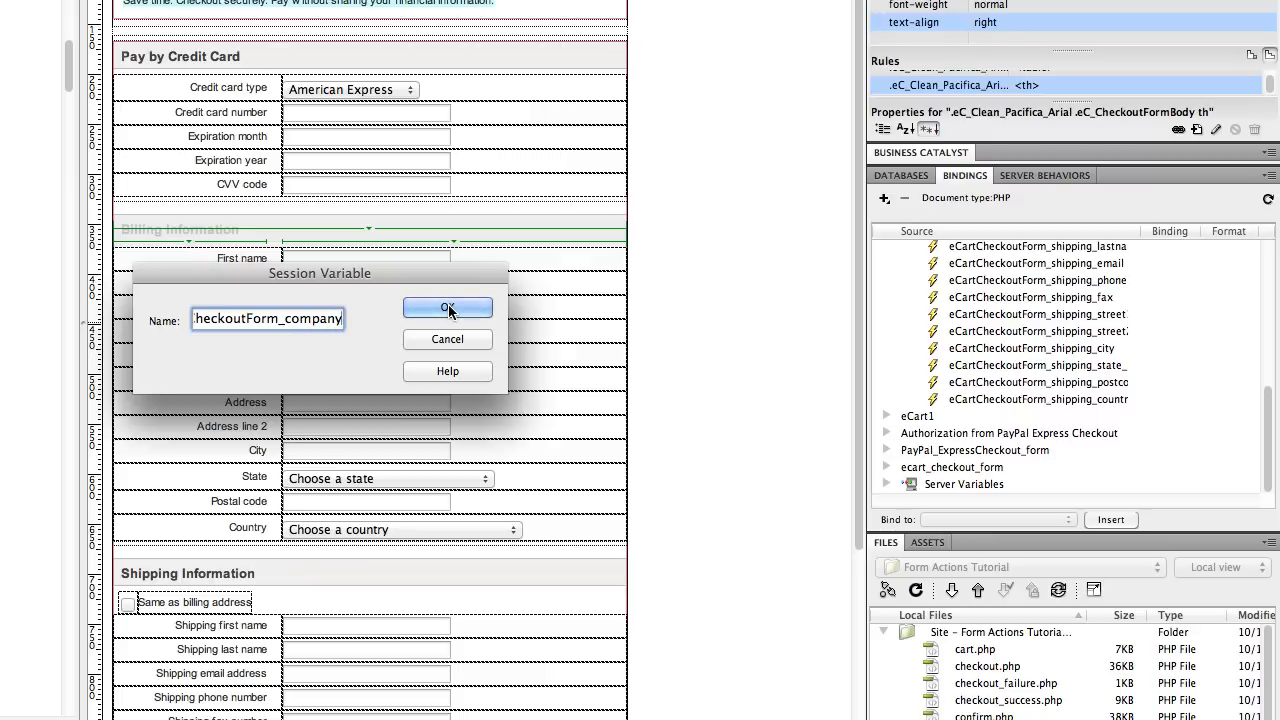
left_click(448, 308)
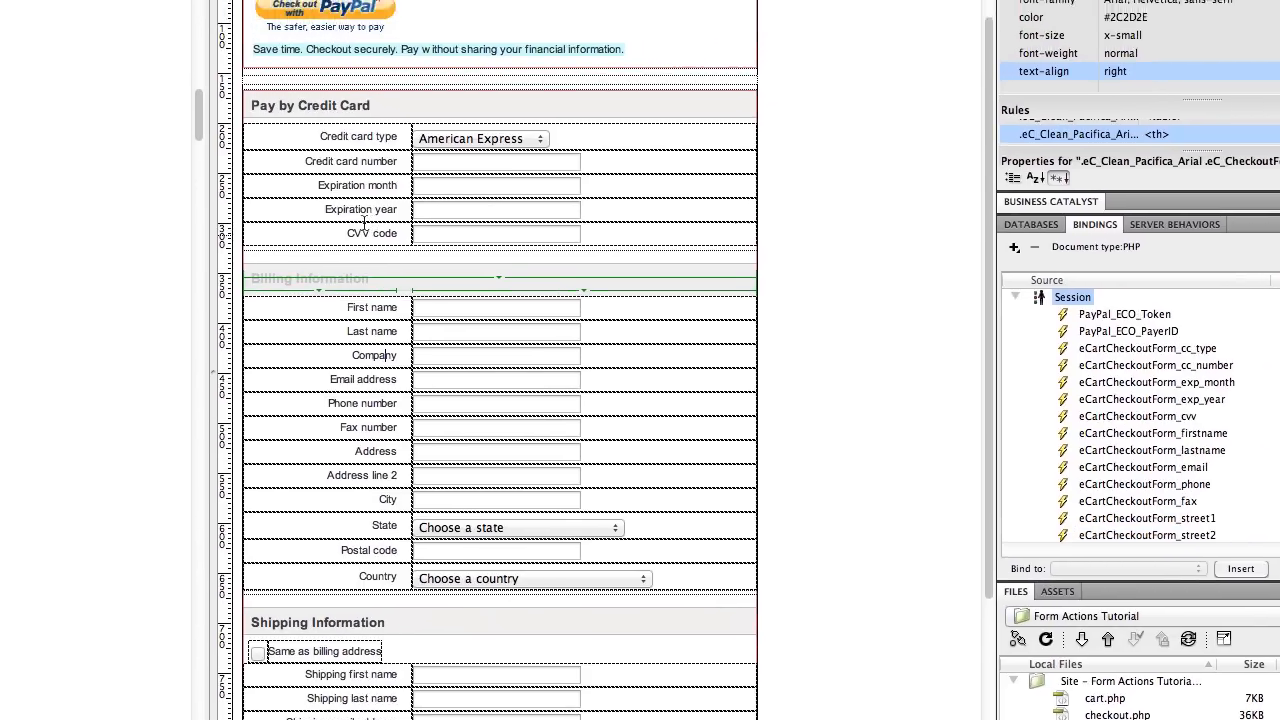
- Add a hidden field named company after the confirm page's other hidden checkout inputs
left_click(144, 86)
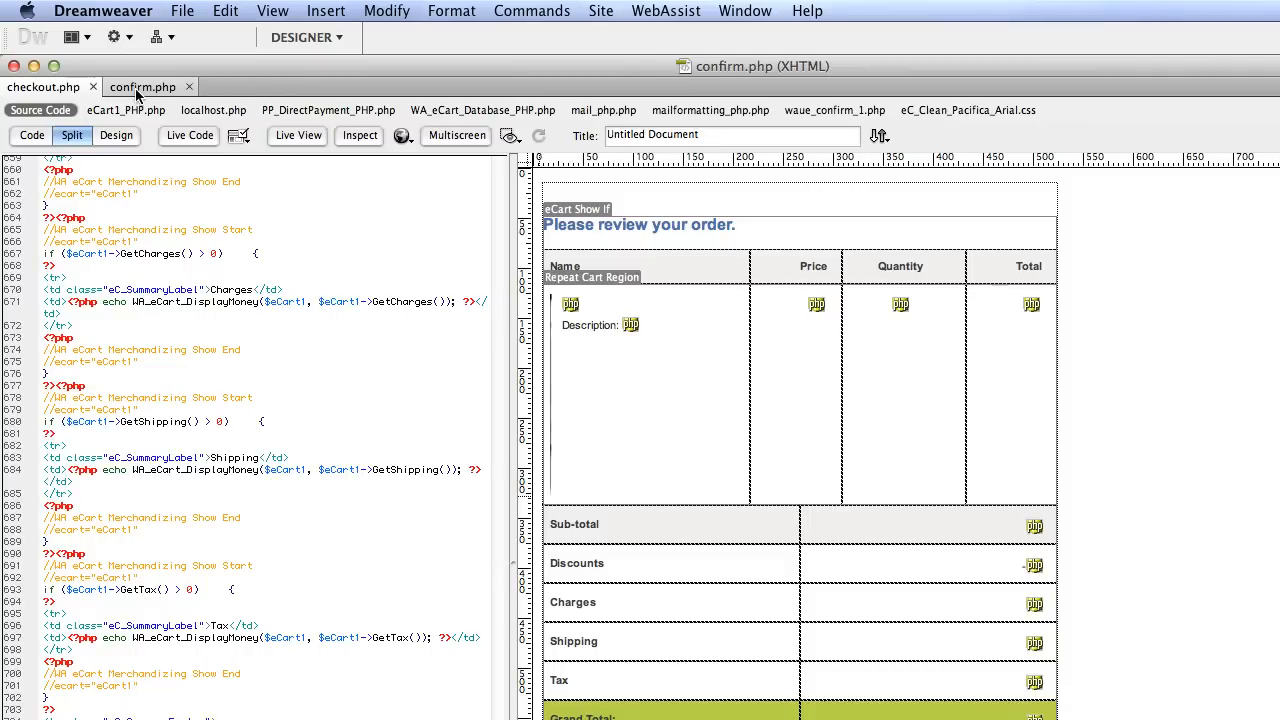
scroll("down", 3)
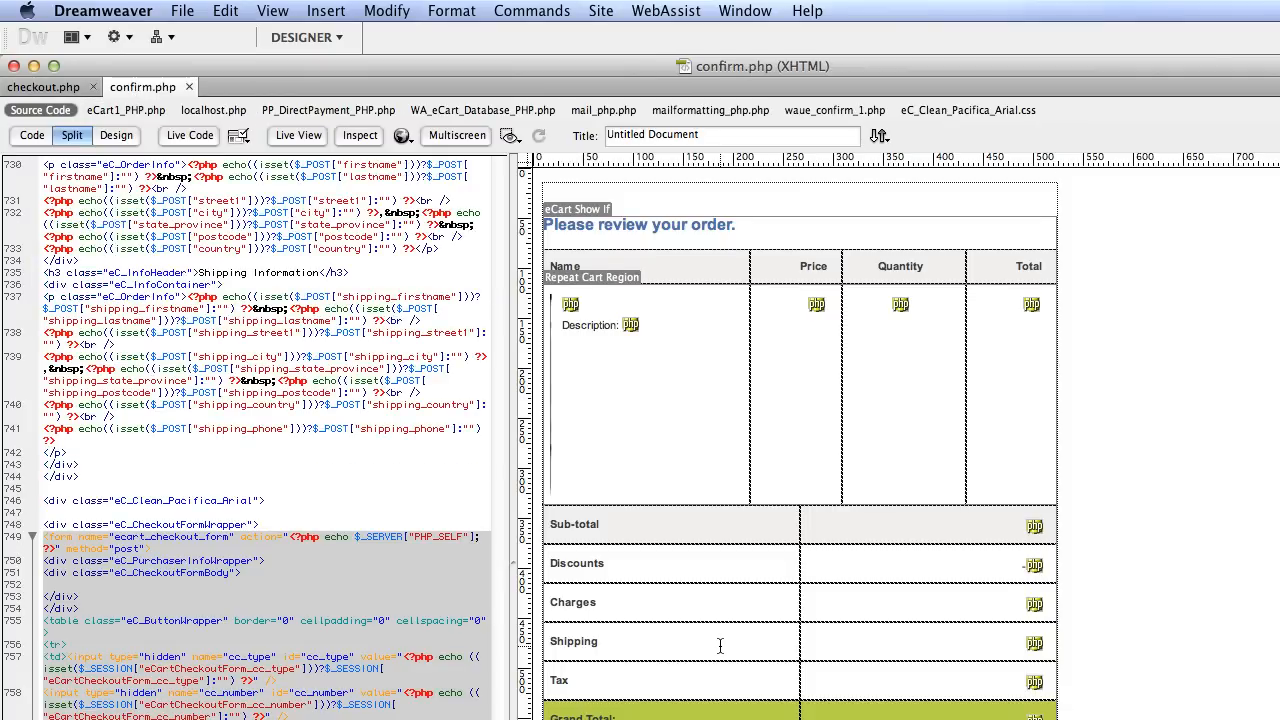
scroll("down", 3)
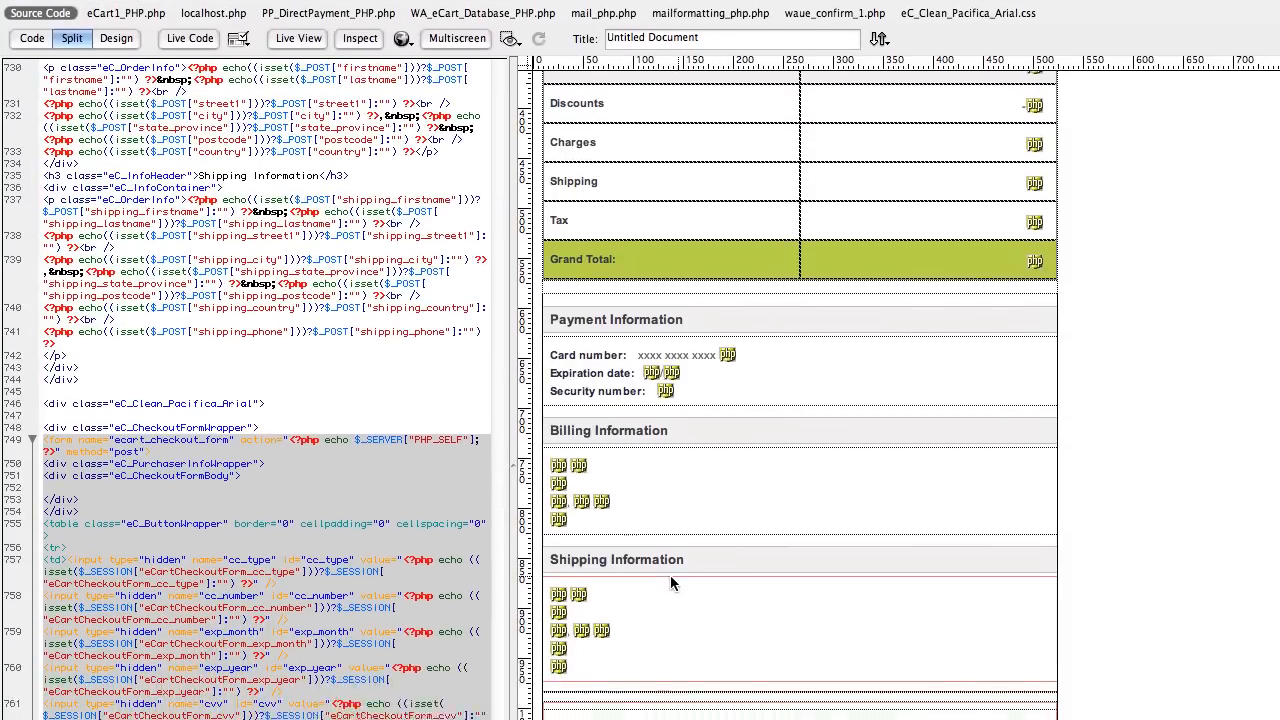
scroll("down", 3)
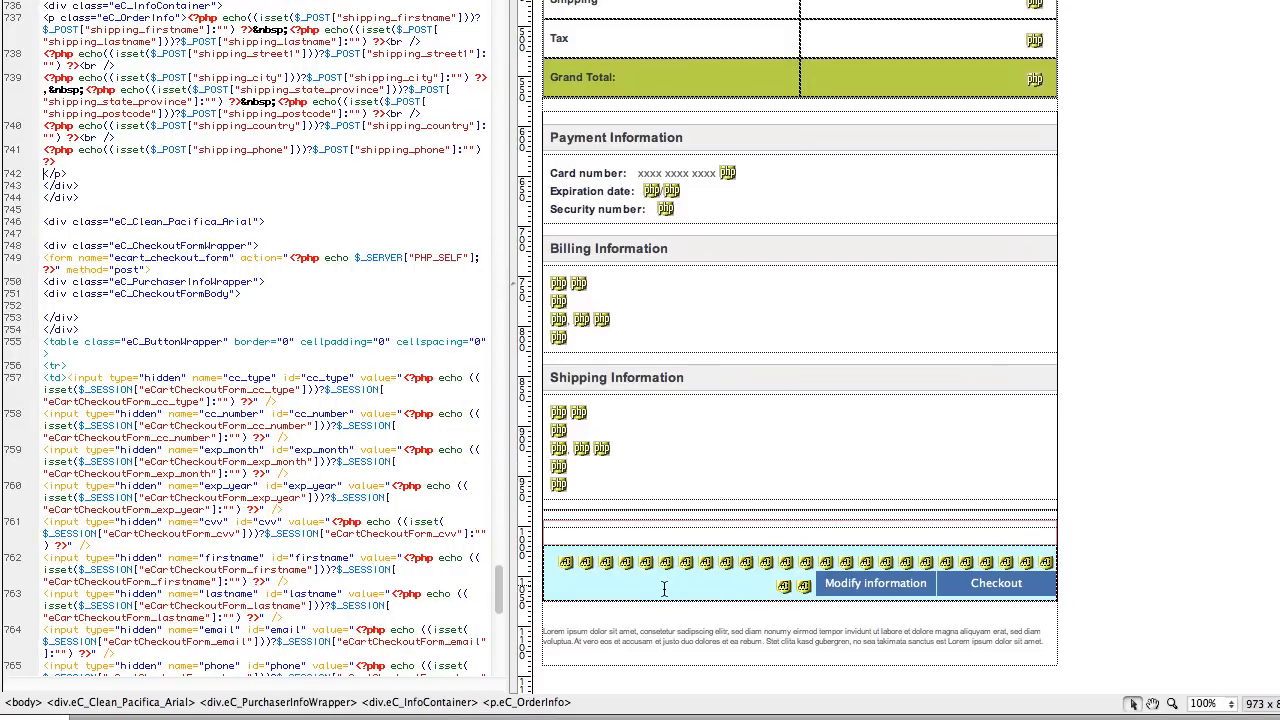
scroll("down", 3)
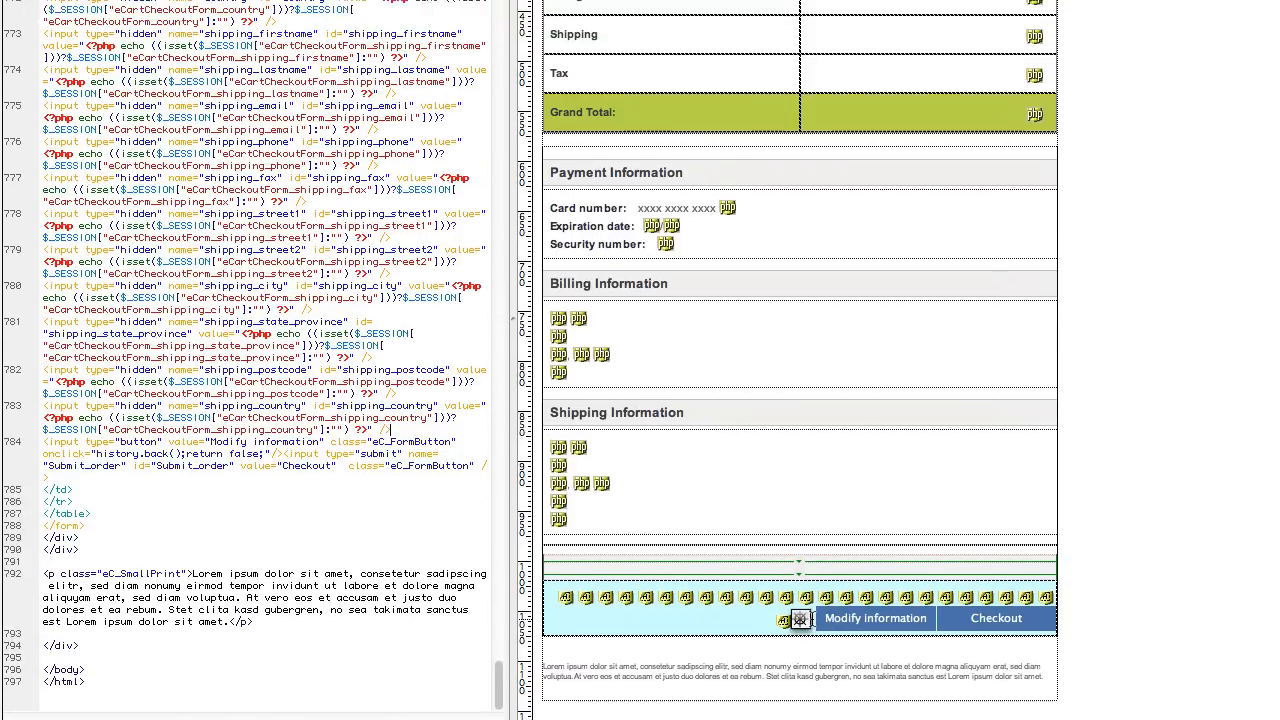
left_click(324, 12)
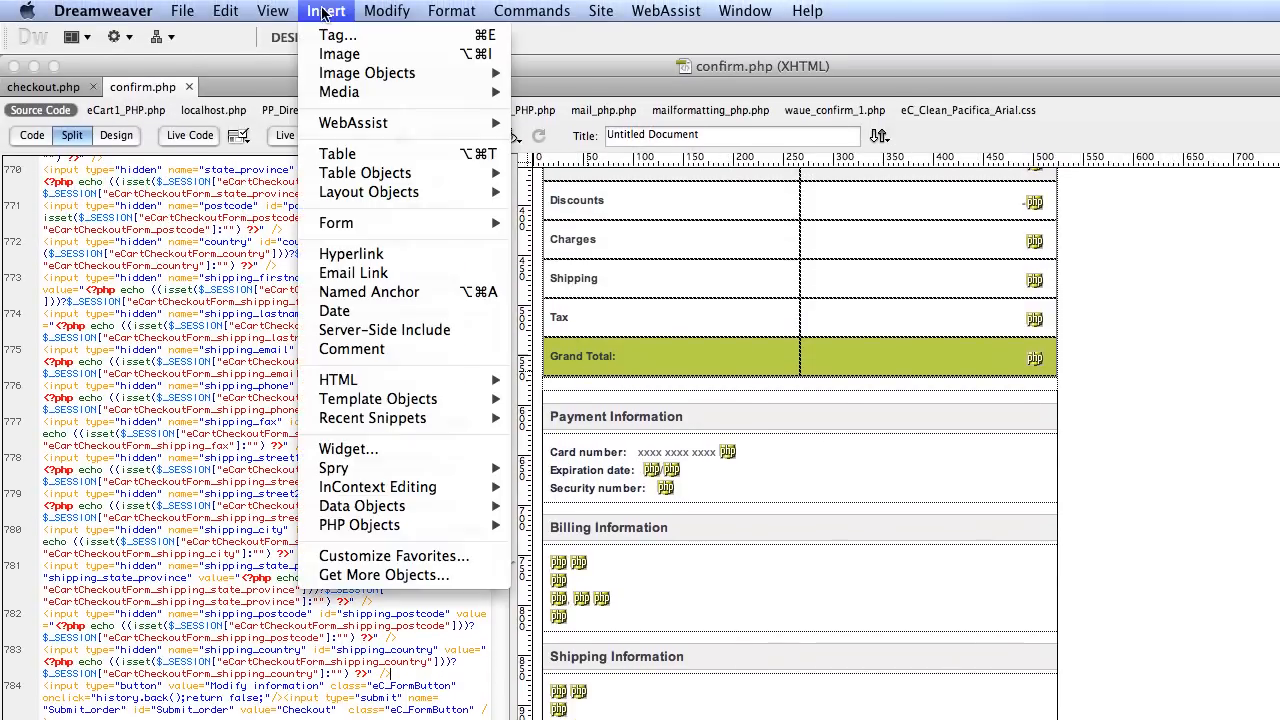
mouse_move(368, 192)
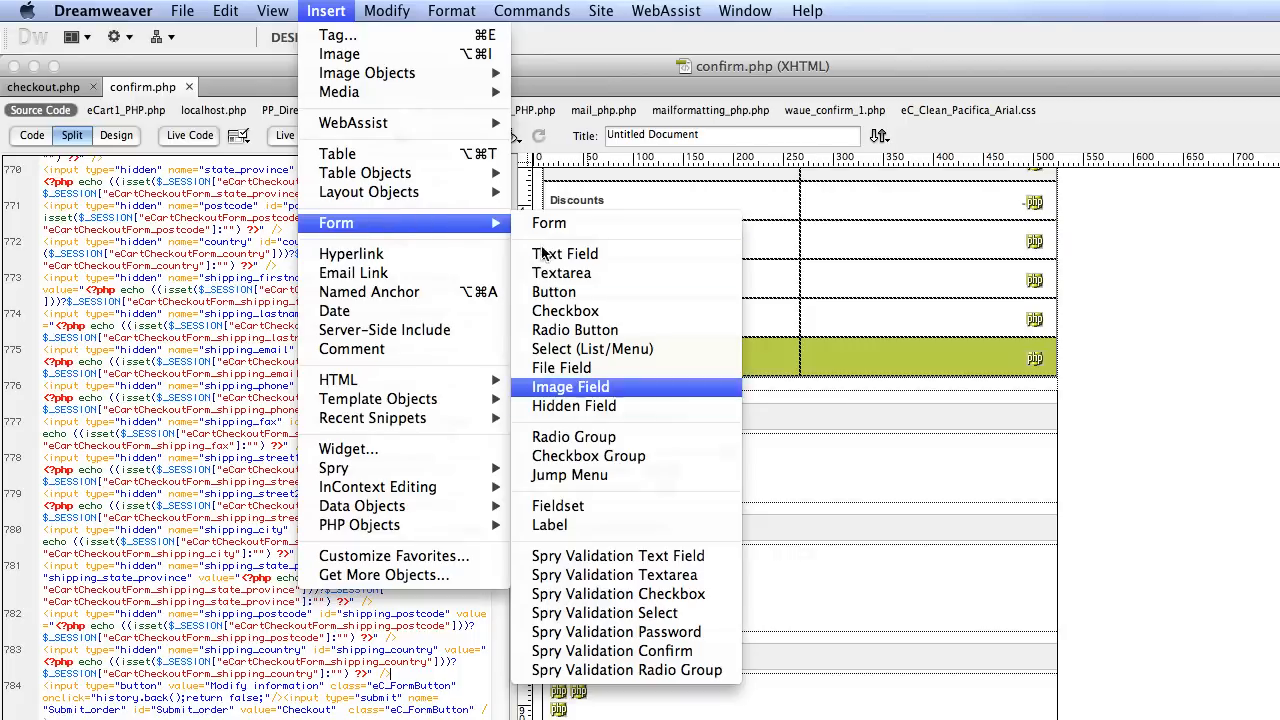
left_click(570, 388)
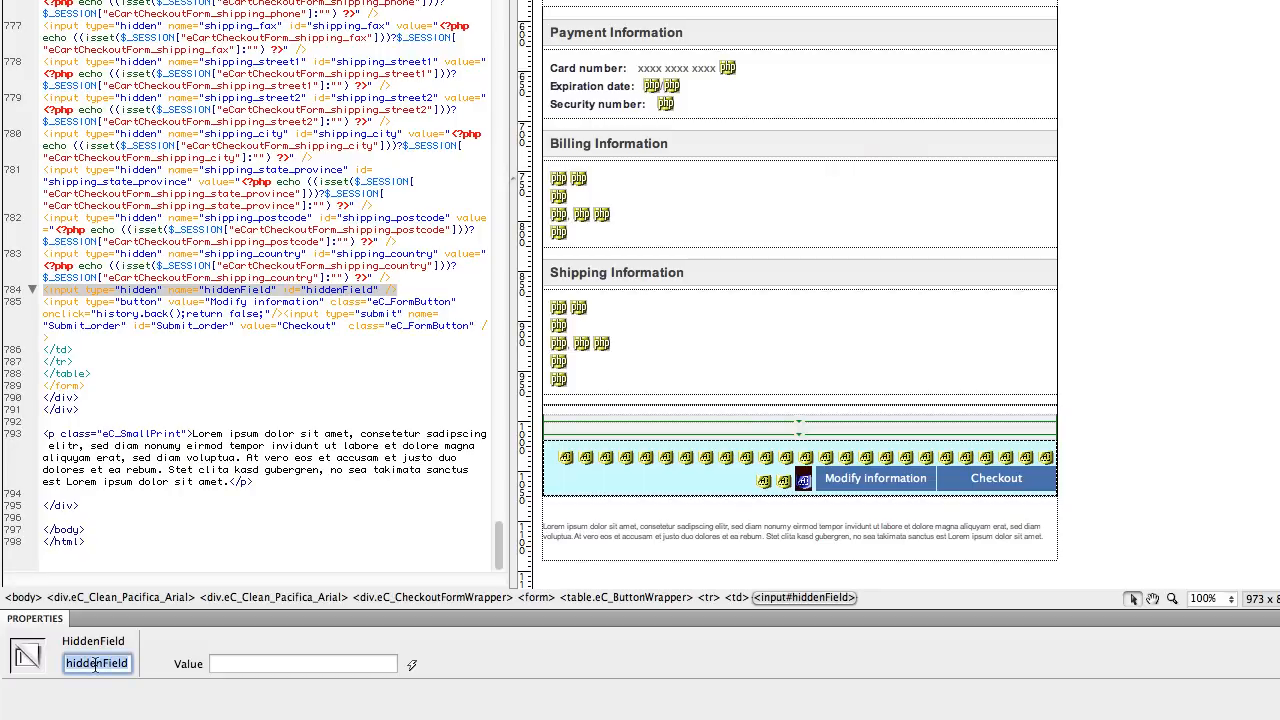
type("company")
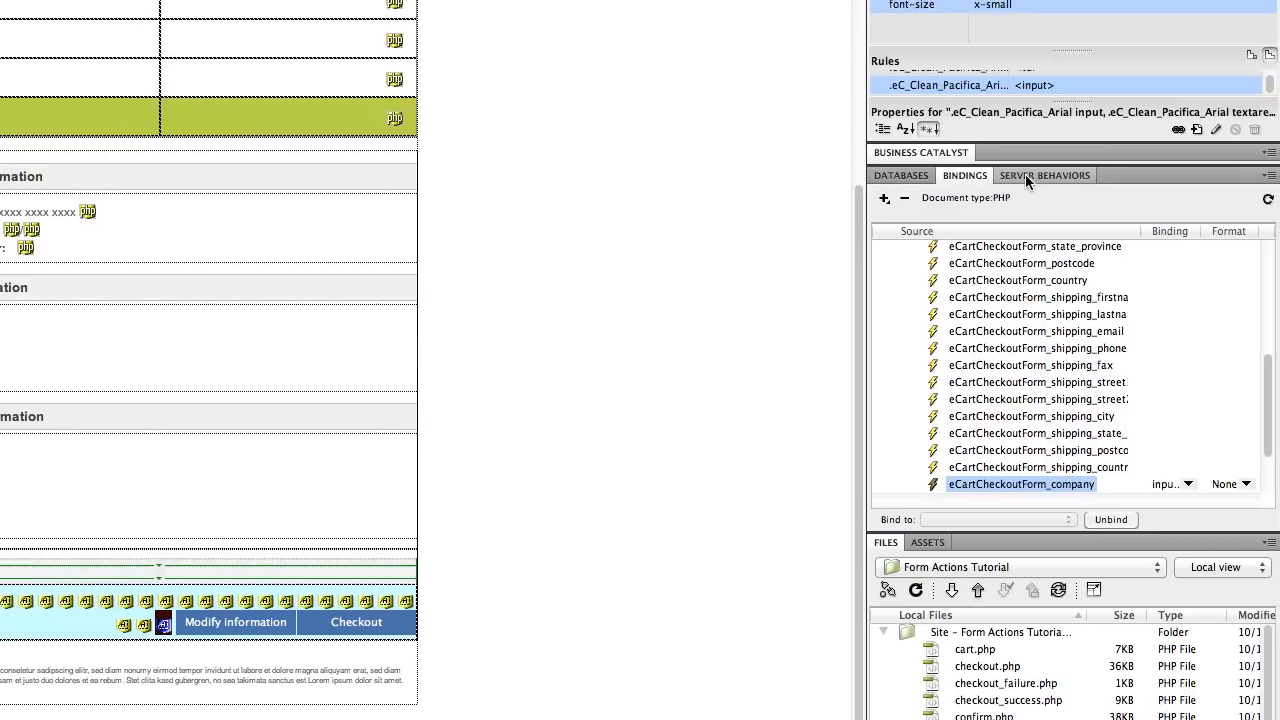
- Add Set Session Value: on any form post store $_POST company in eCartCheckoutForm_company
left_click(1044, 176)
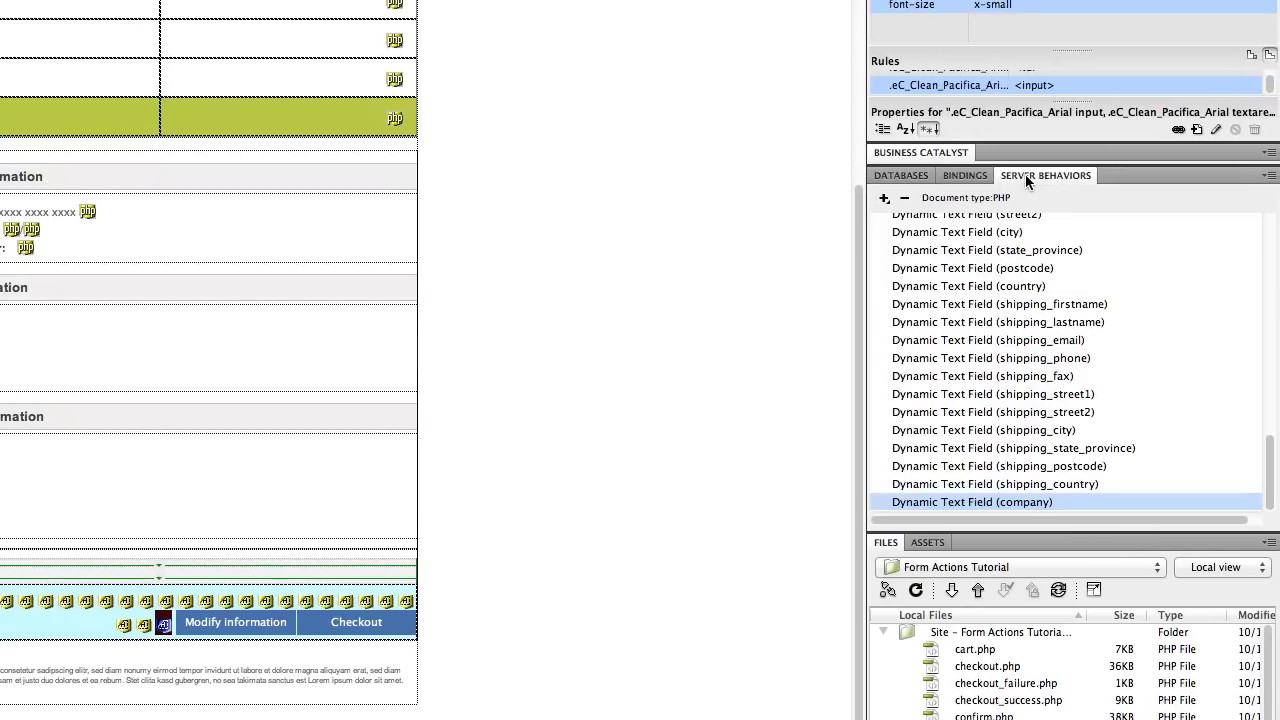
left_click(884, 198)
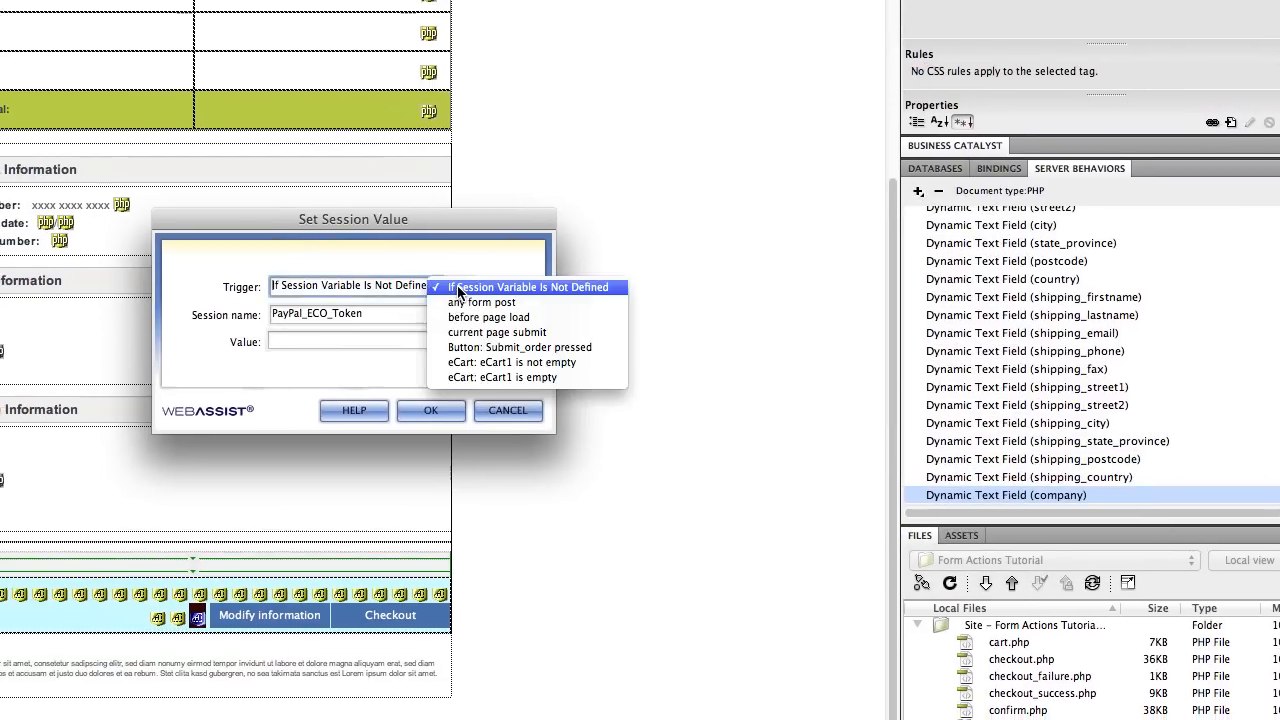
left_click(484, 302)
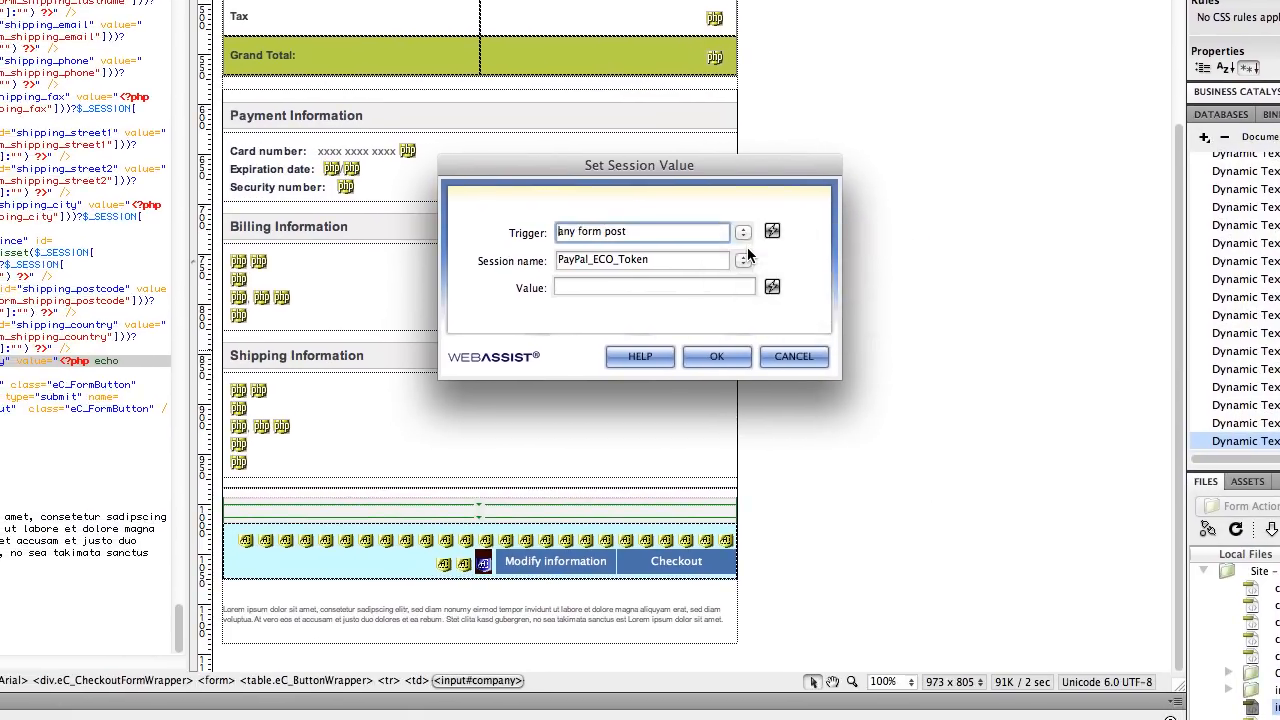
left_click(744, 260)
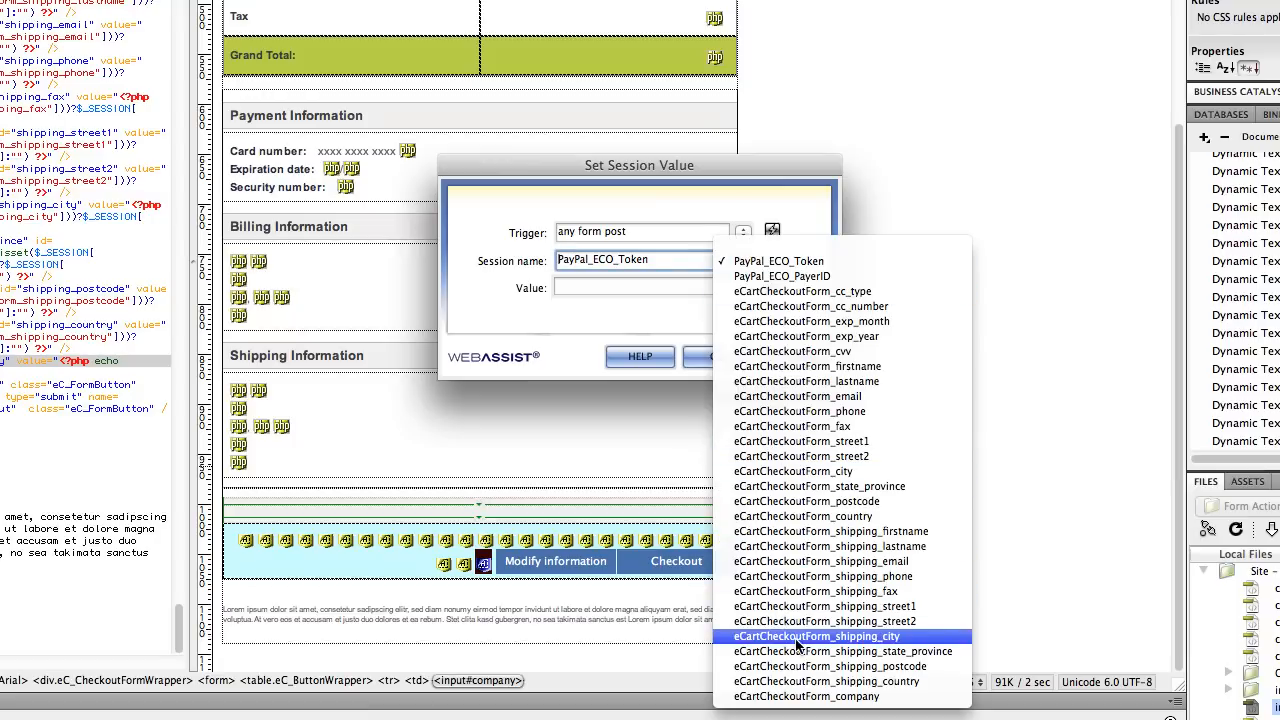
mouse_move(770, 696)
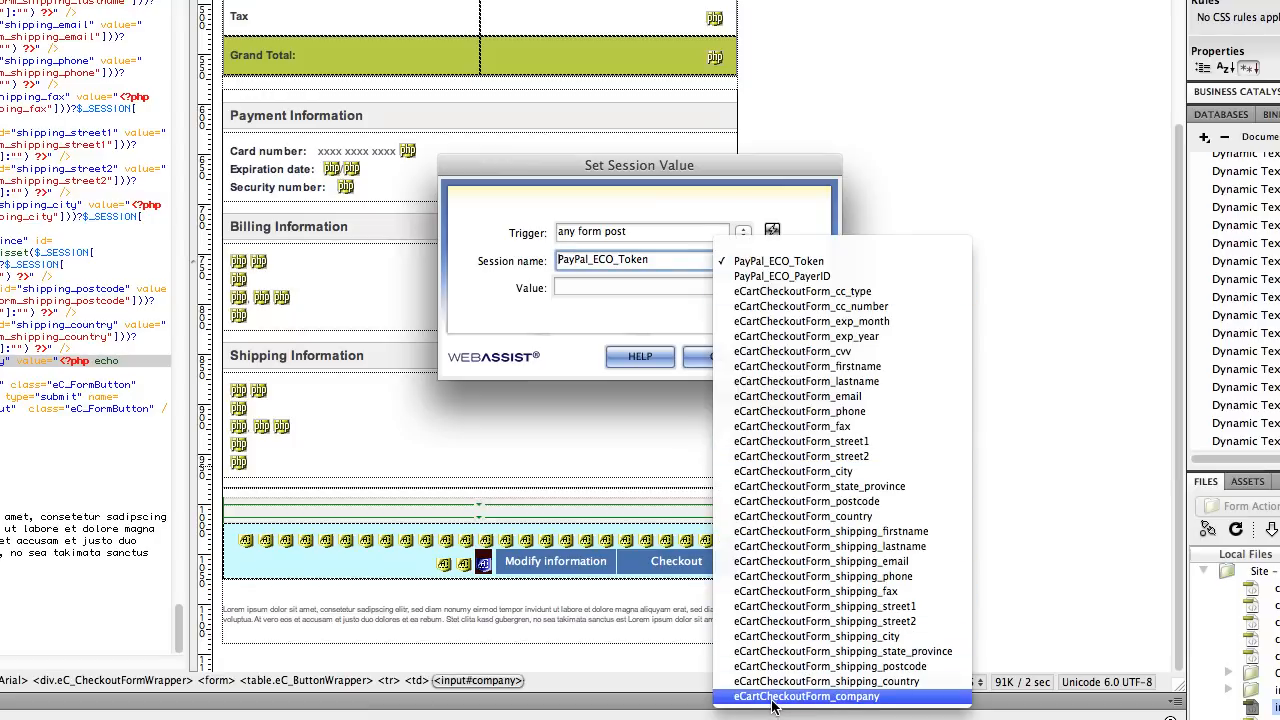
left_click(830, 696)
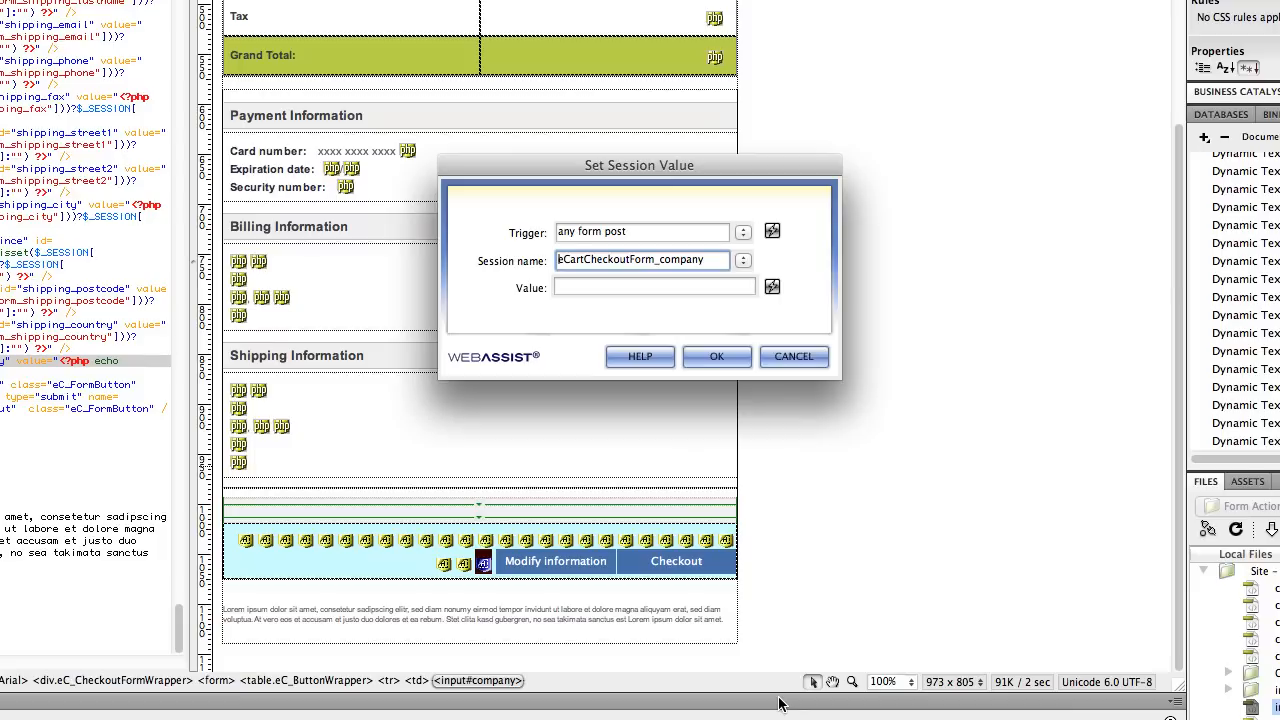
left_click(772, 288)
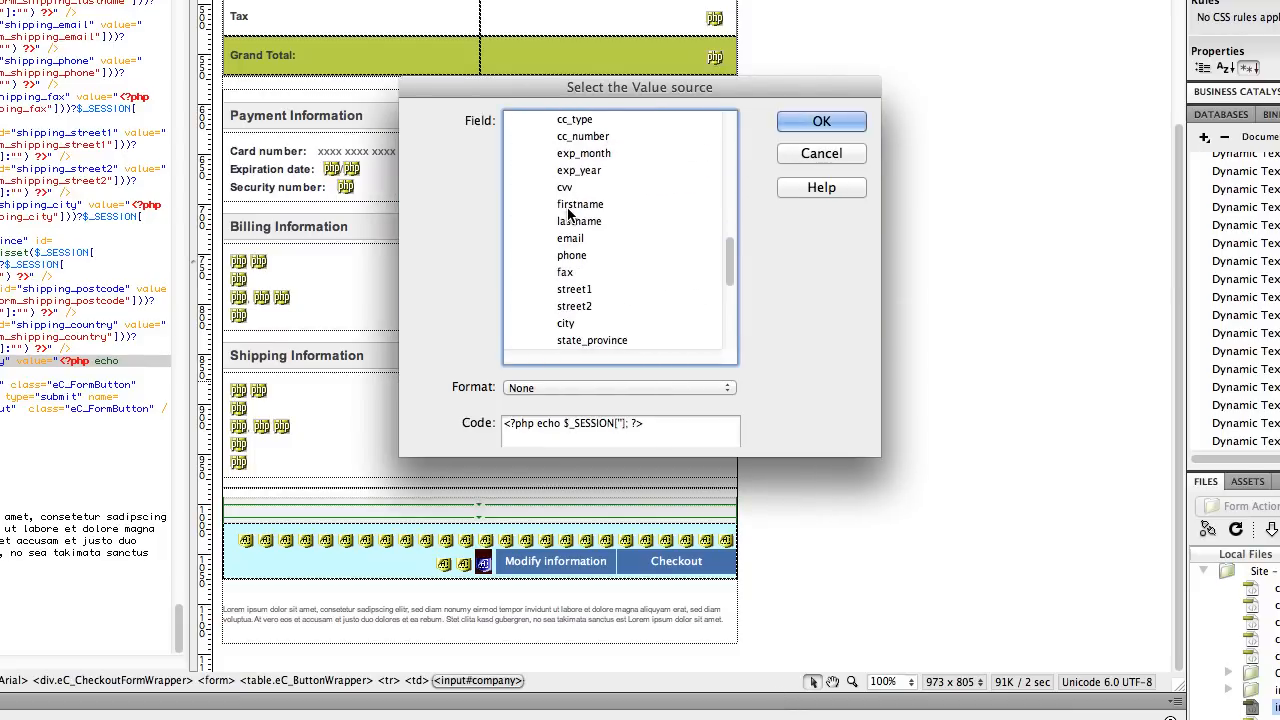
left_click(584, 158)
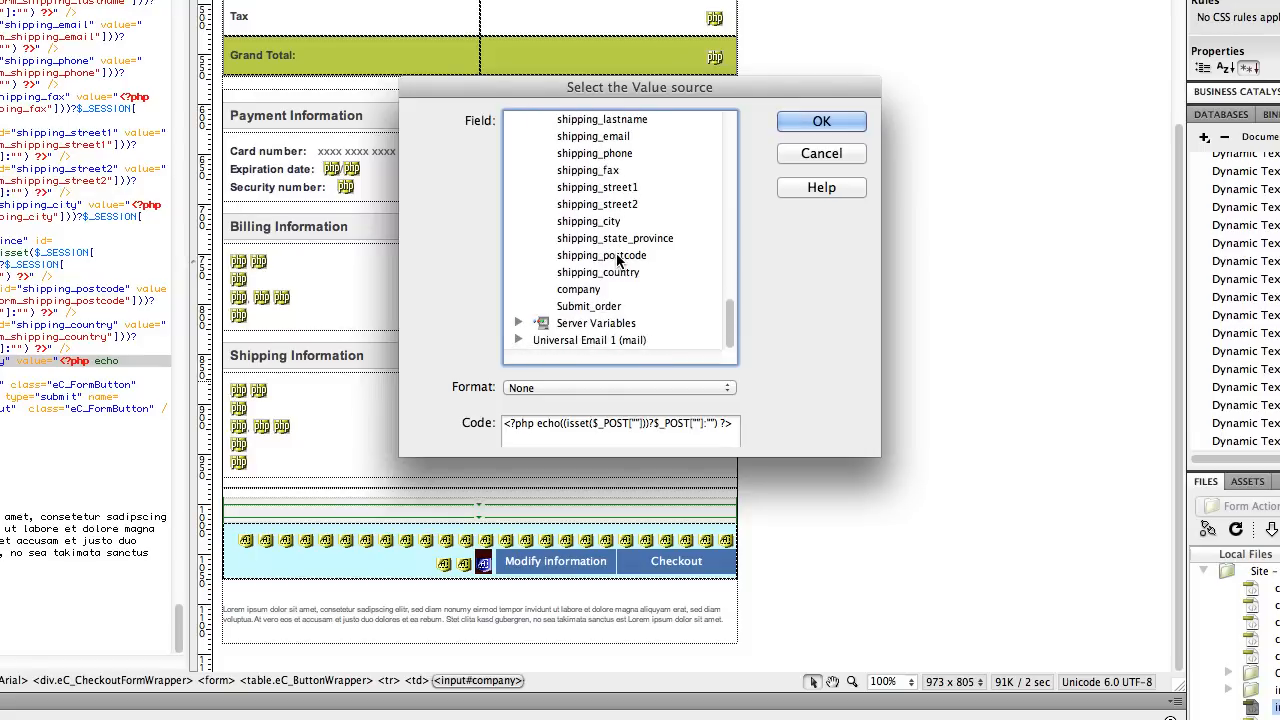
left_click(578, 288)
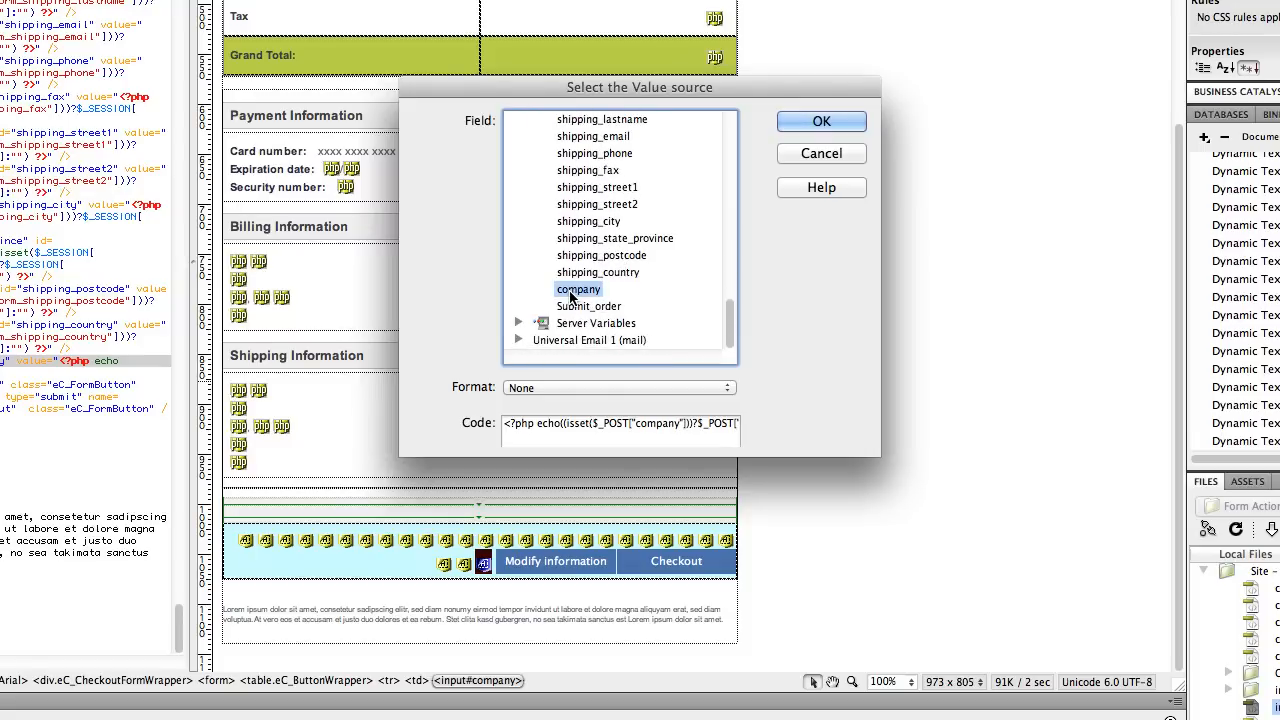
mouse_move(760, 166)
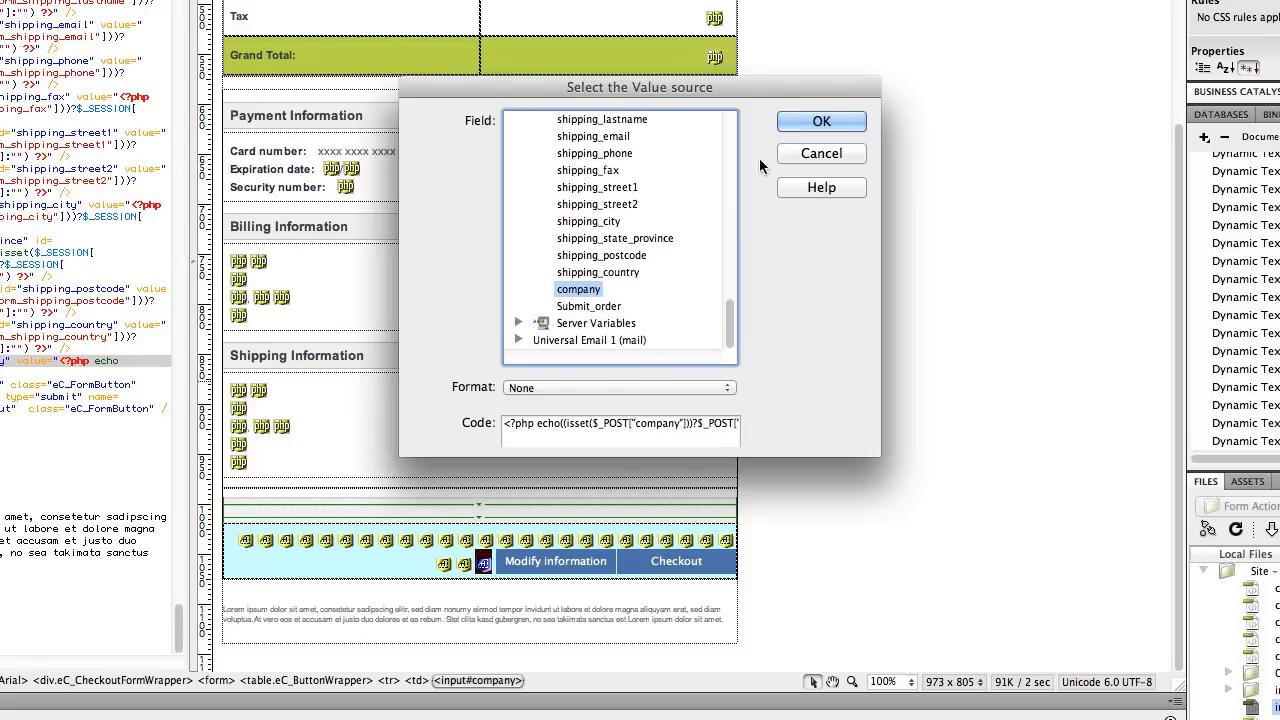
left_click(820, 122)
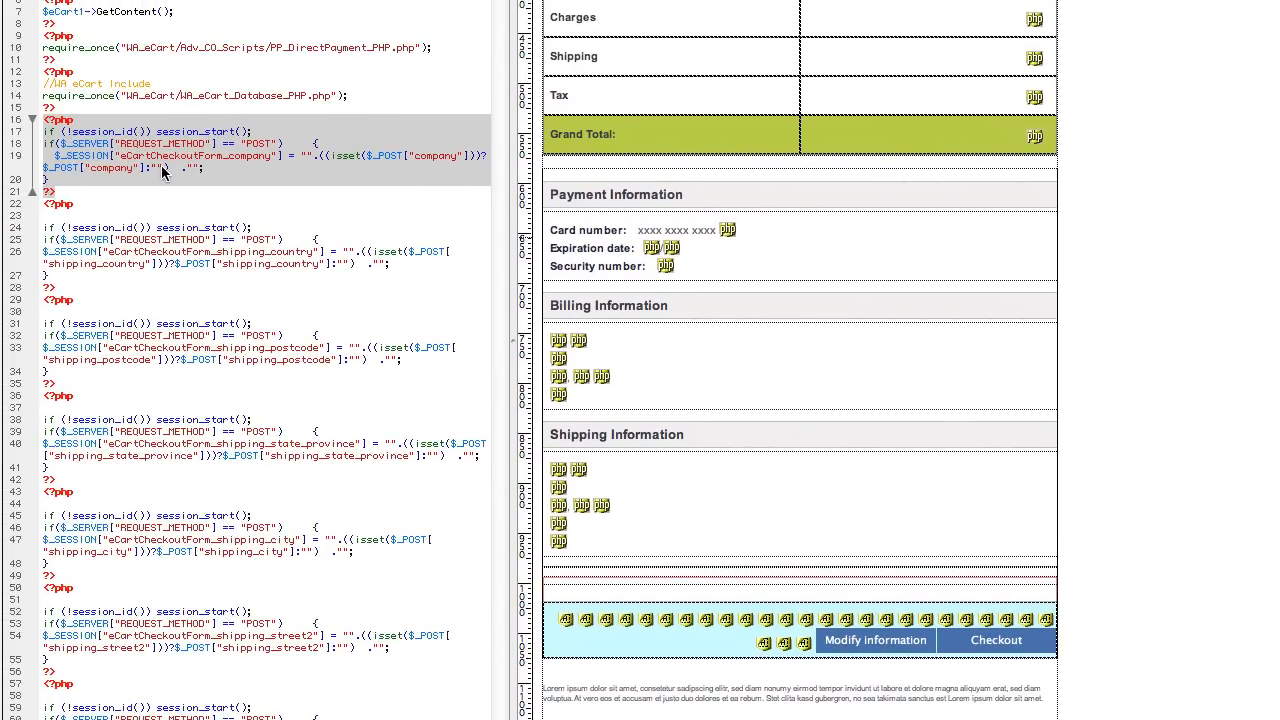
mouse_move(624, 356)
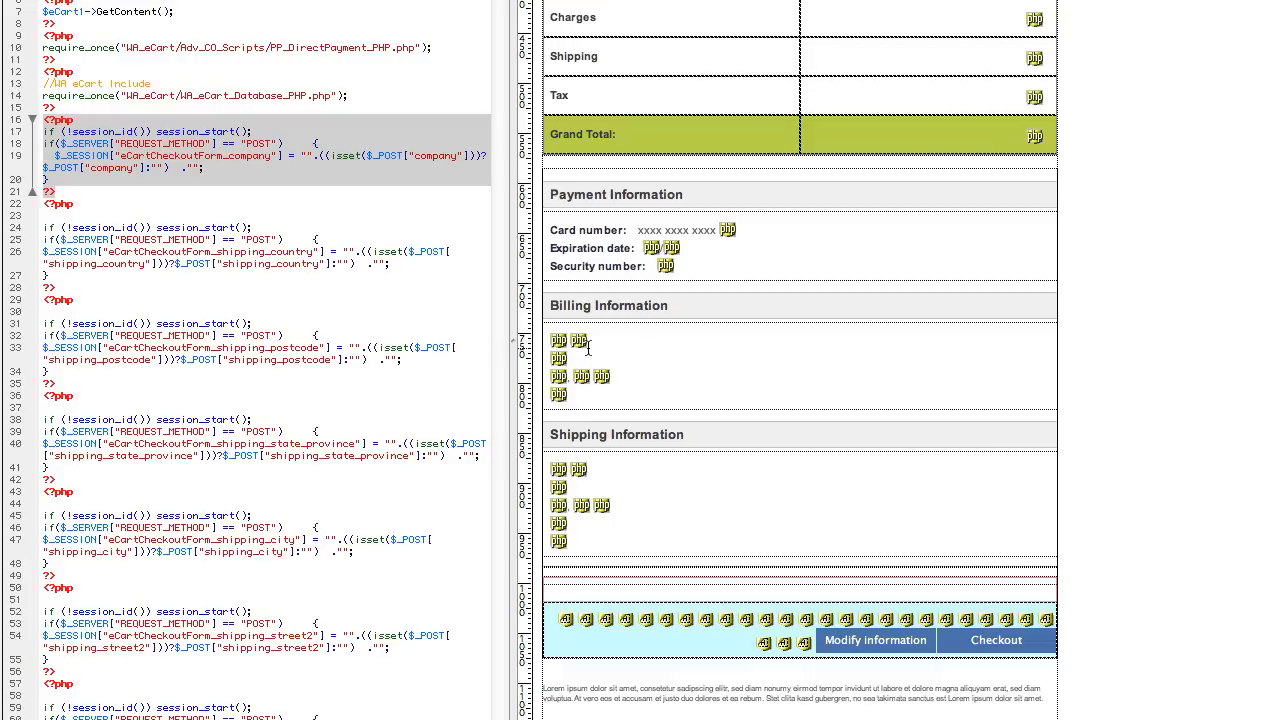
mouse_move(596, 344)
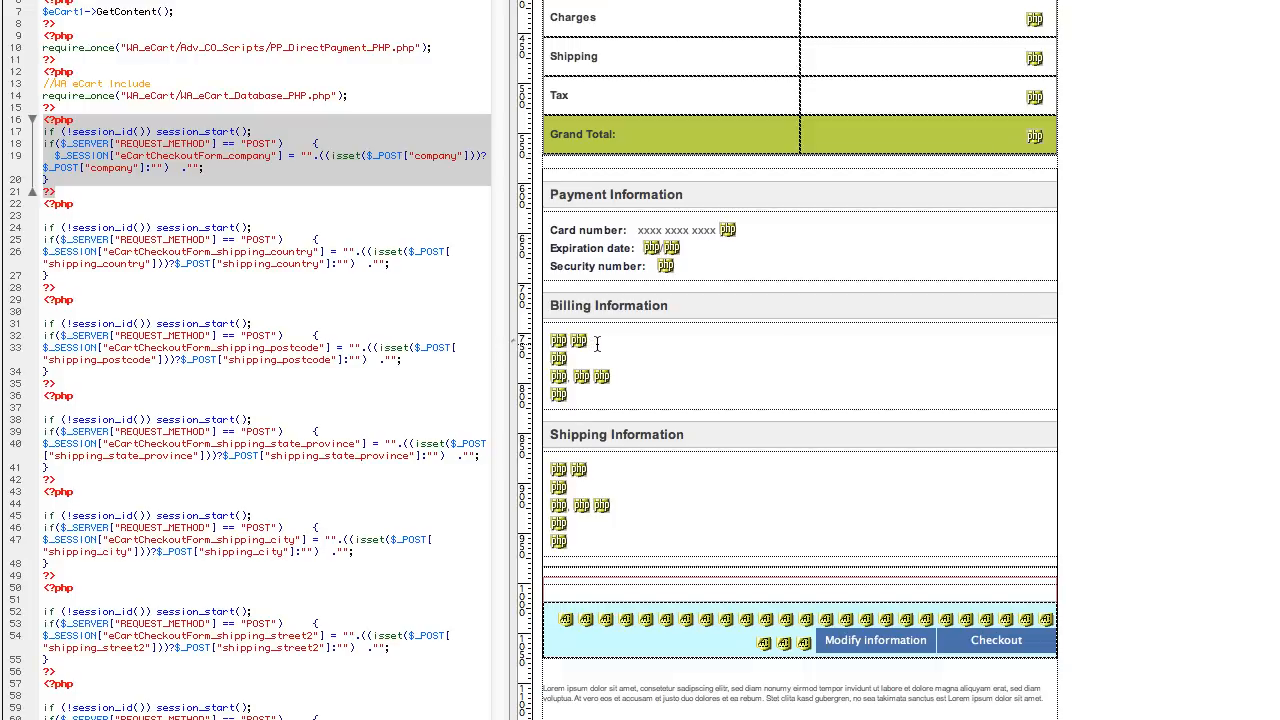
mouse_move(568, 346)
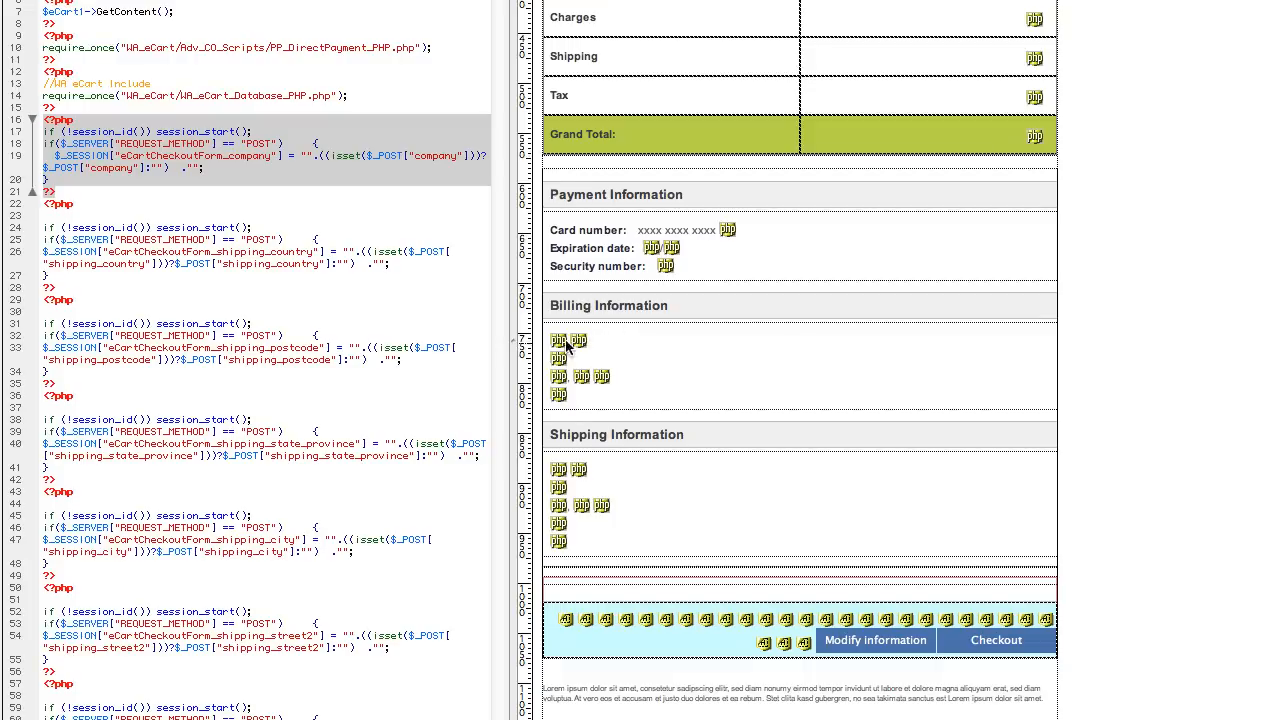
scroll("down", 3)
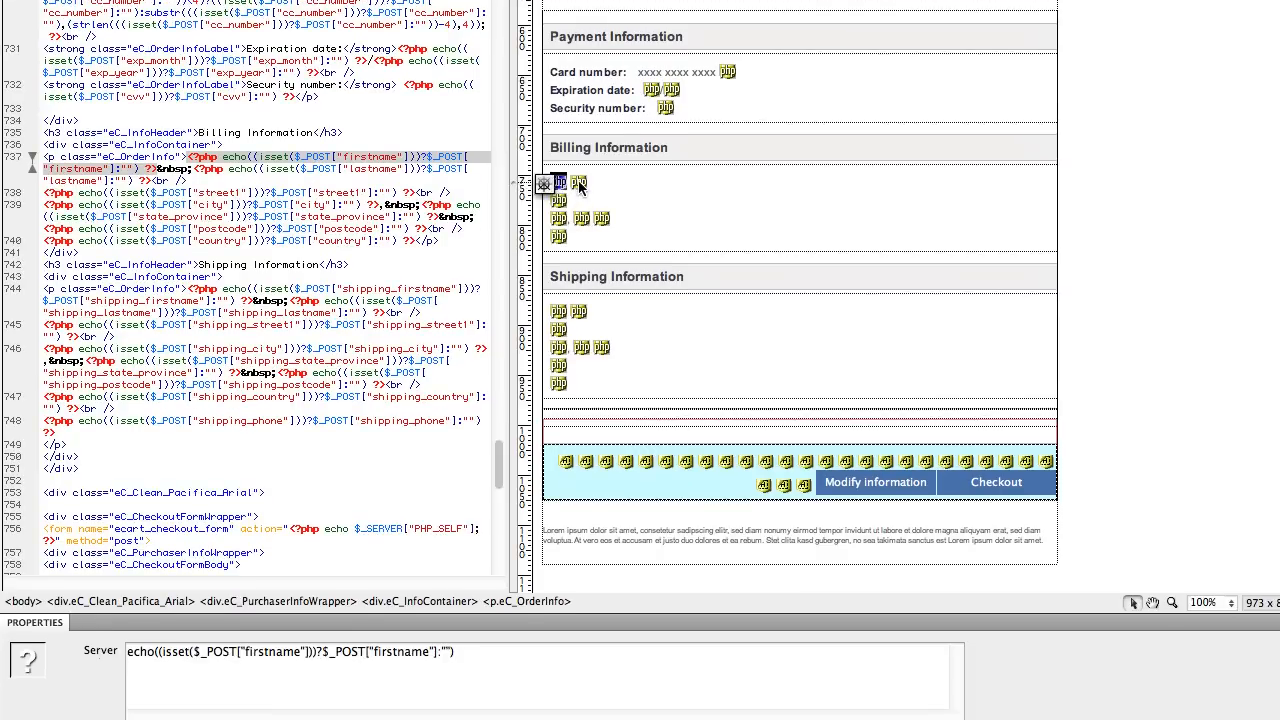
- Insert the ecart_checkout_form company binding after the billing name on the confirm page
left_click(560, 184)
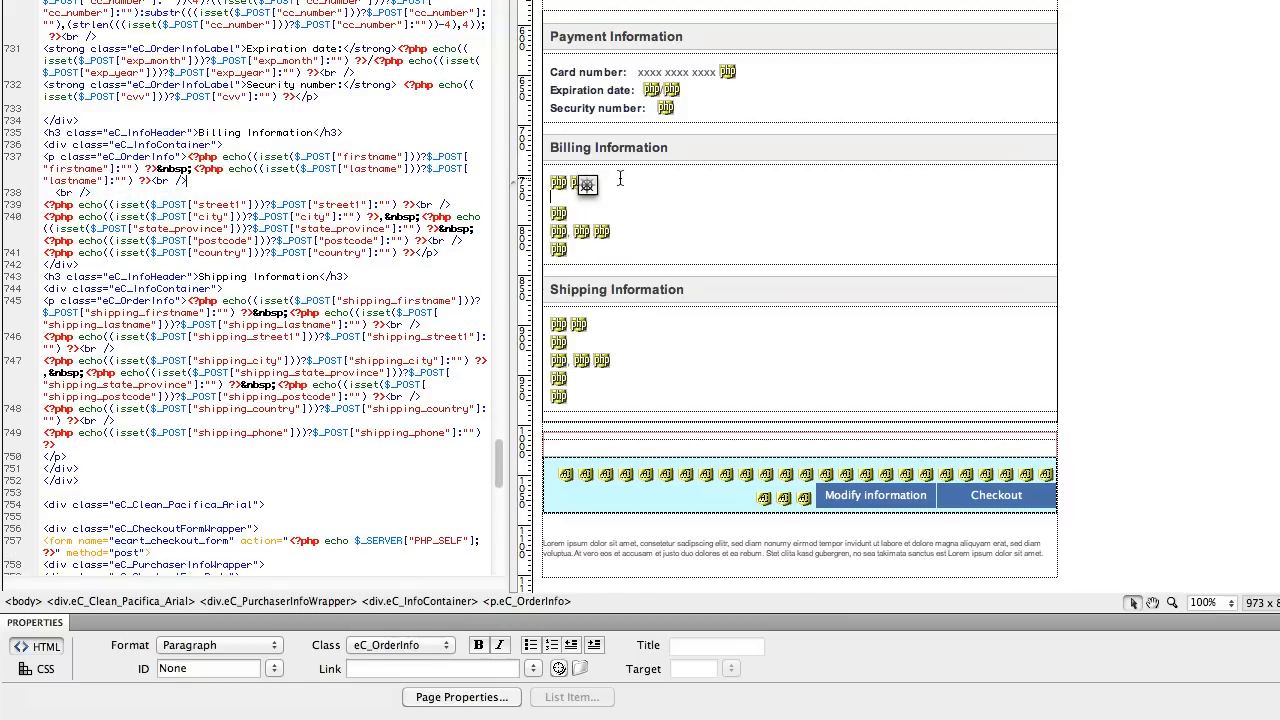
mouse_move(628, 198)
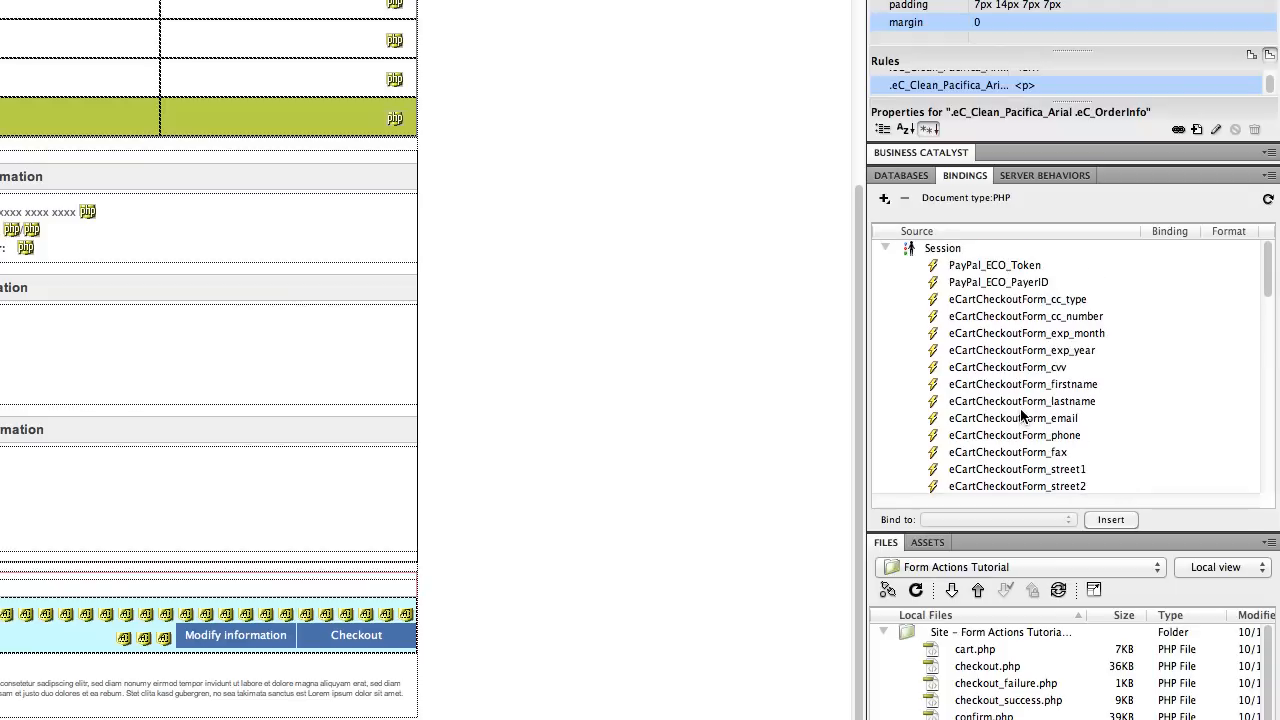
left_click(888, 248)
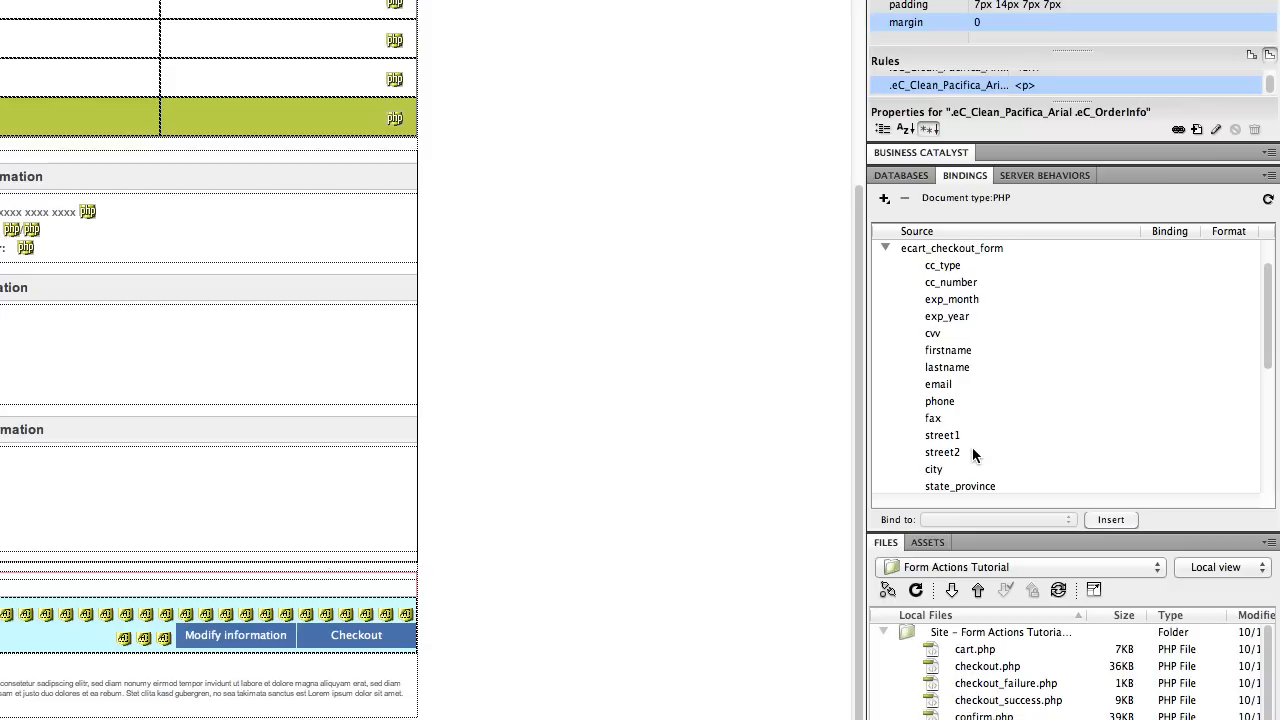
scroll("down", 3)
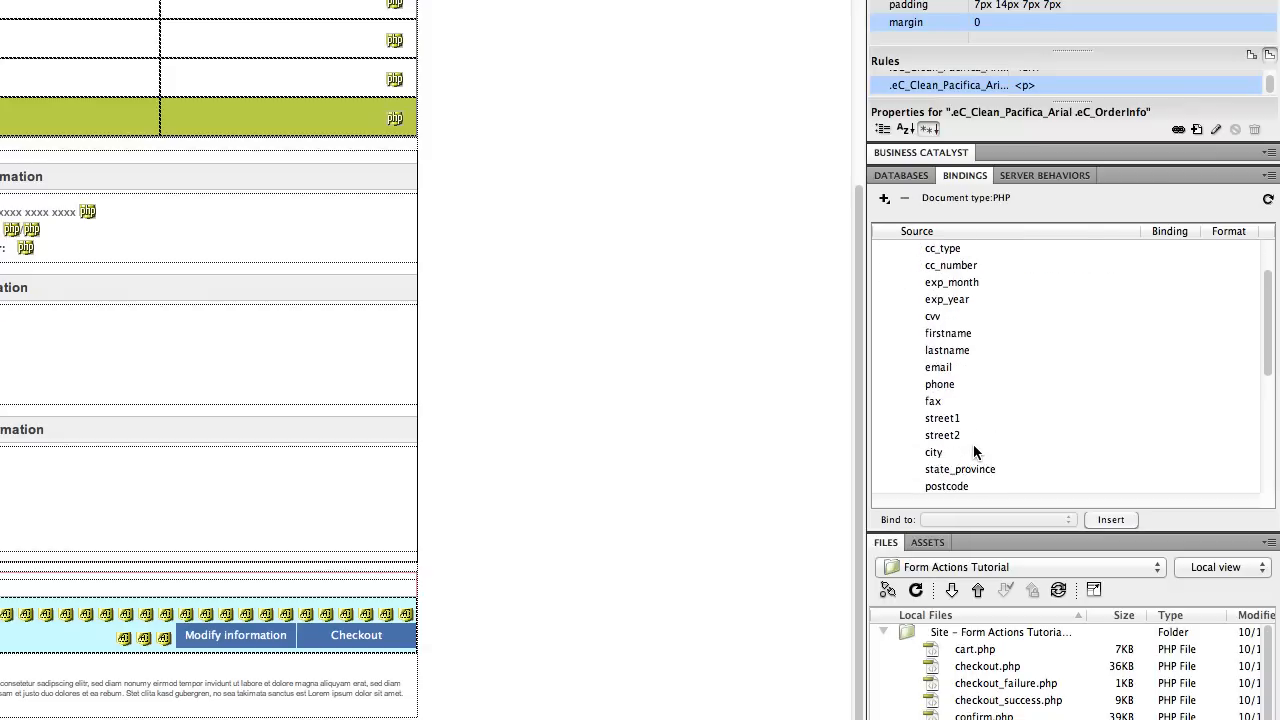
scroll("down", 3)
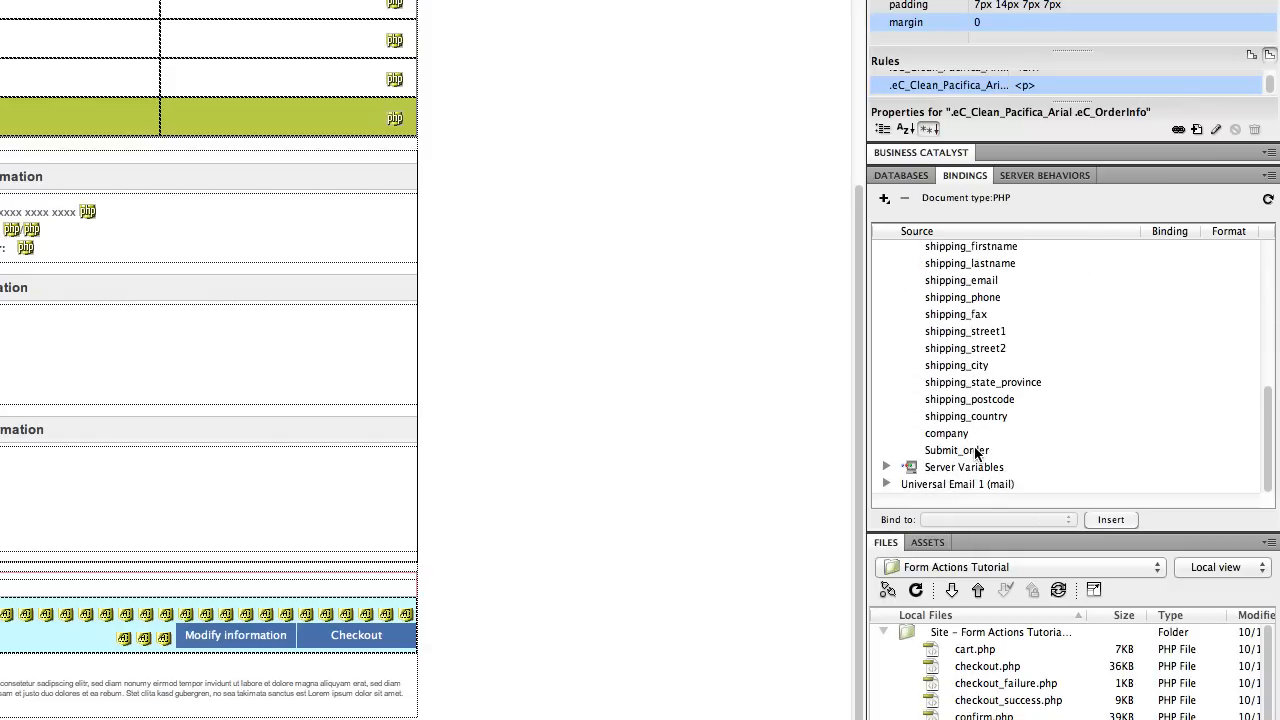
left_click(946, 432)
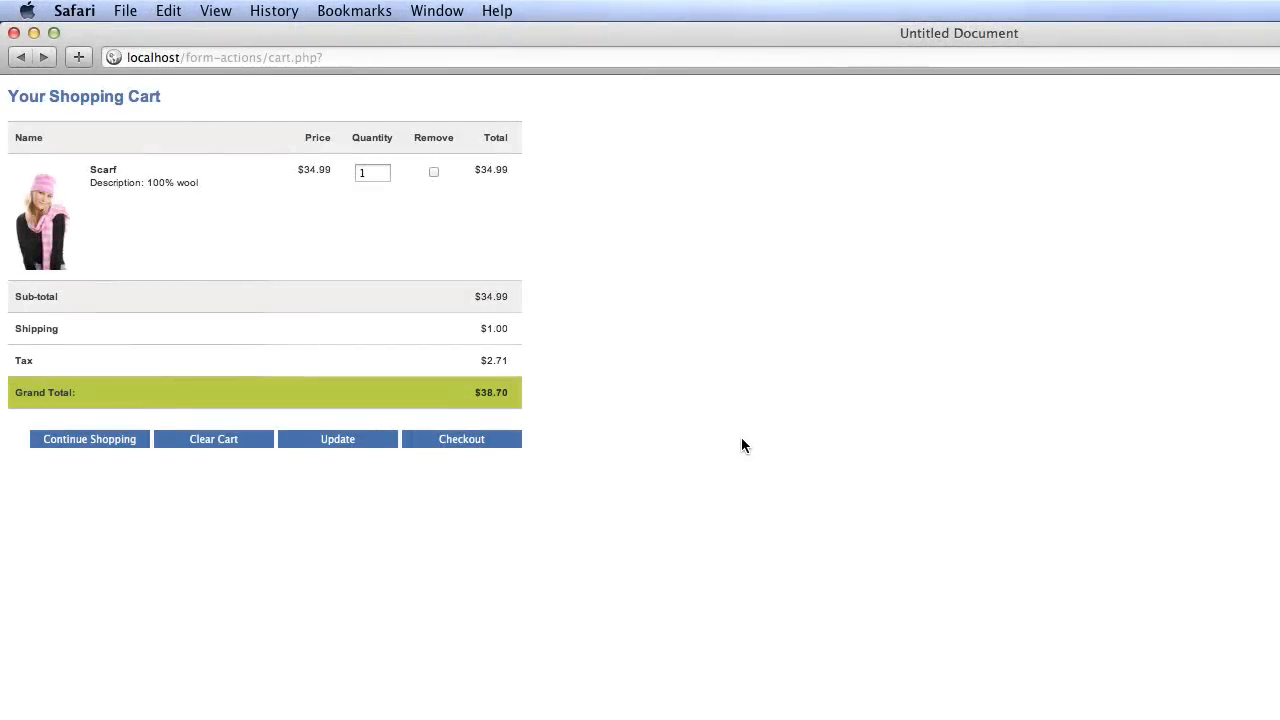
mouse_move(460, 466)
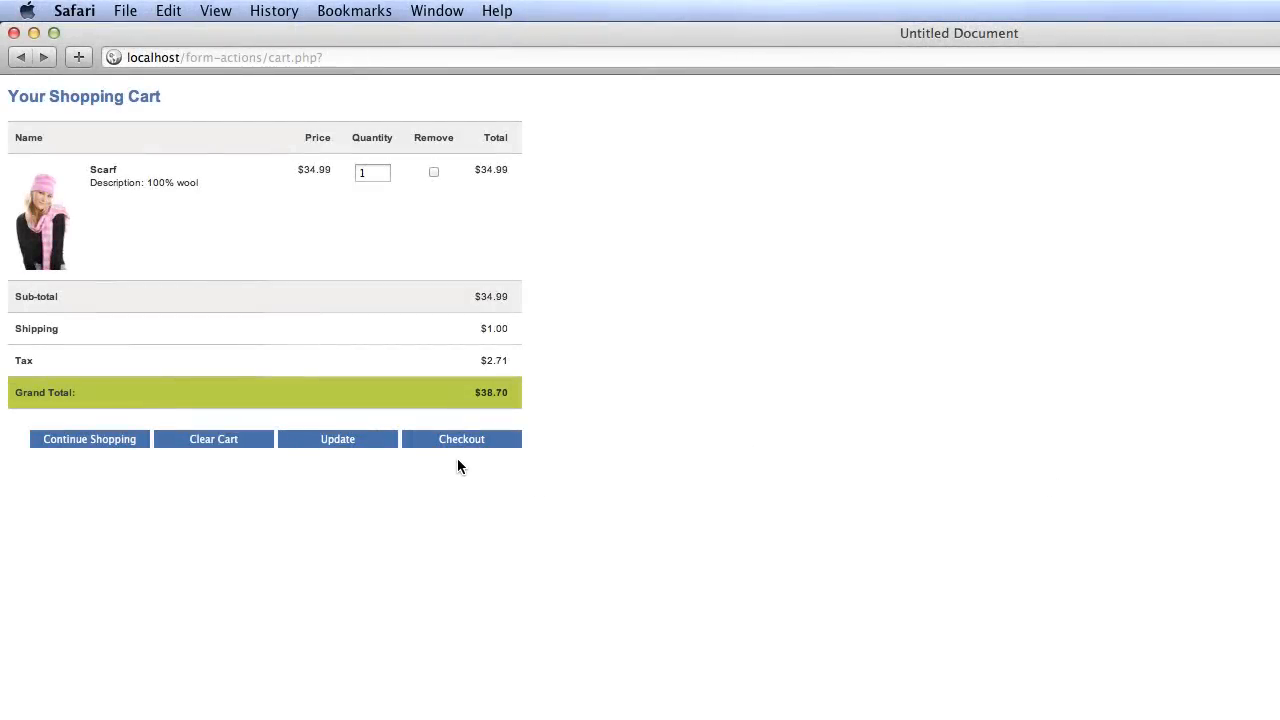
- Proceed to checkout and fill billing as Jane Doe, Jane Doe Inc., 1234 Main St., San Diego CA 92130
left_click(460, 440)
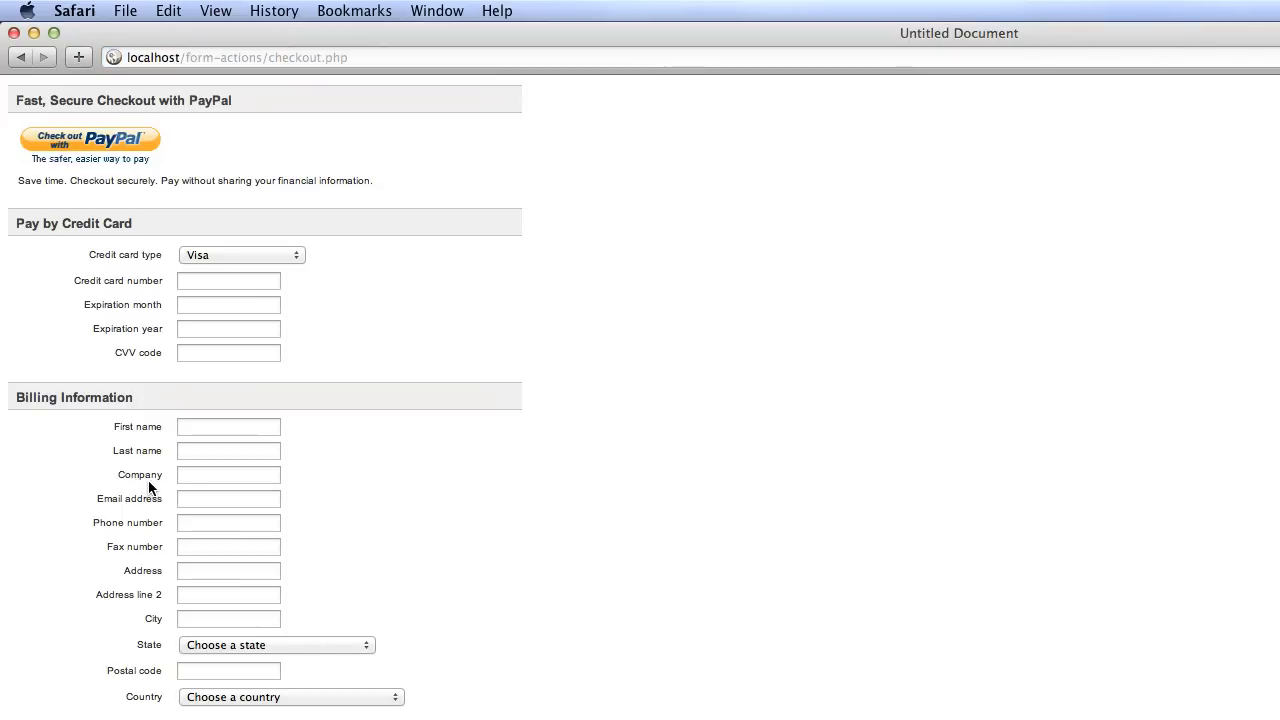
mouse_move(168, 496)
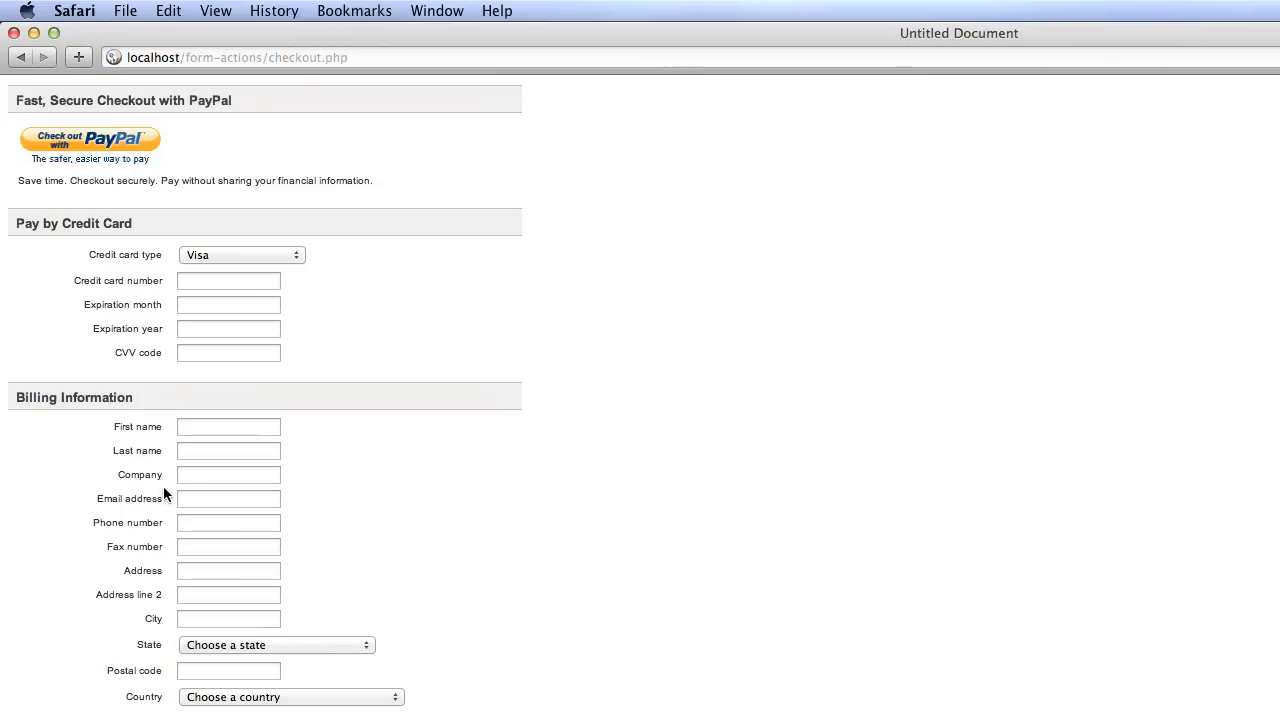
left_click(228, 428)
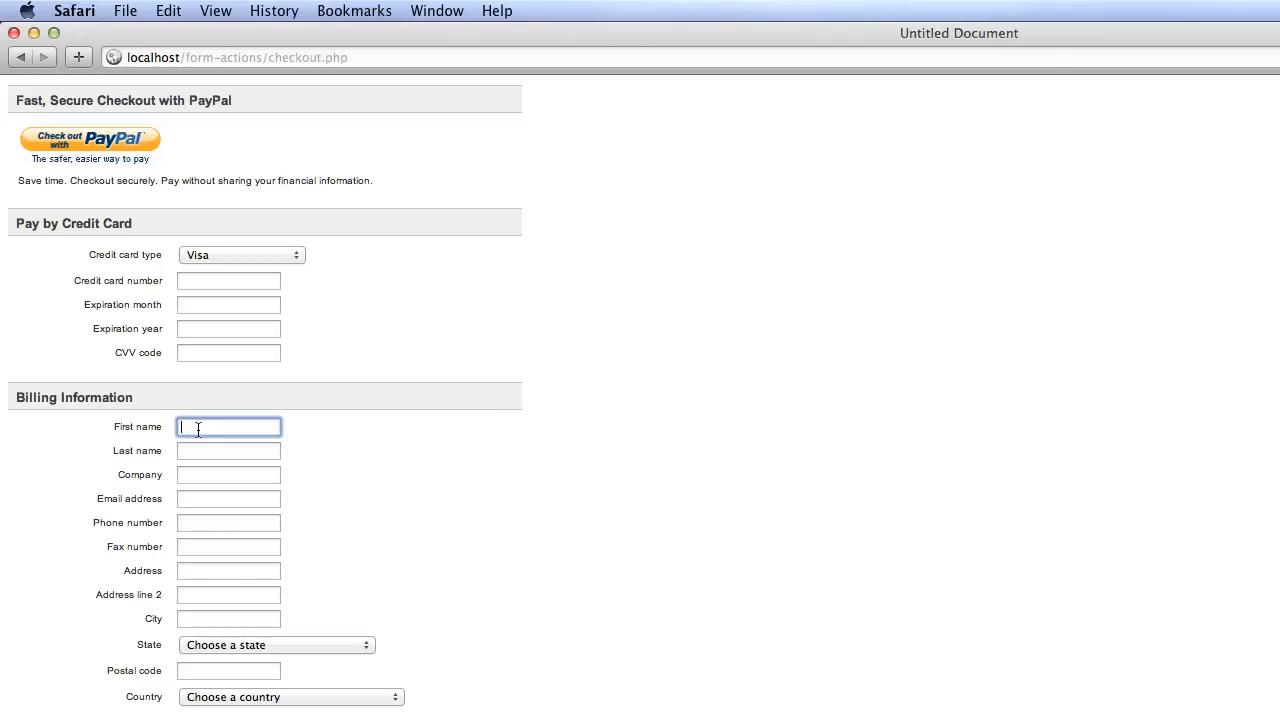
type("Doe")
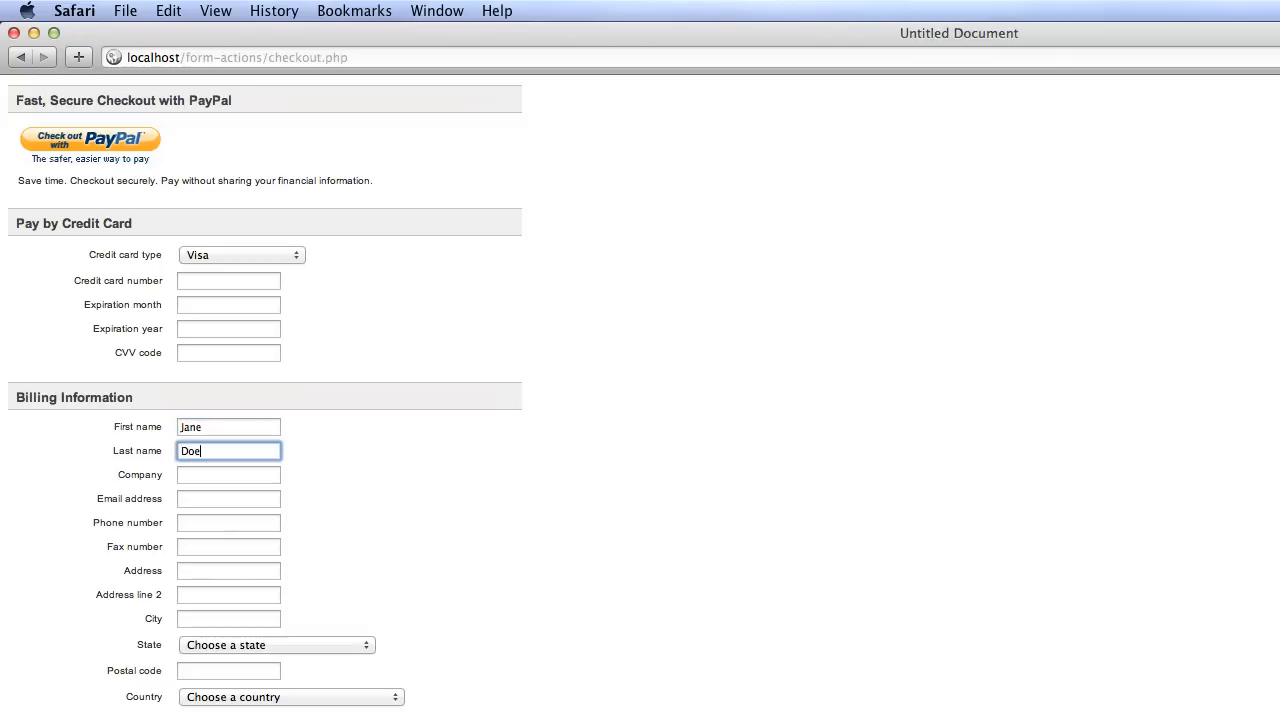
type("Jane")
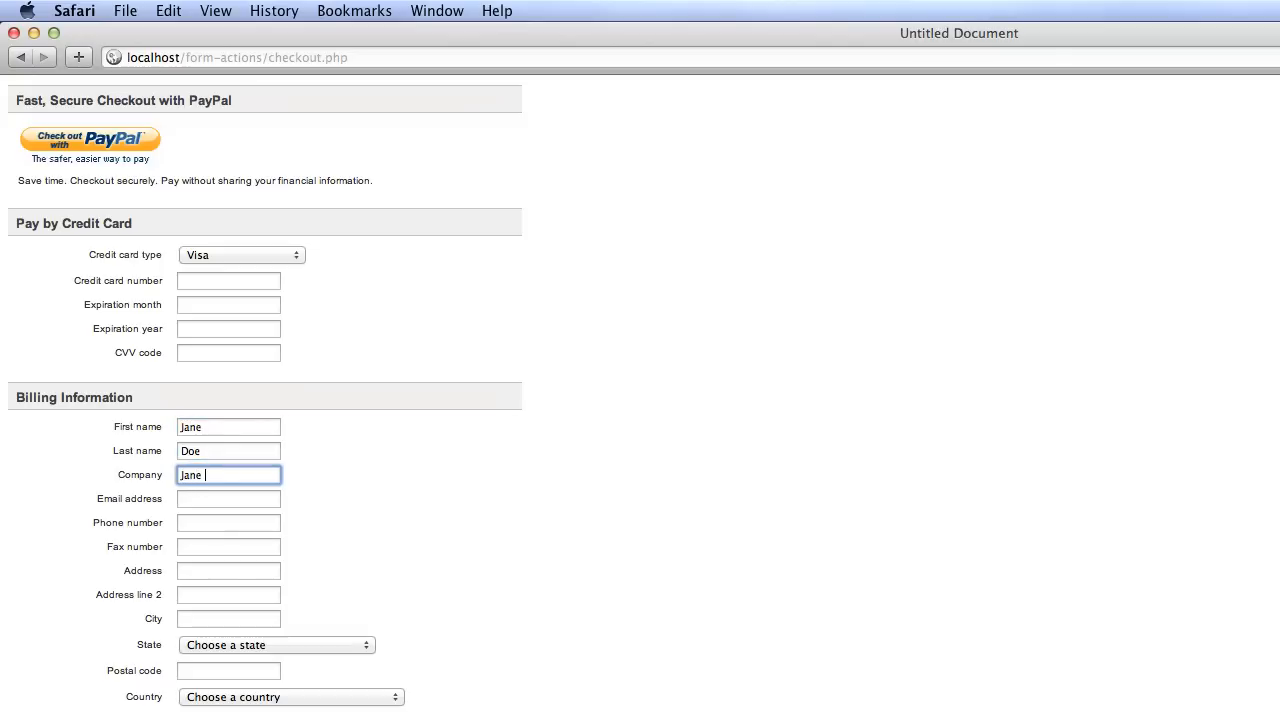
type("Doe Inc.")
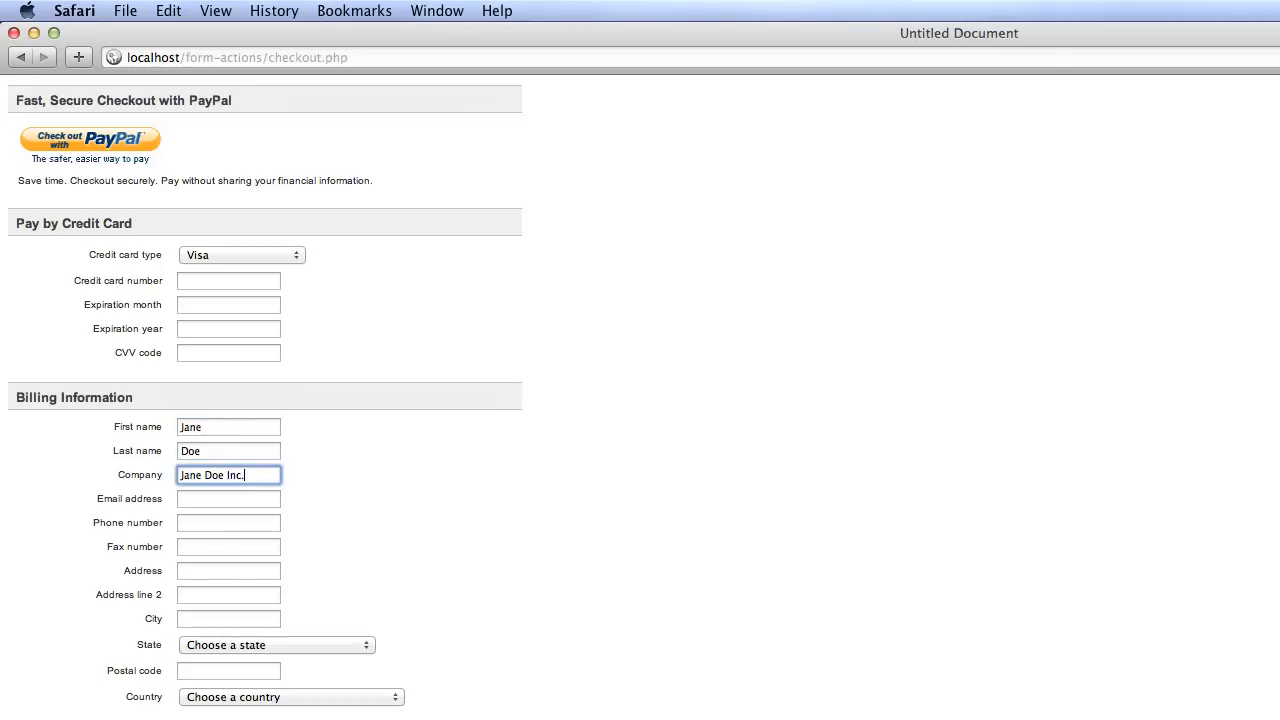
left_click(228, 498)
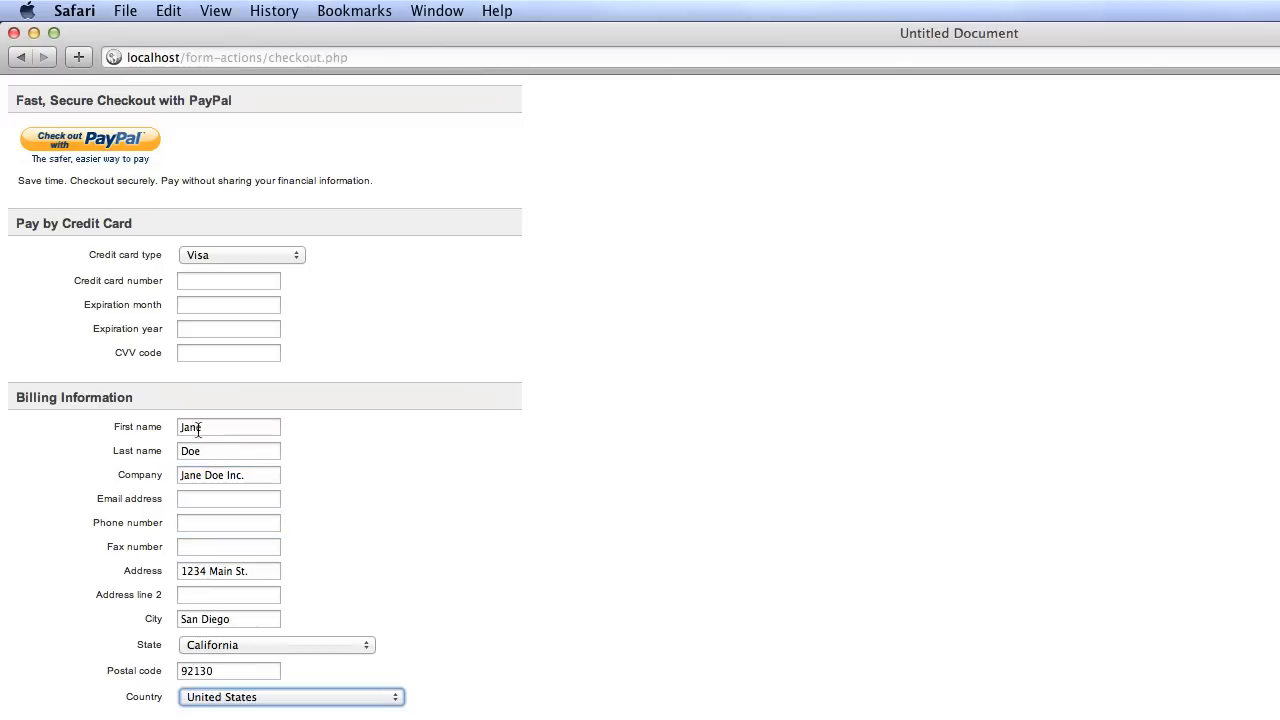
scroll("down", 3)
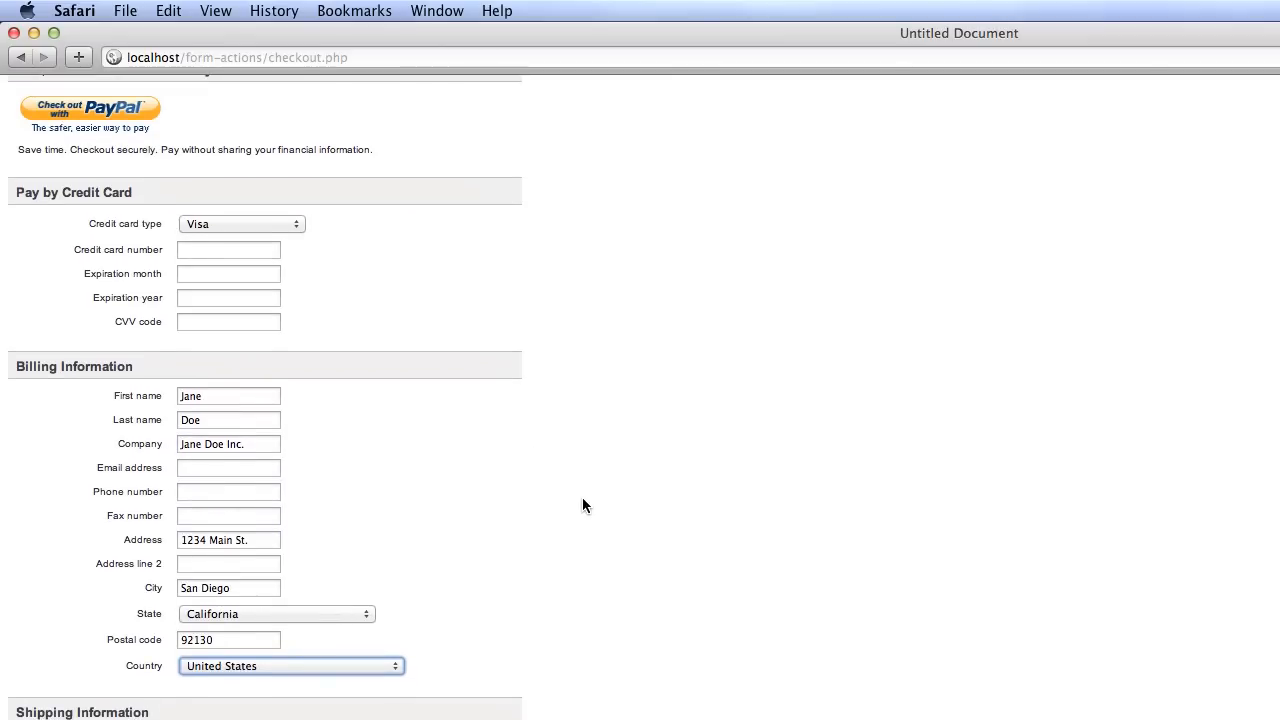
scroll("down", 3)
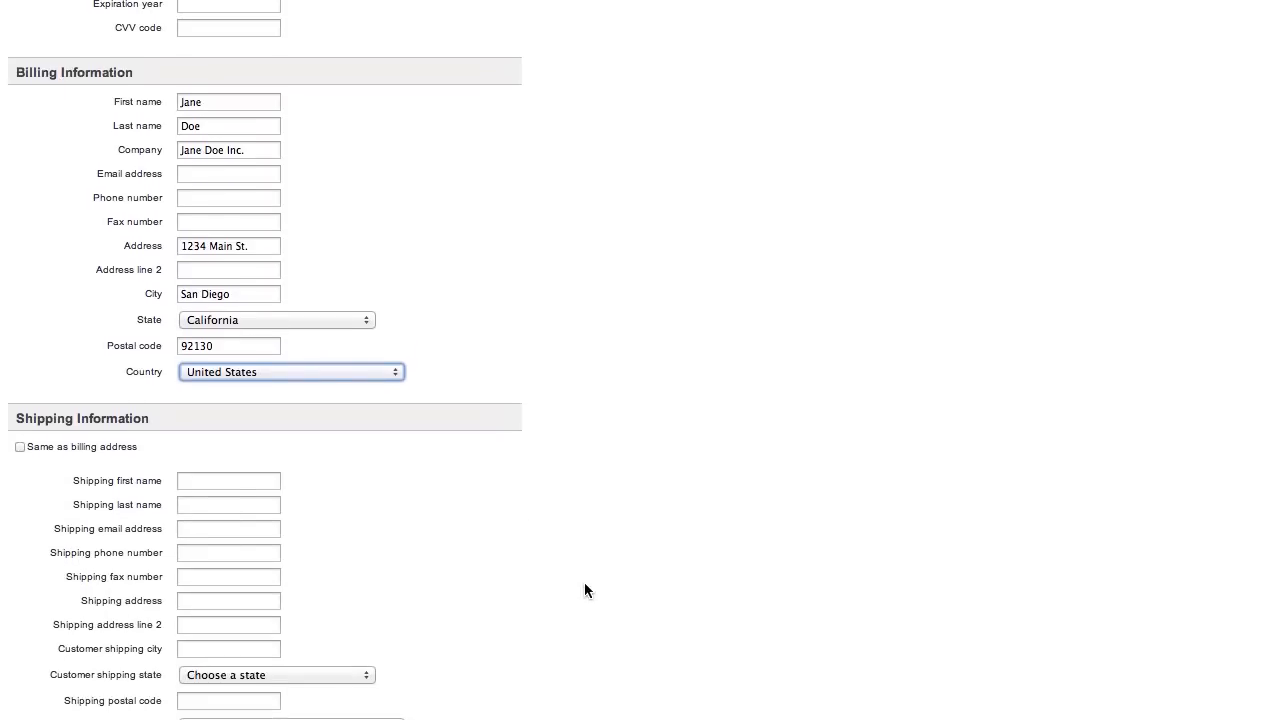
scroll("down", 3)
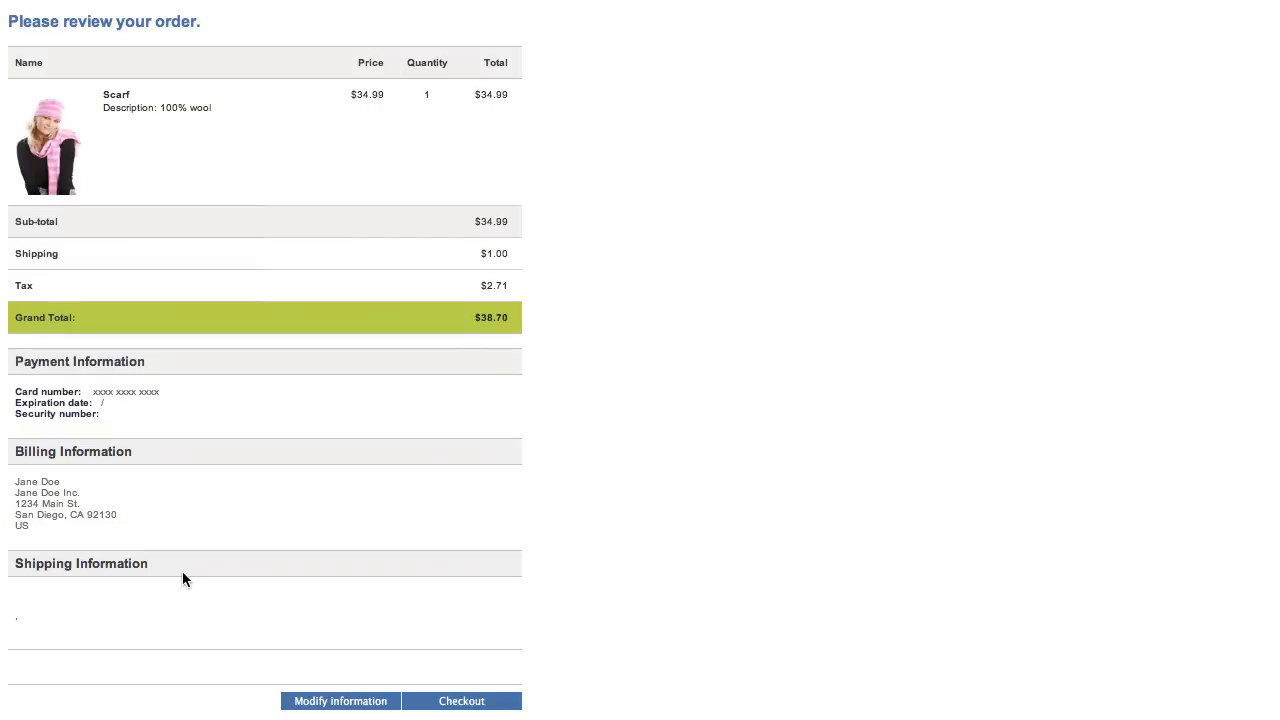
mouse_move(188, 580)
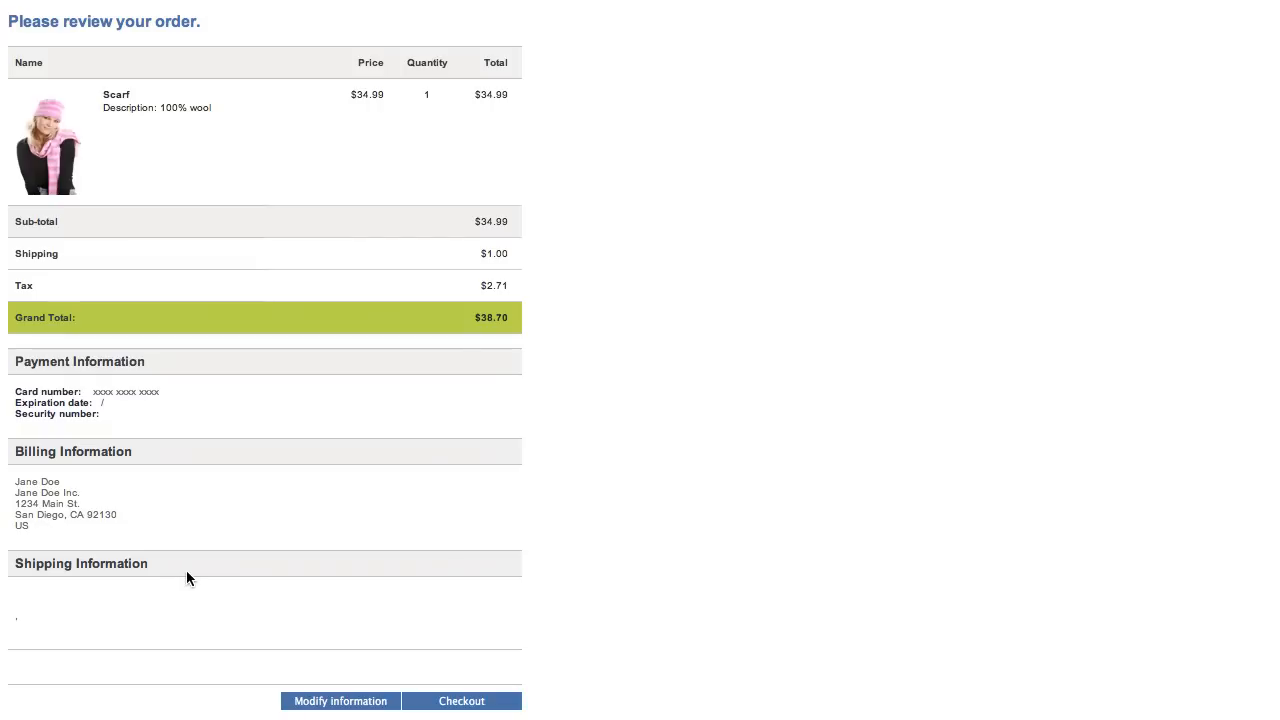
mouse_move(46, 572)
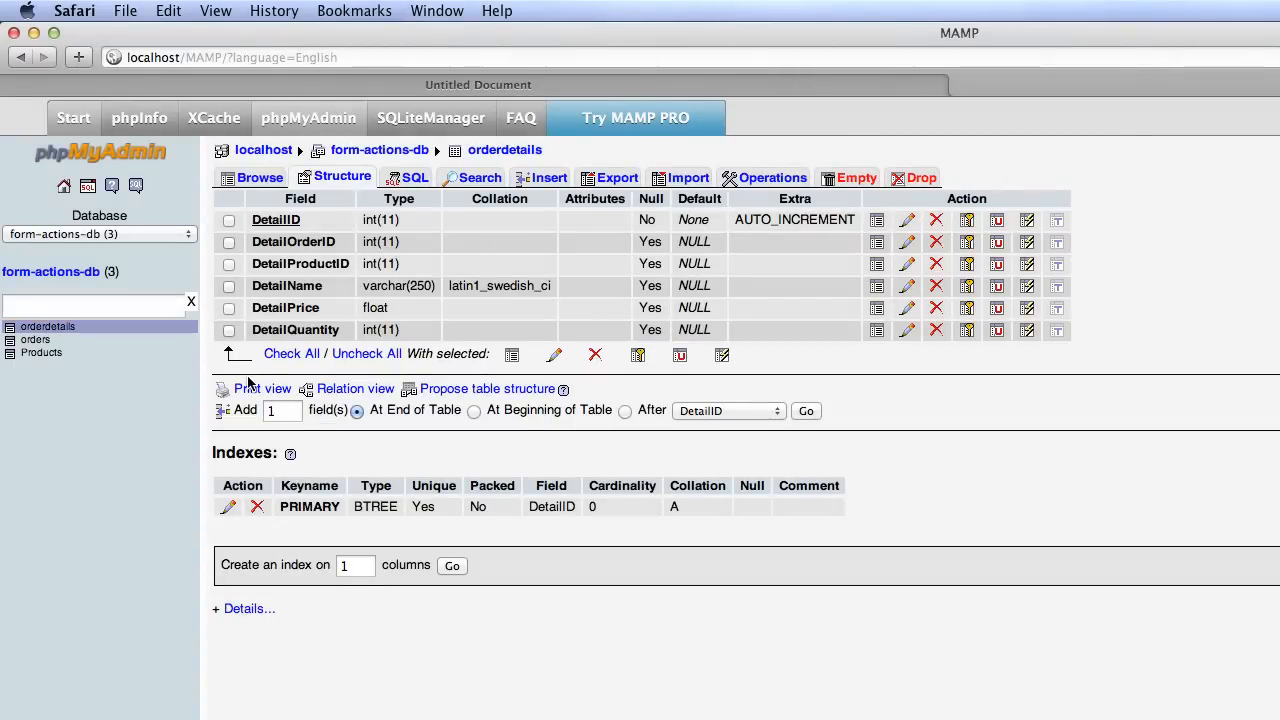
- Add an OrderCompany column to the orders table: VARCHAR 100, default NULL, latin1_bin
left_click(34, 340)
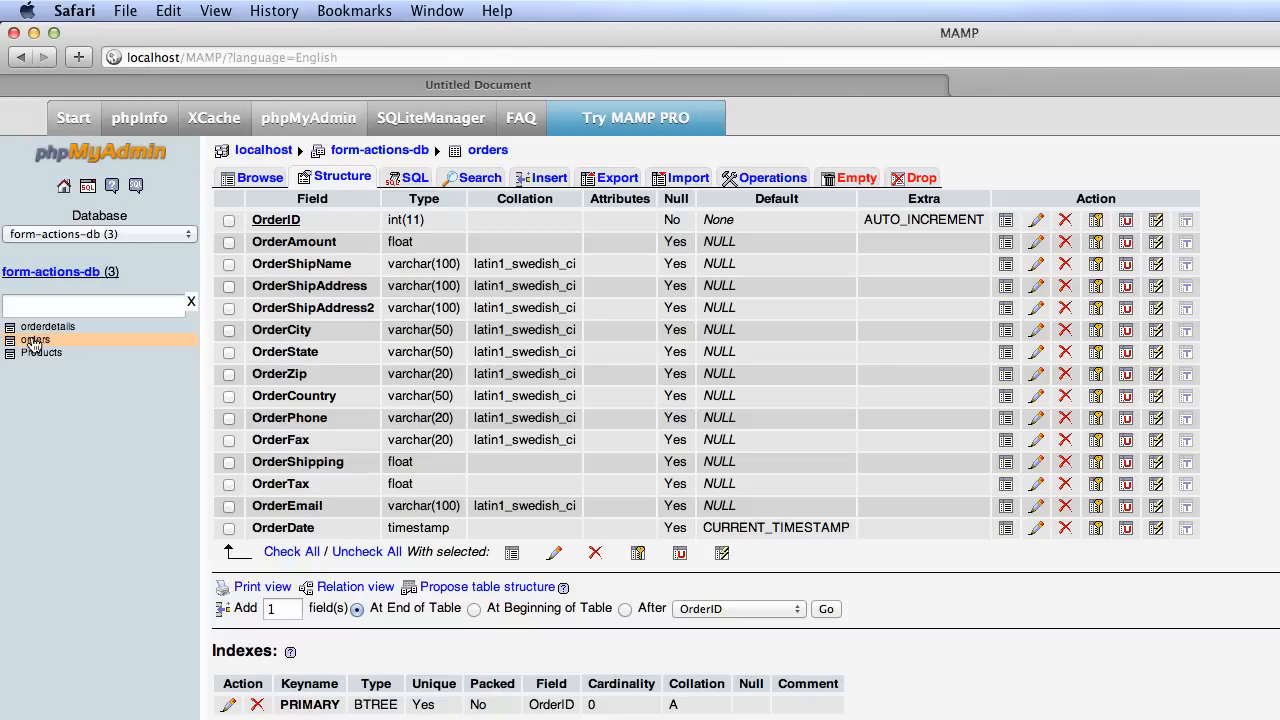
left_click(50, 272)
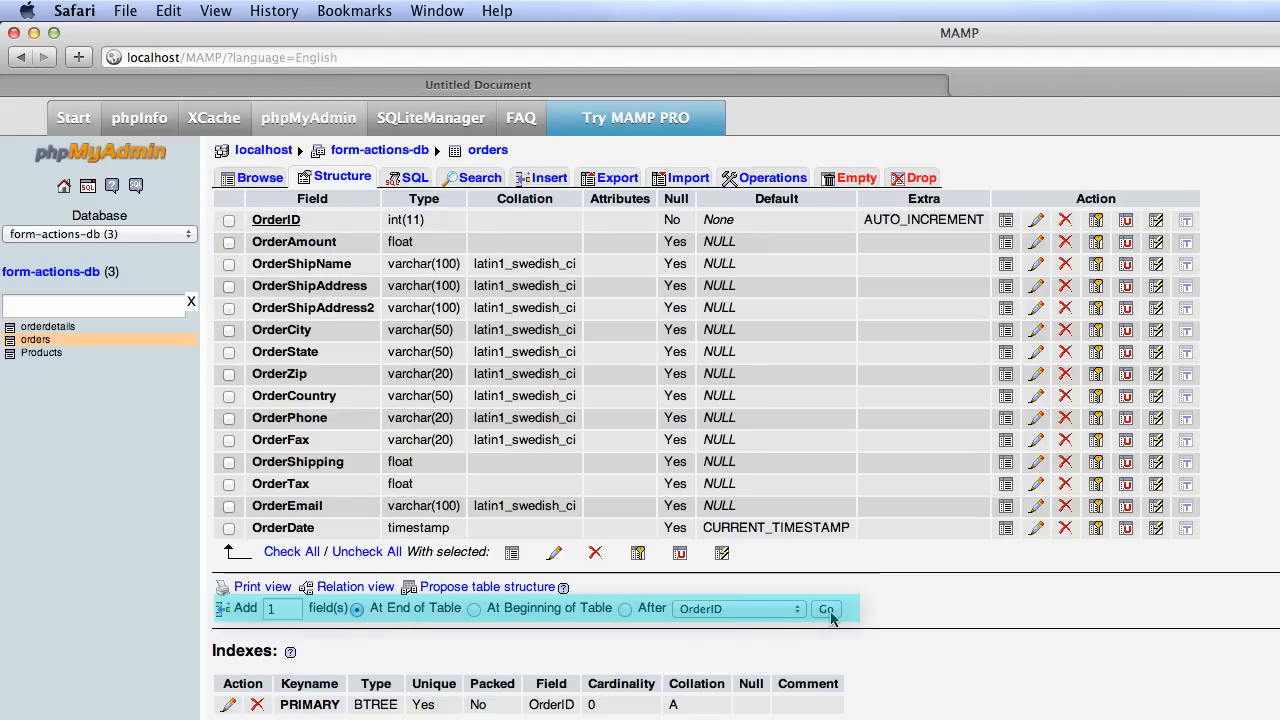
left_click(828, 608)
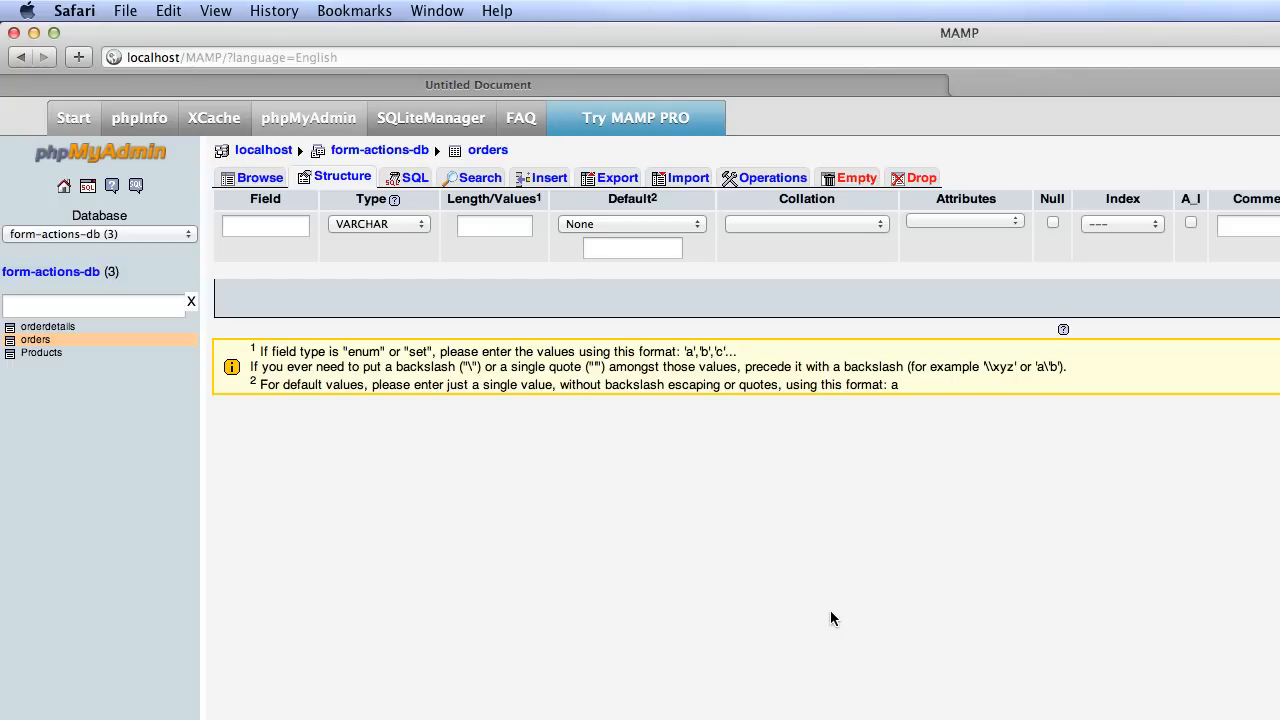
left_click(264, 224)
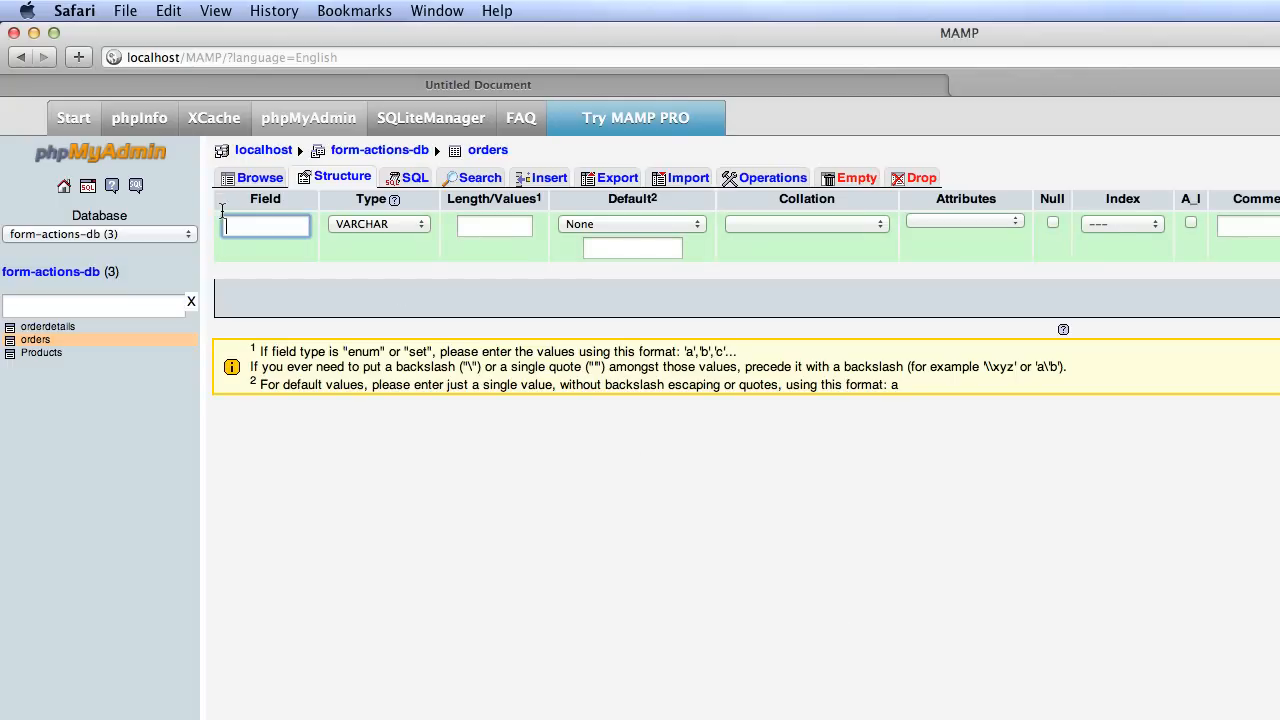
type("OrderCompa")
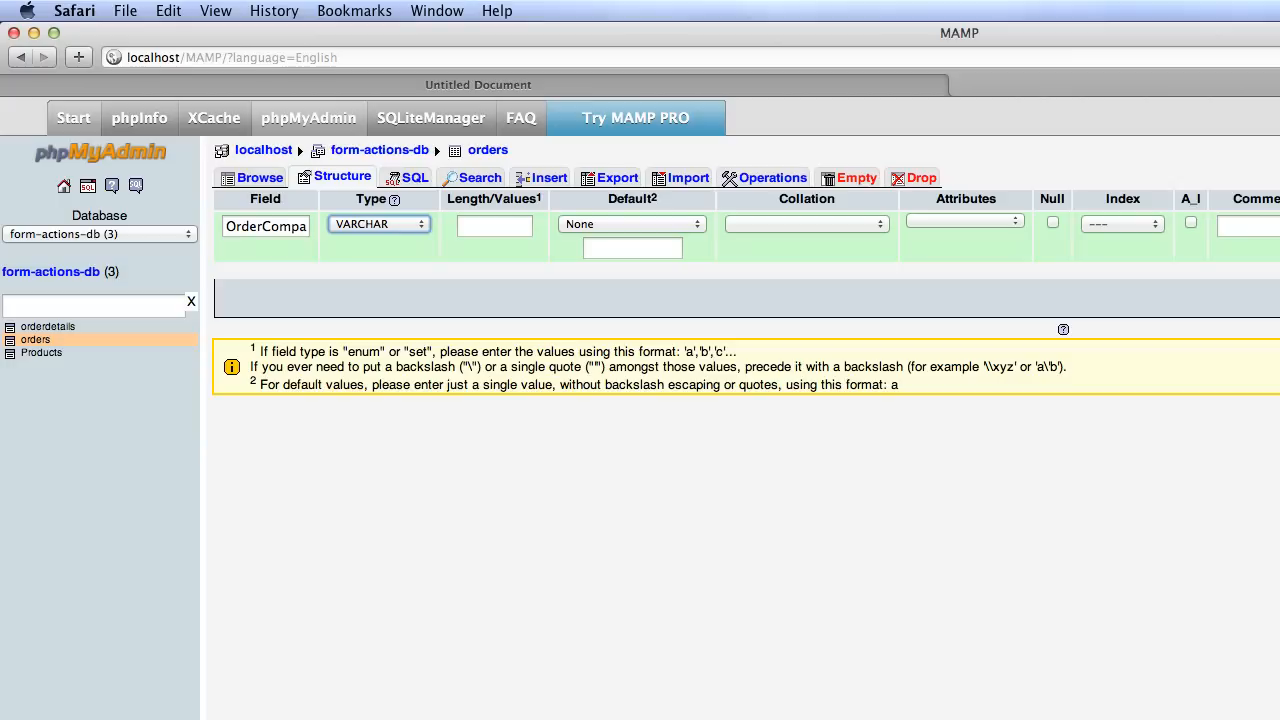
type("100")
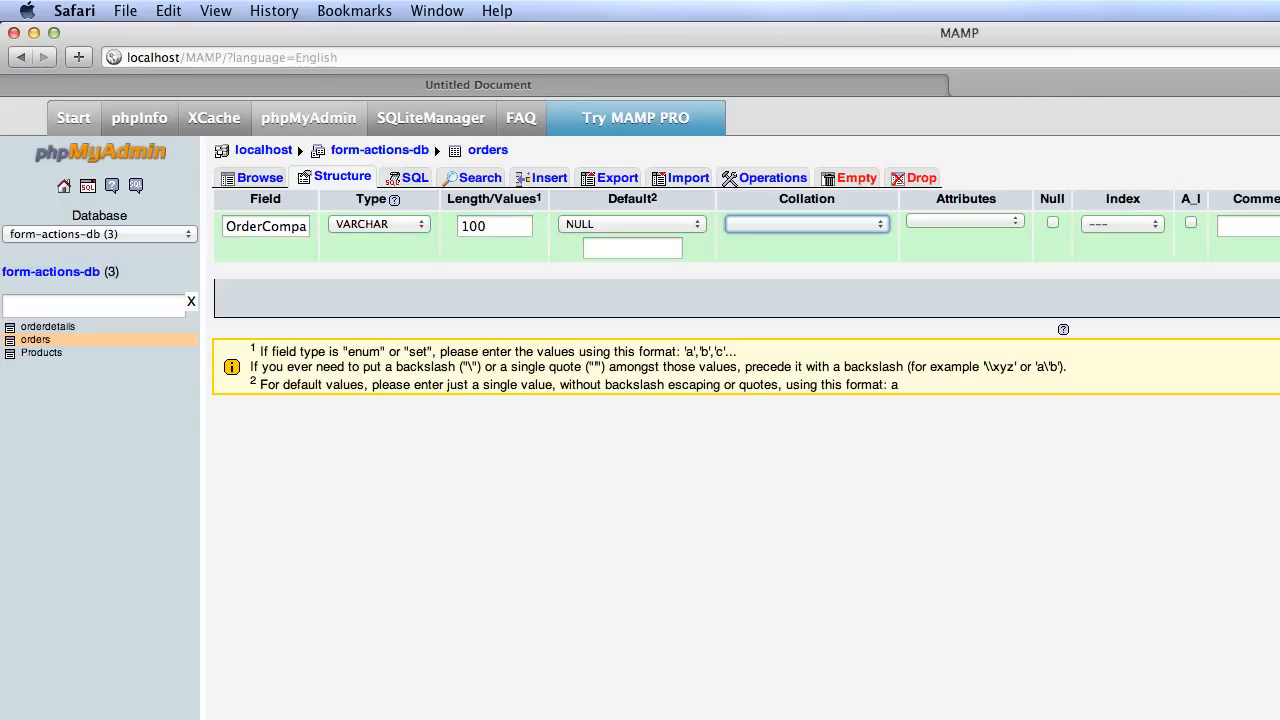
left_click(806, 224)
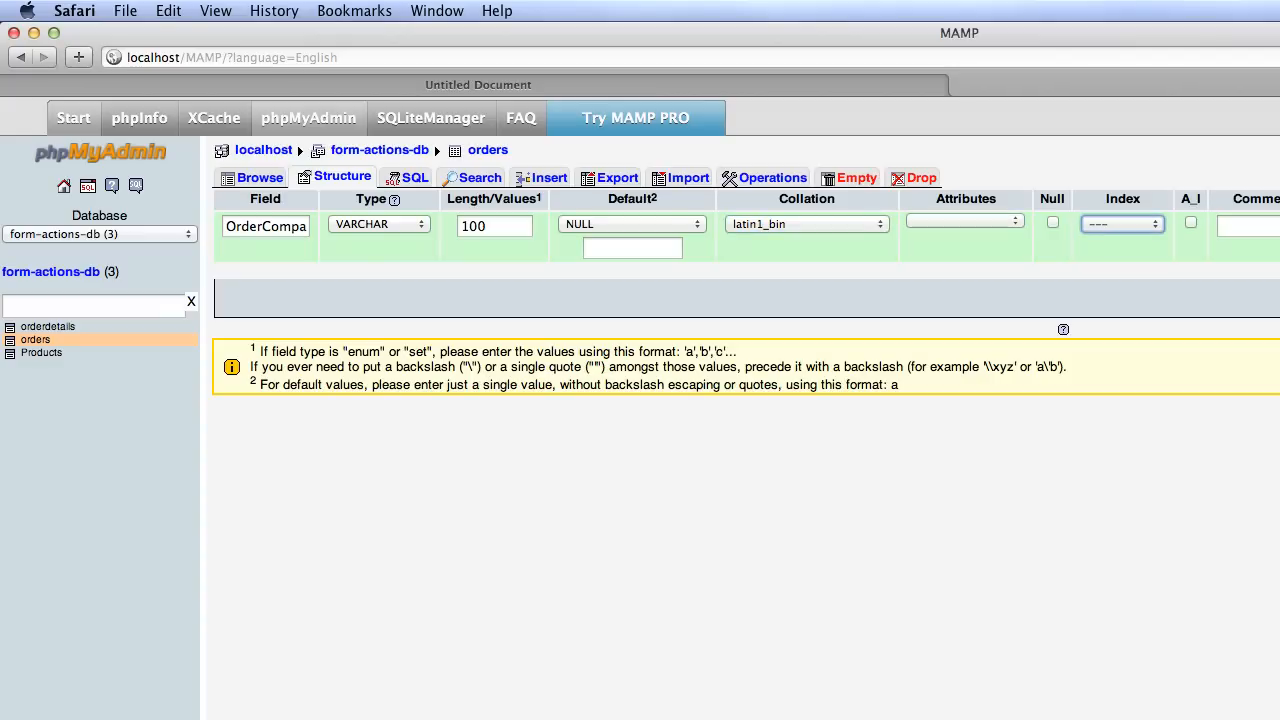
left_click(1052, 220)
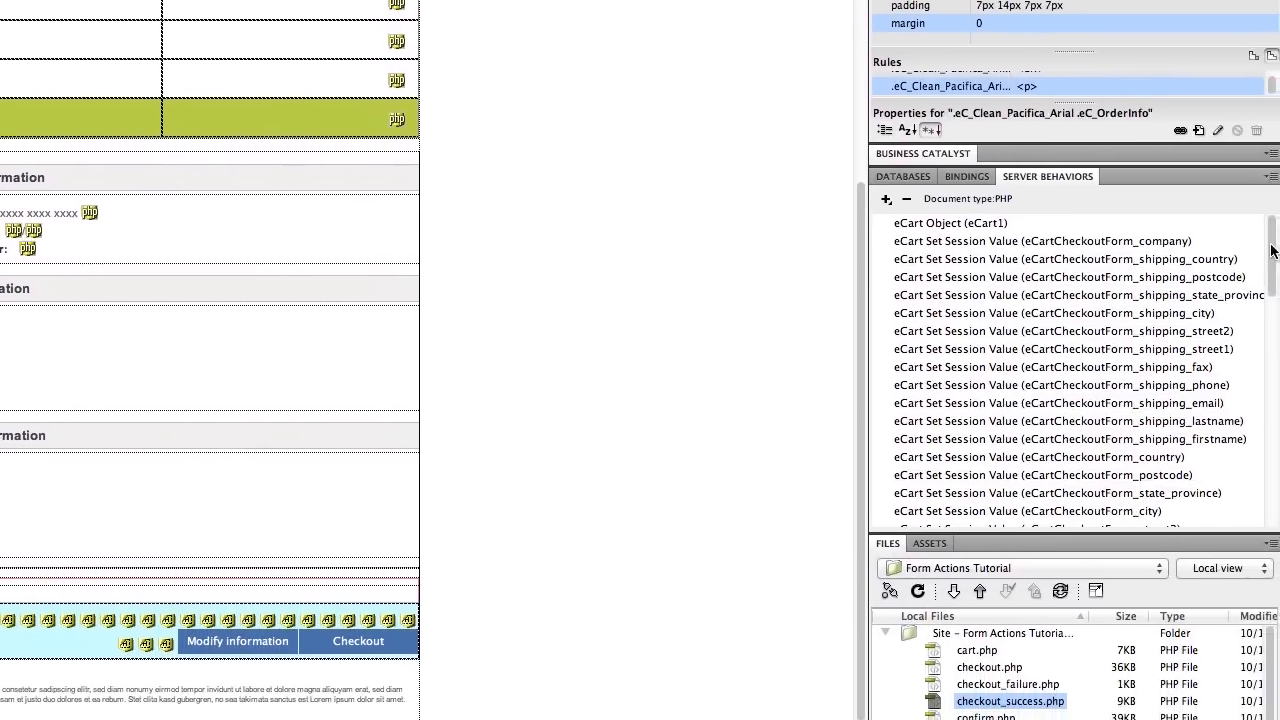
- Open the eCart Store Summary in Database (orders, eCart1_OrderID) behavior settings
scroll("down", 3)
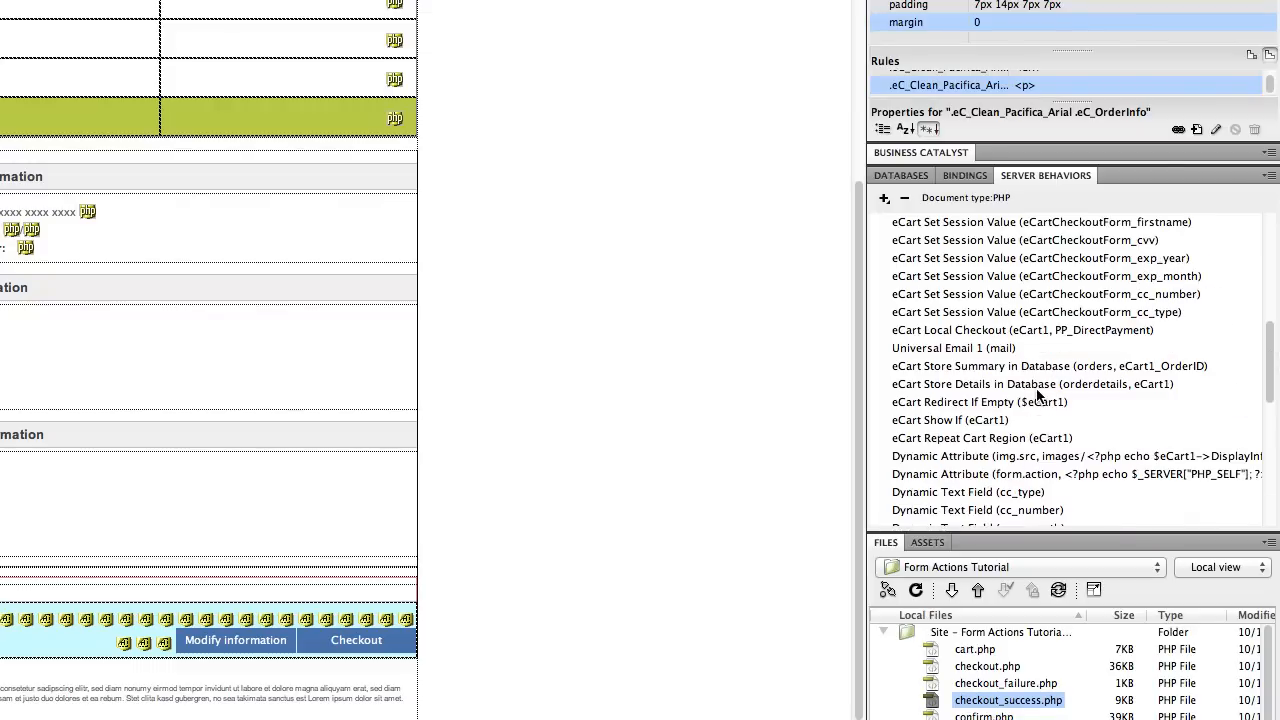
mouse_move(978, 378)
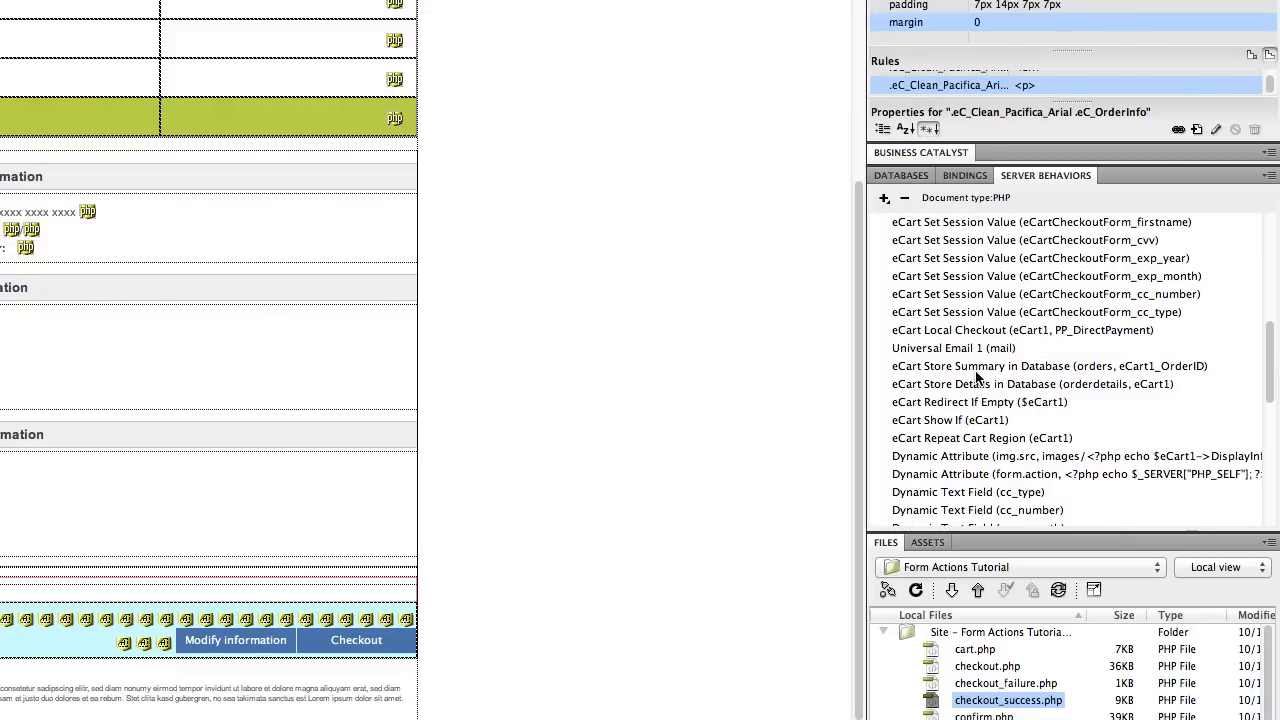
mouse_move(988, 370)
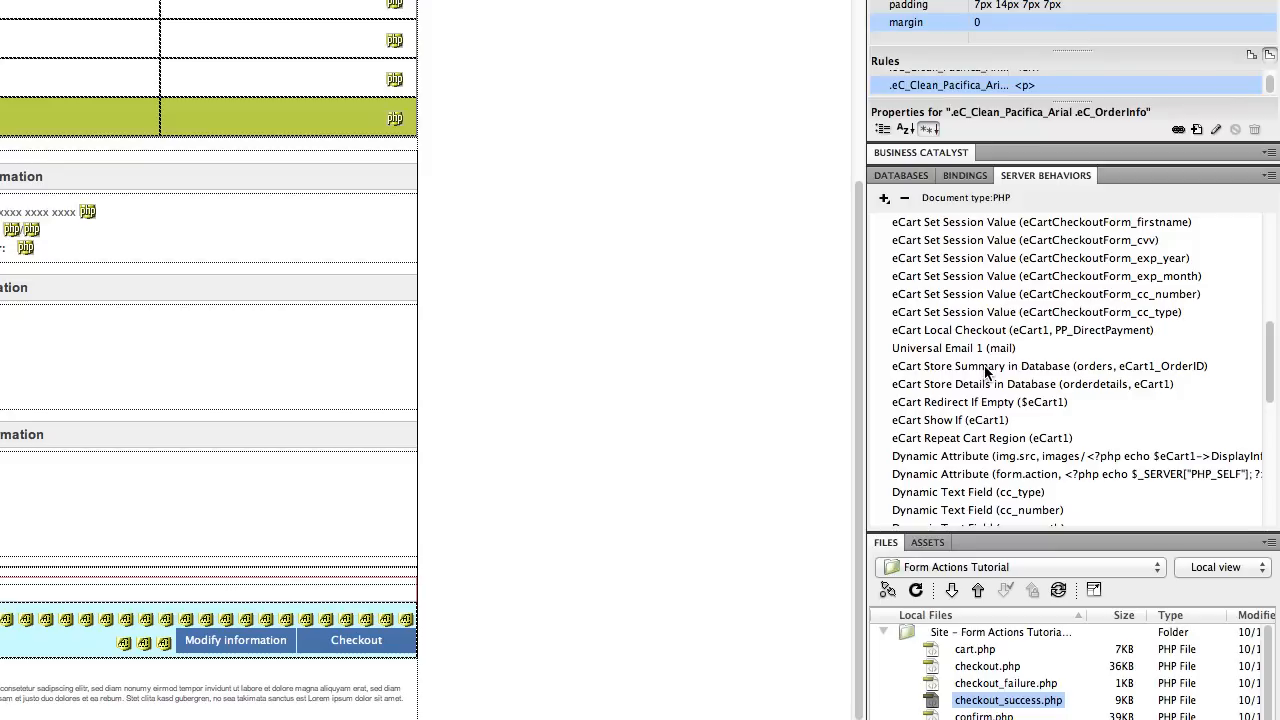
left_click(1048, 366)
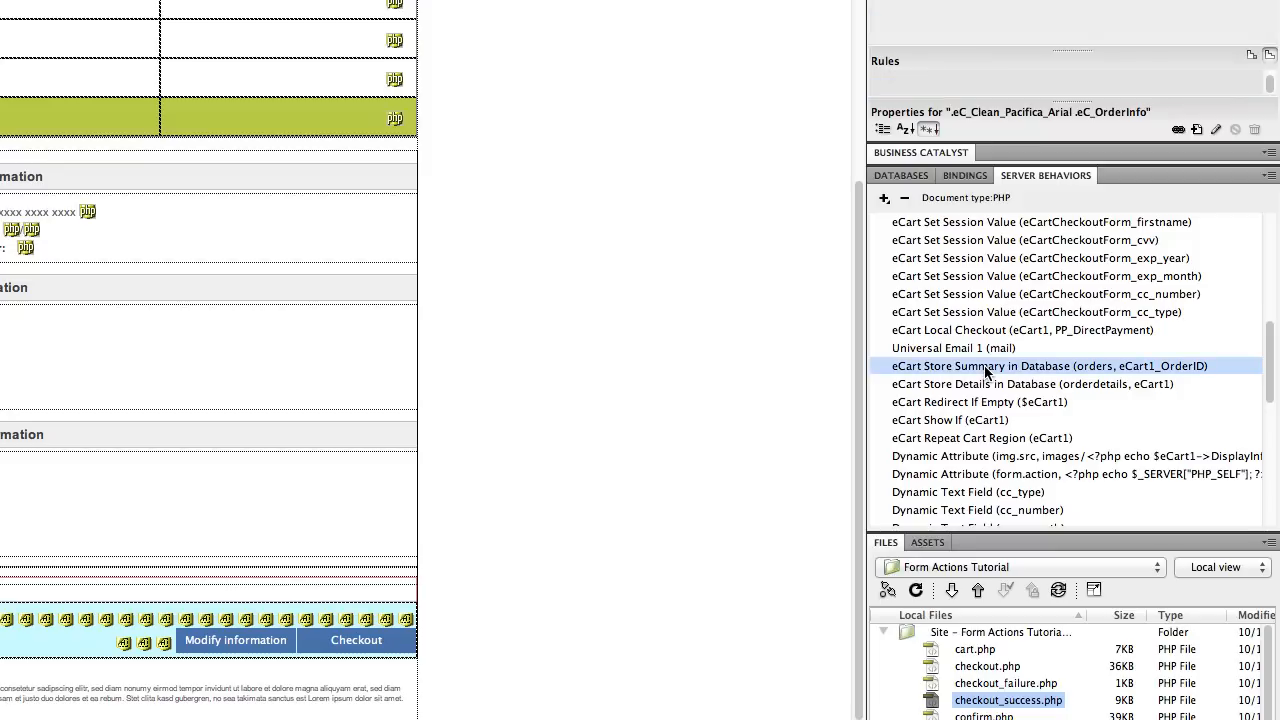
double_click(1038, 366)
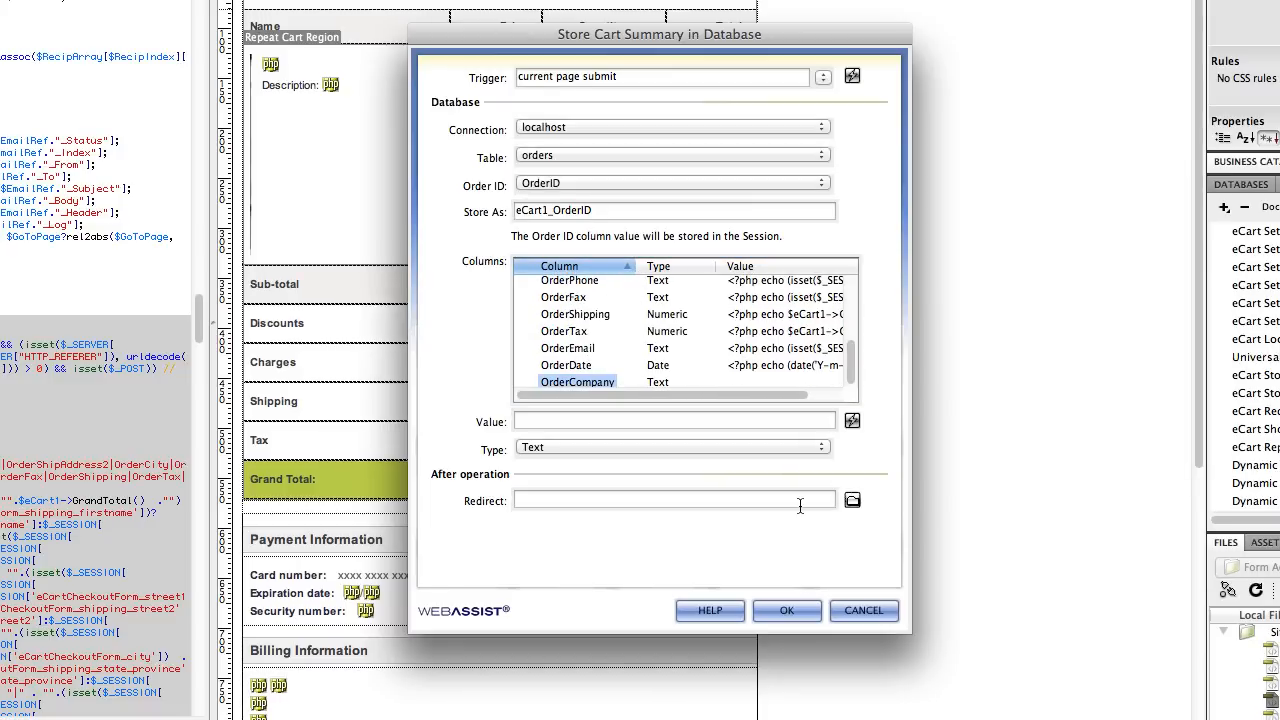
mouse_move(588, 460)
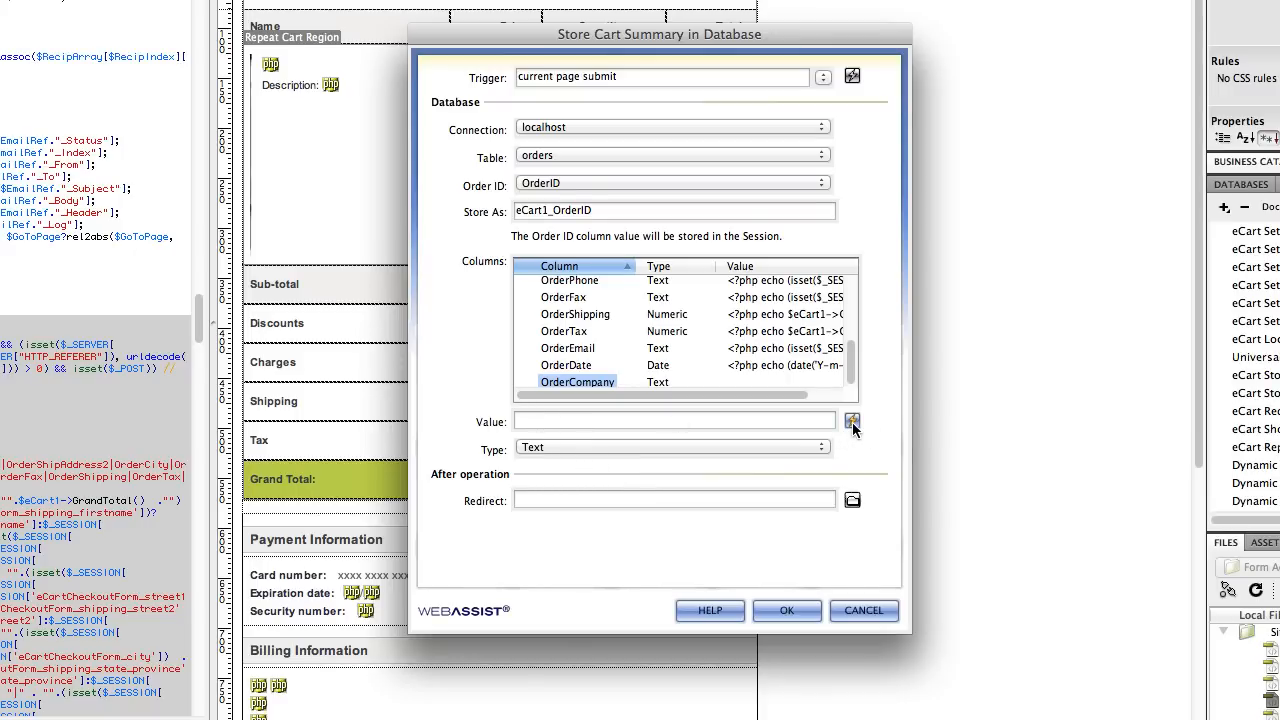
- Bind OrderCompany to the eCartCheckoutForm_company session value and save the store-summary settings
left_click(852, 420)
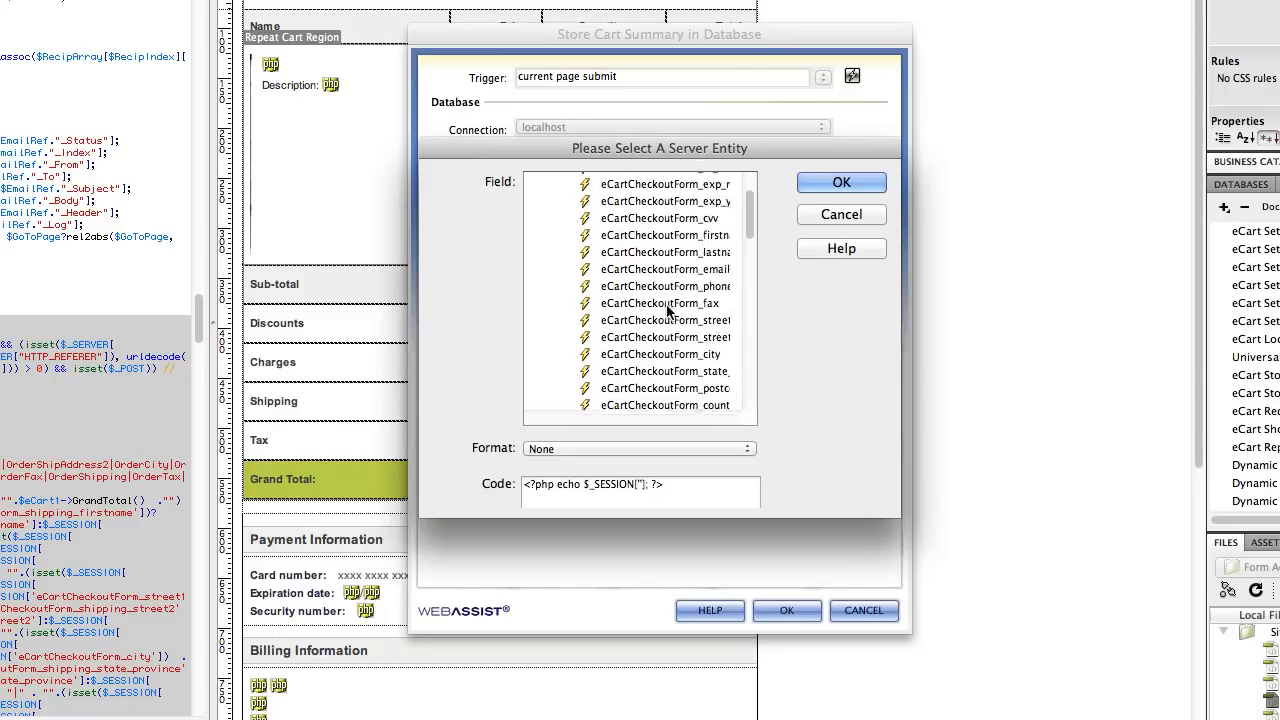
left_click(664, 260)
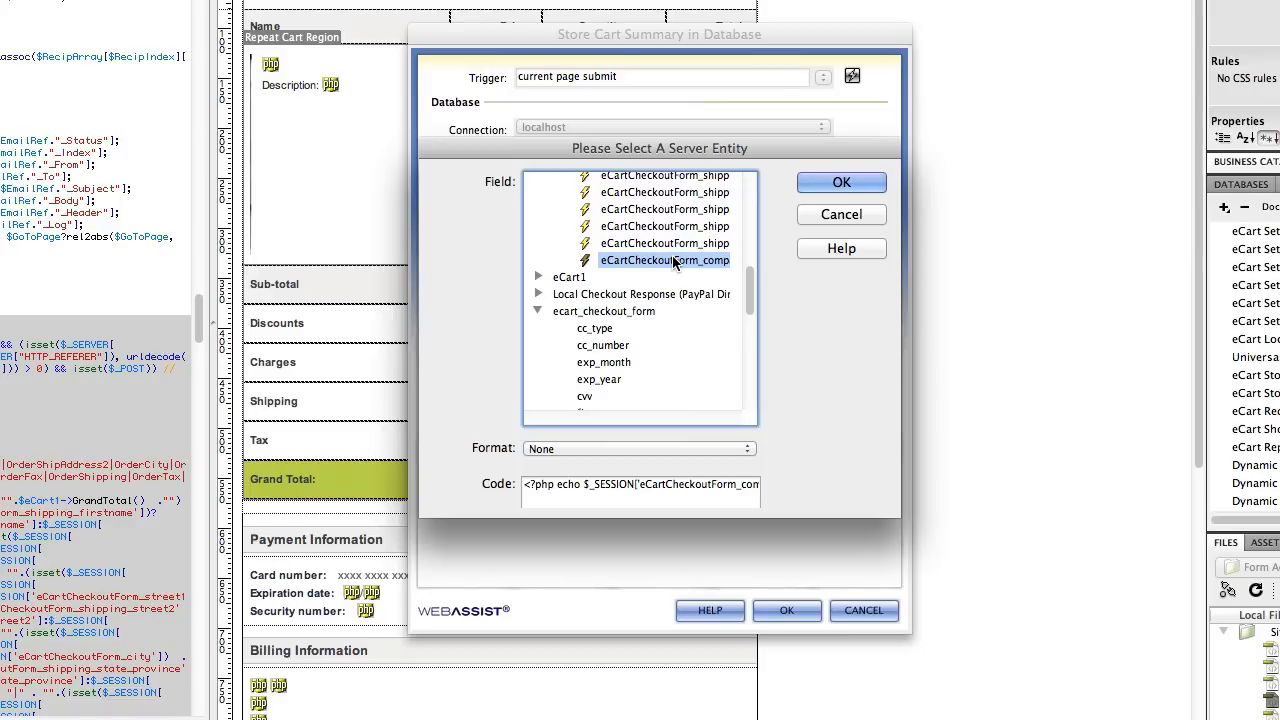
mouse_move(720, 248)
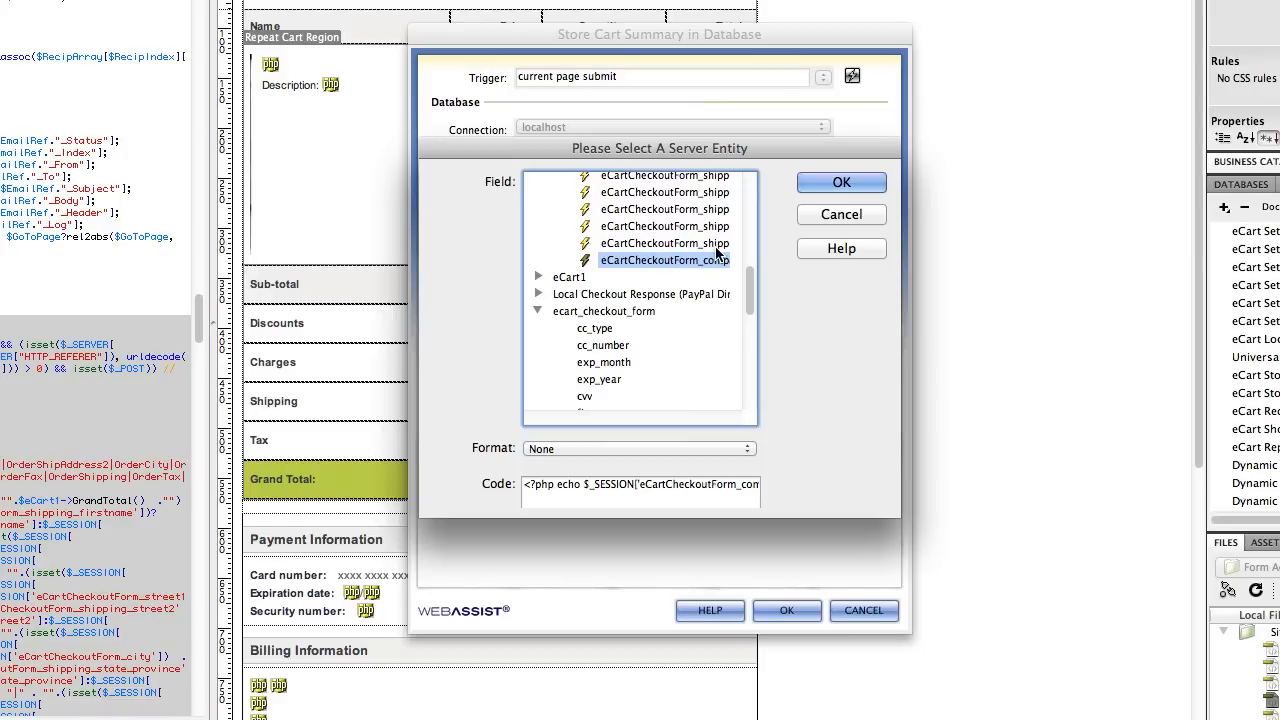
mouse_move(728, 260)
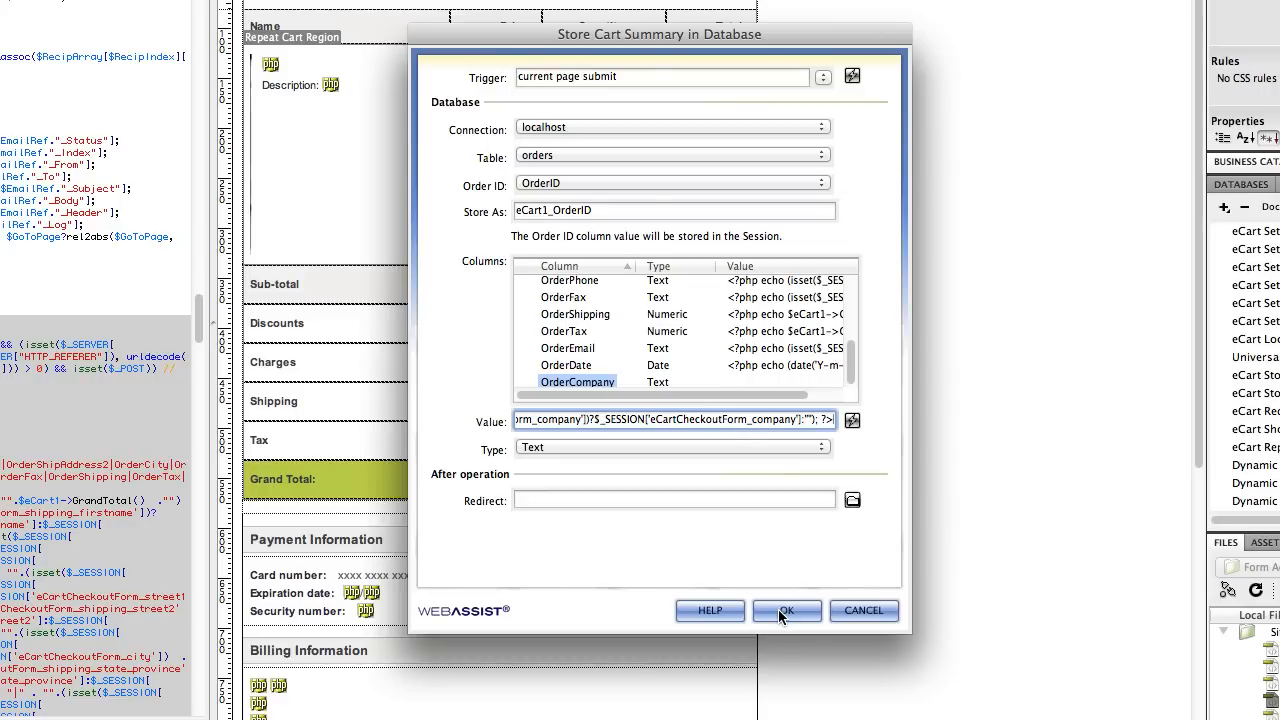
left_click(788, 612)
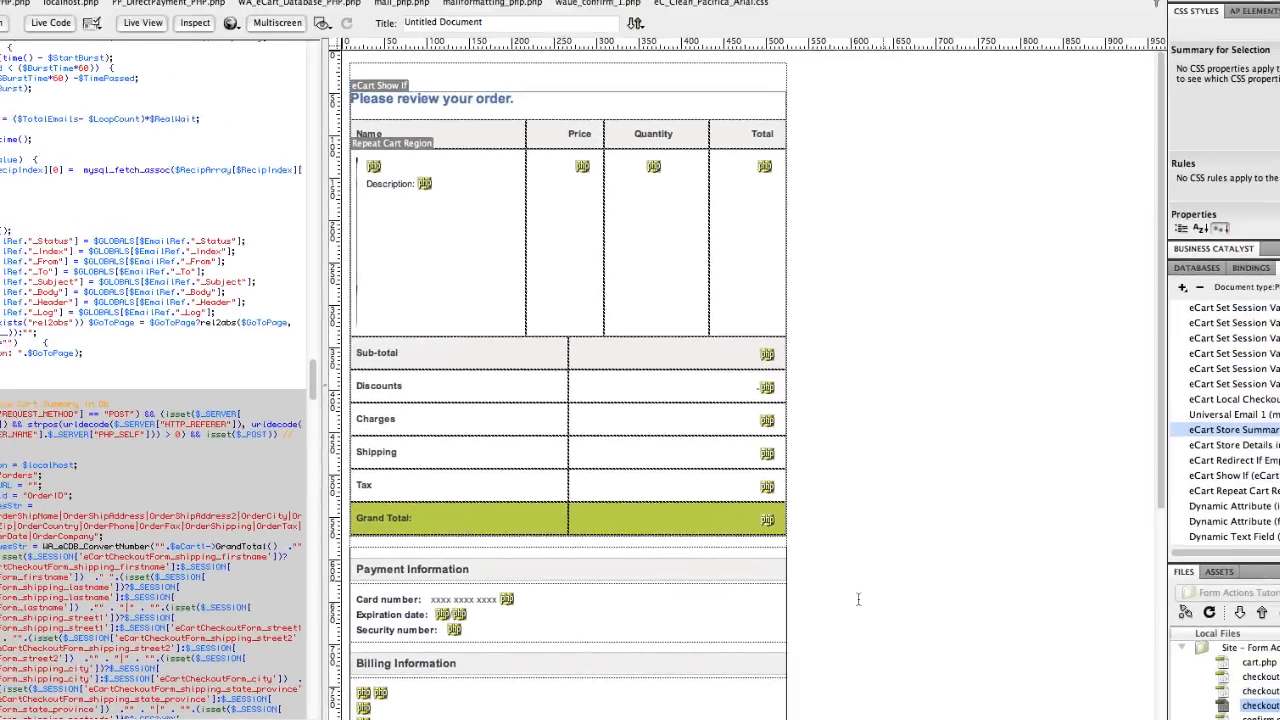